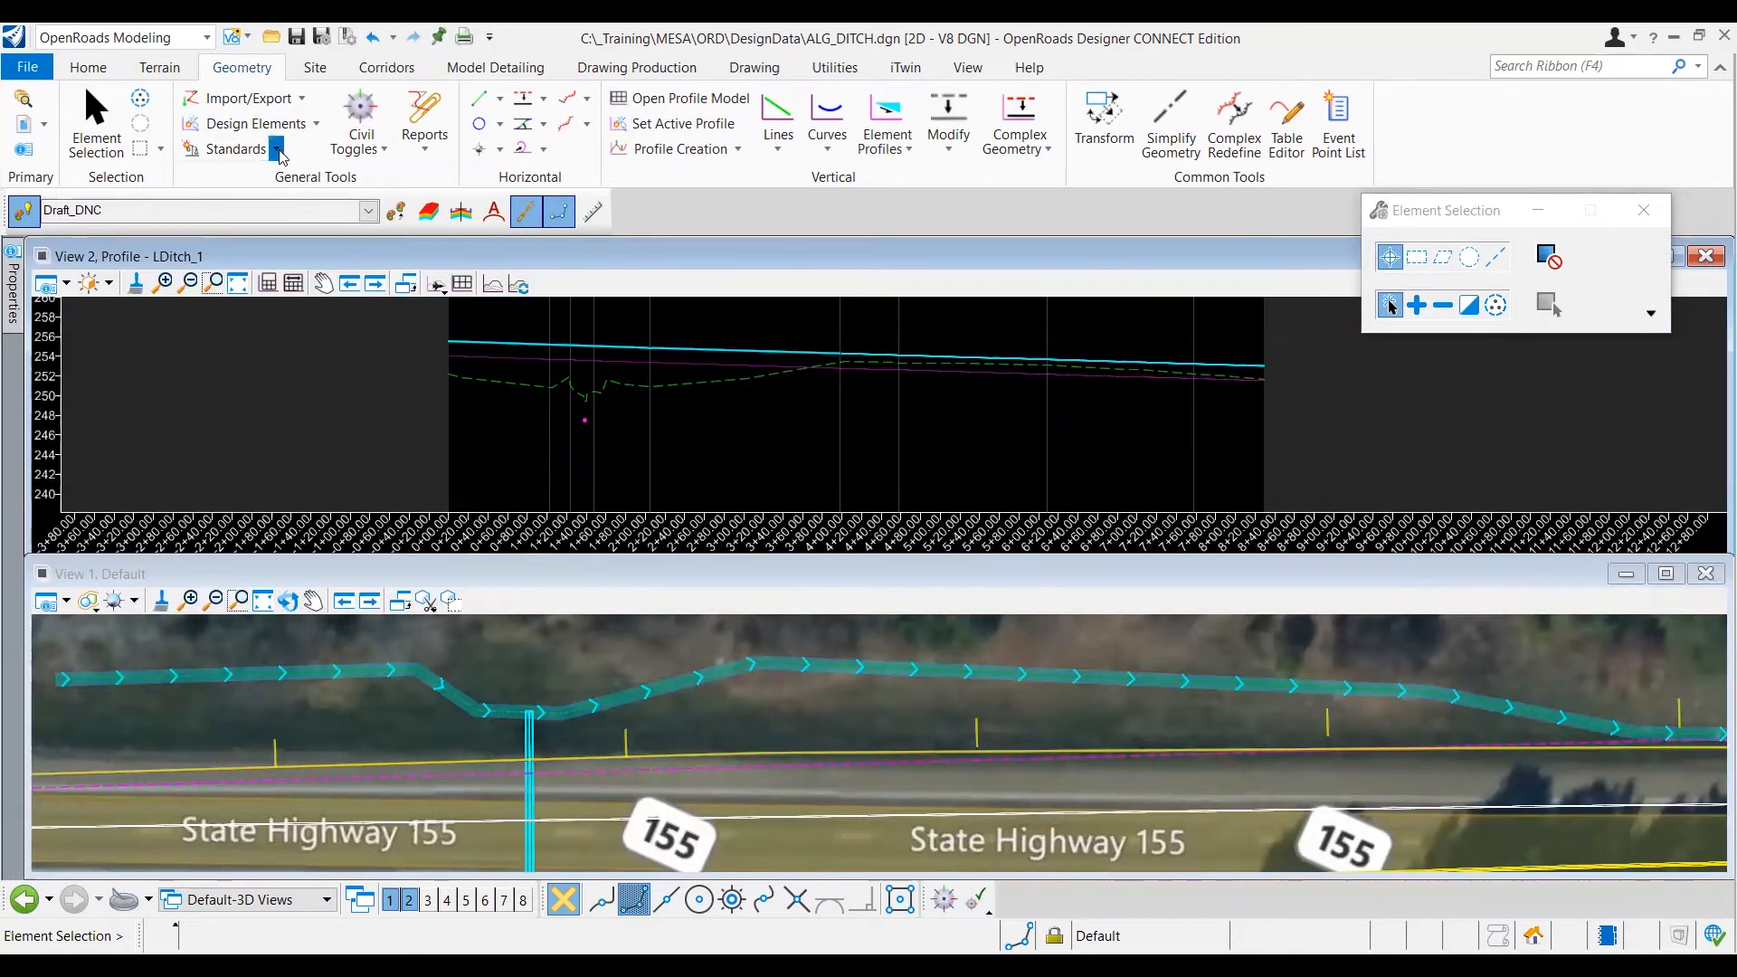
Step: Browse the design standards tools list and dismiss it without choosing one
click(233, 150)
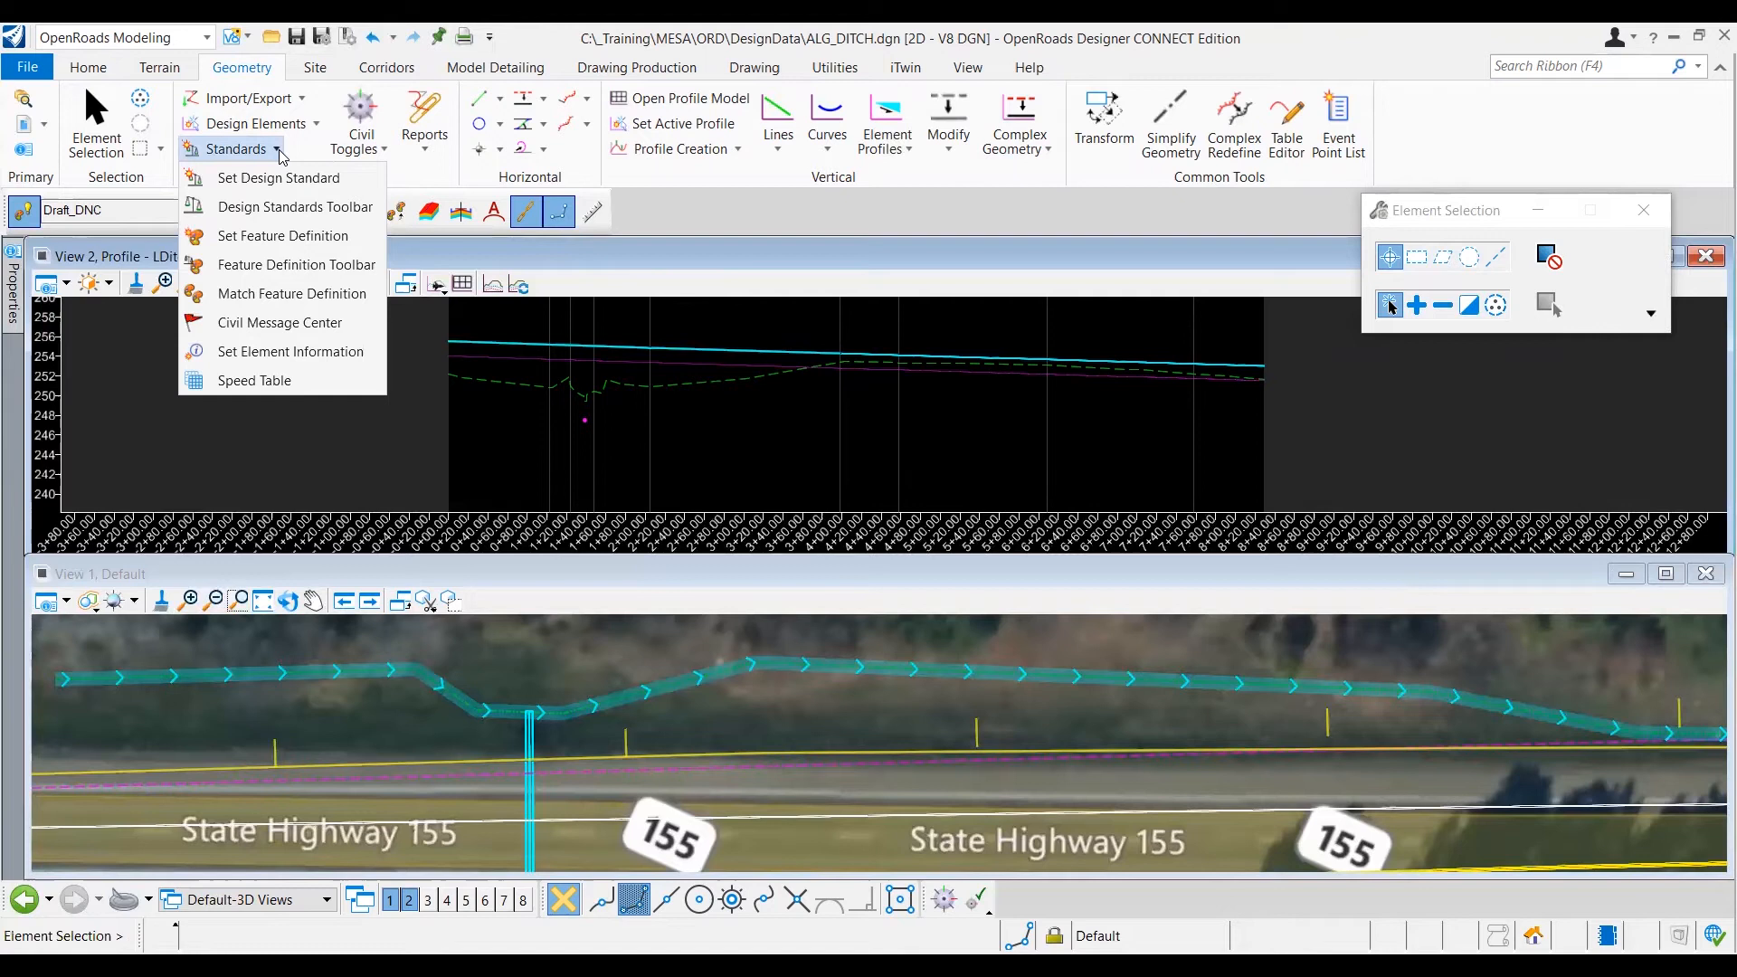
mouse_move(715, 353)
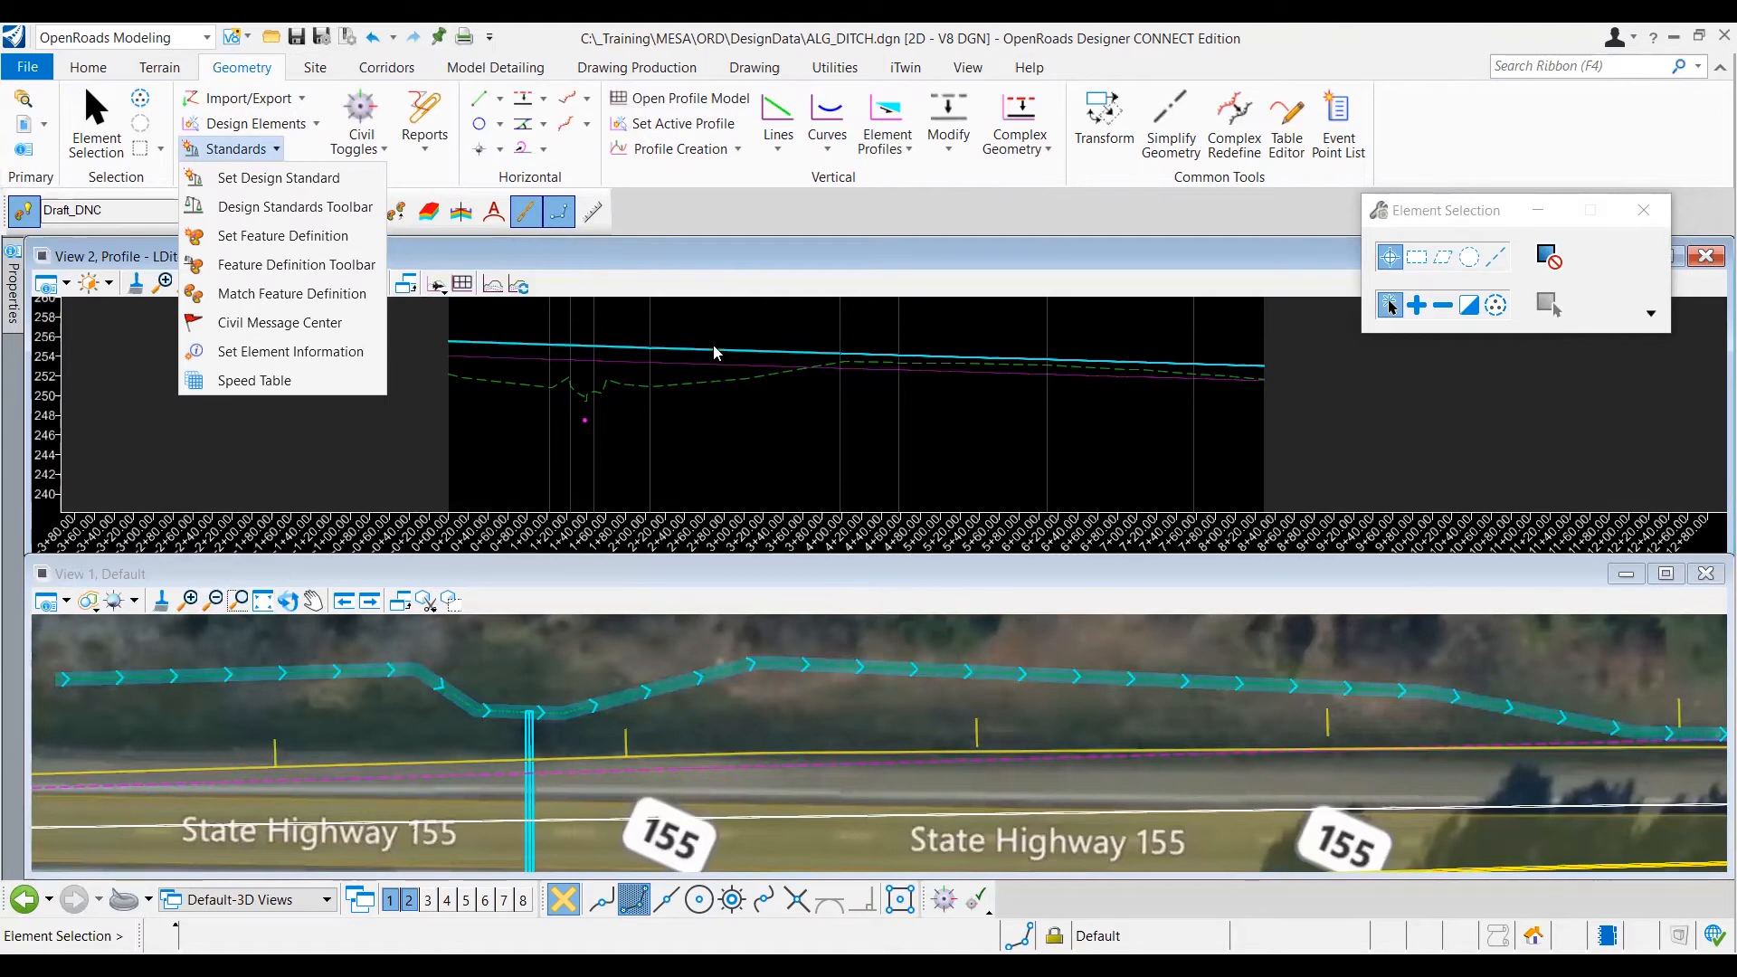
click(355, 443)
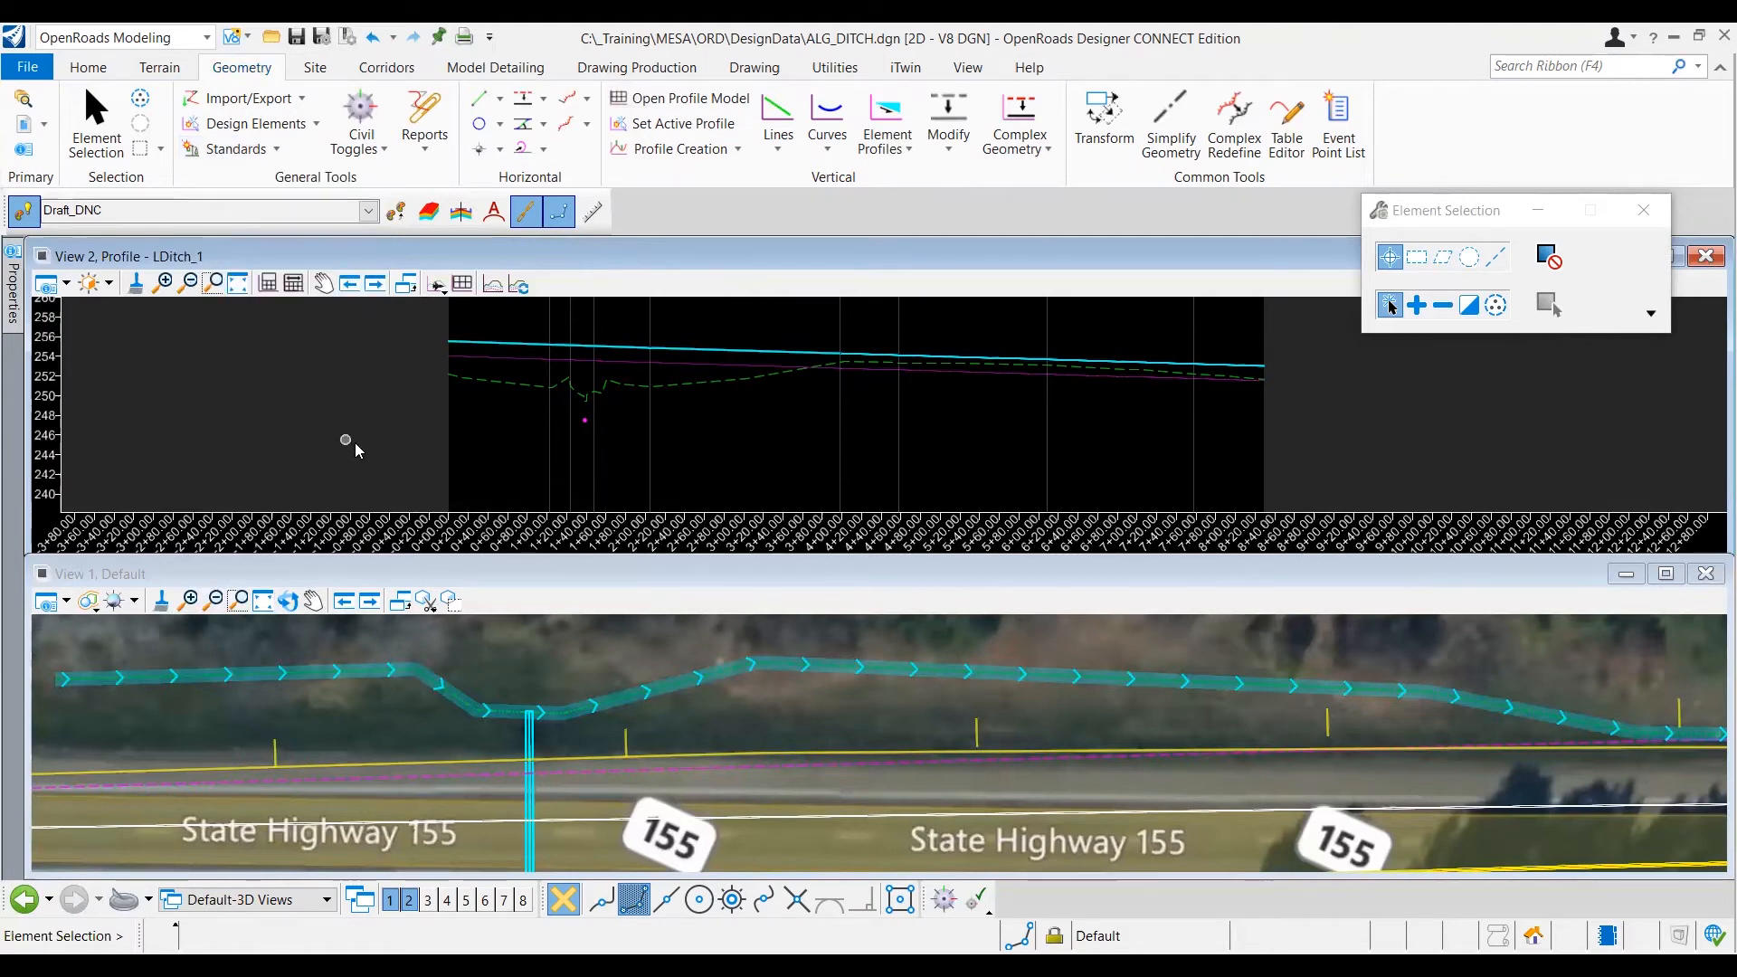
click(458, 373)
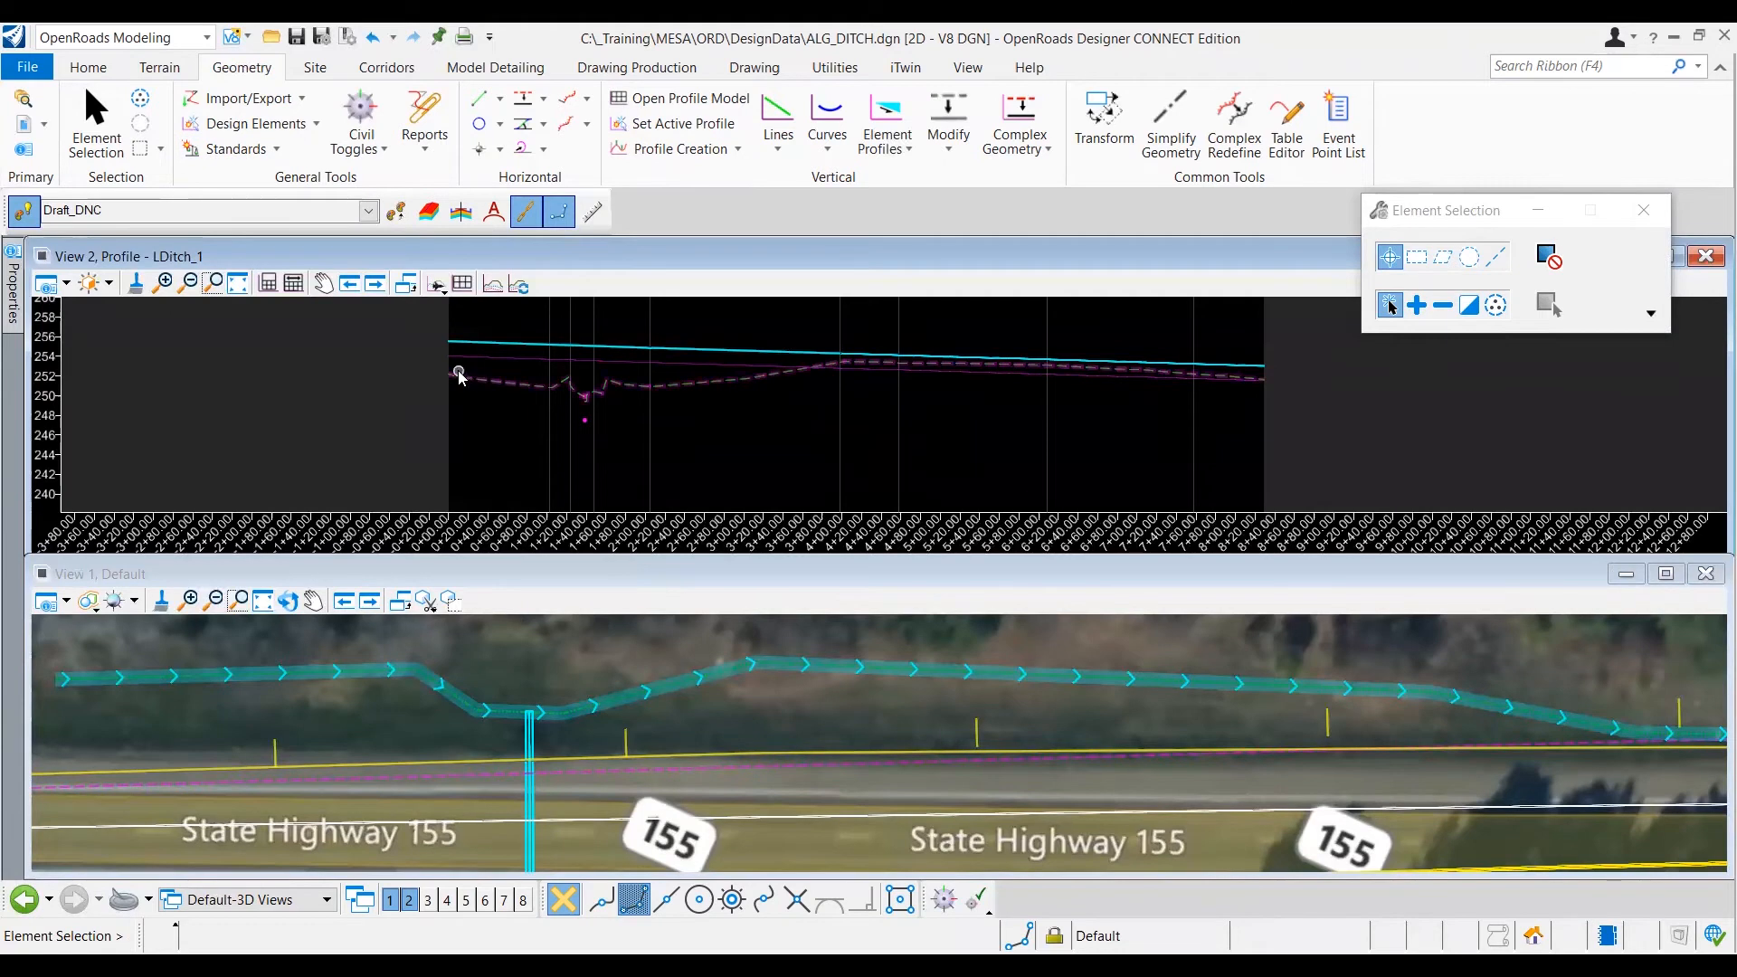
mouse_move(458, 373)
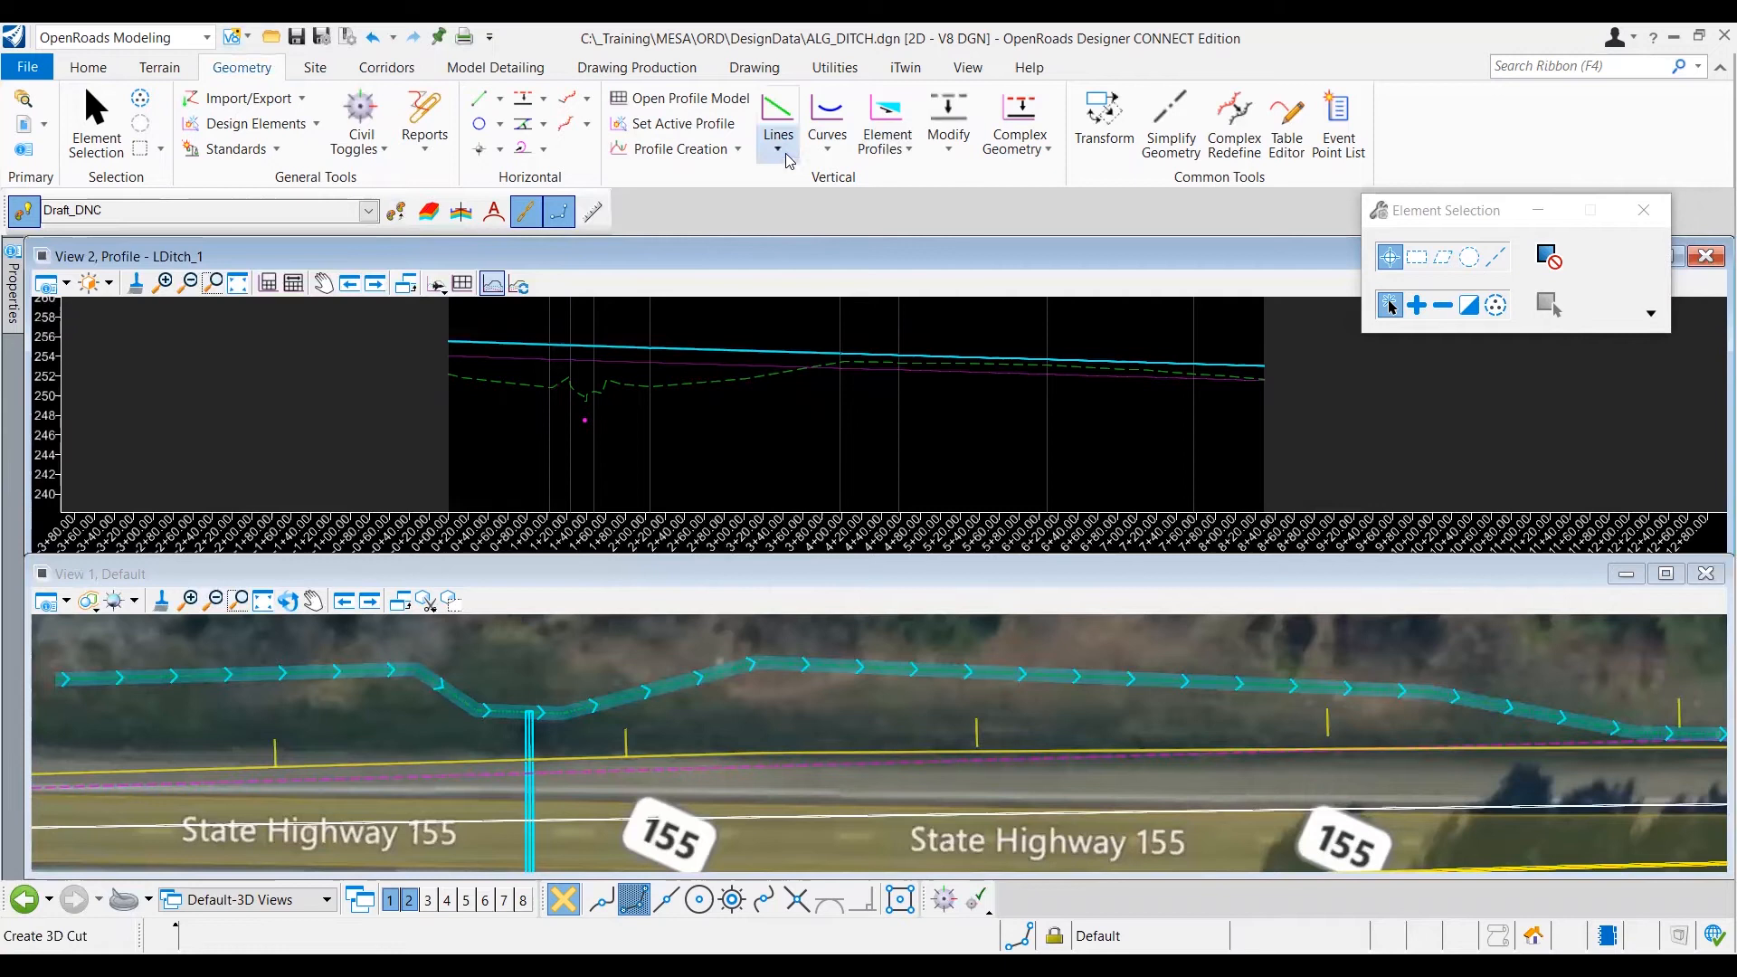
Step: Start Profile Line Between Points and bring up the feature definition list
click(778, 125)
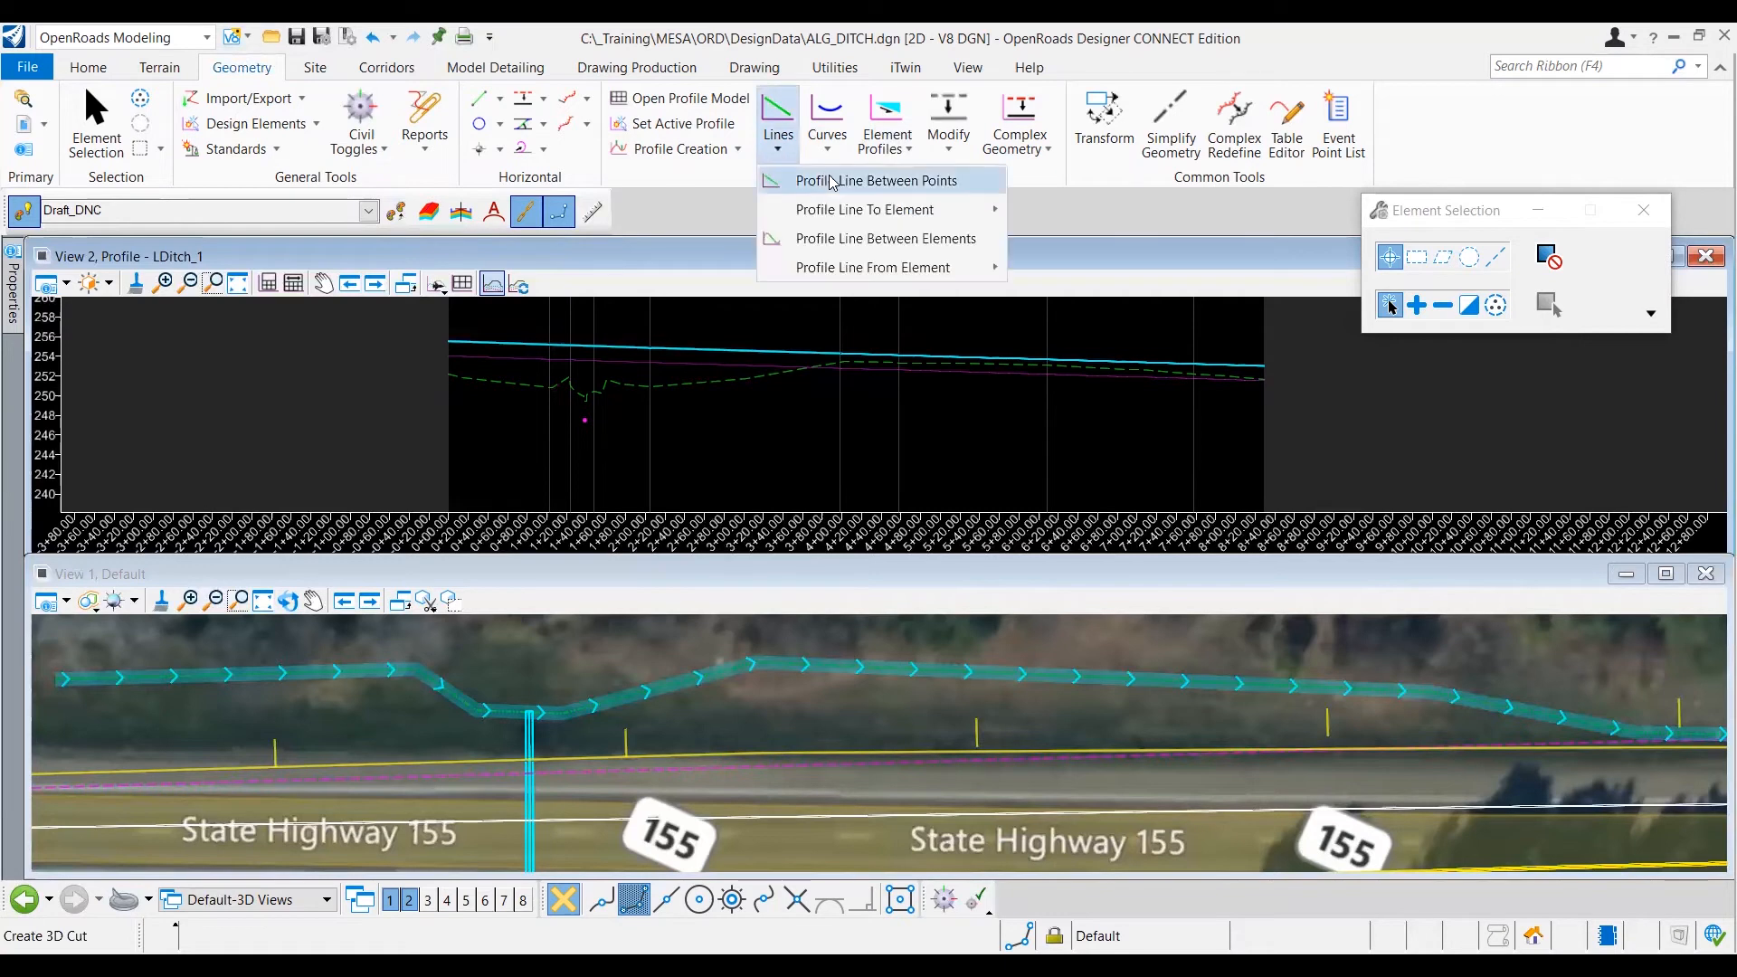
mouse_move(847, 188)
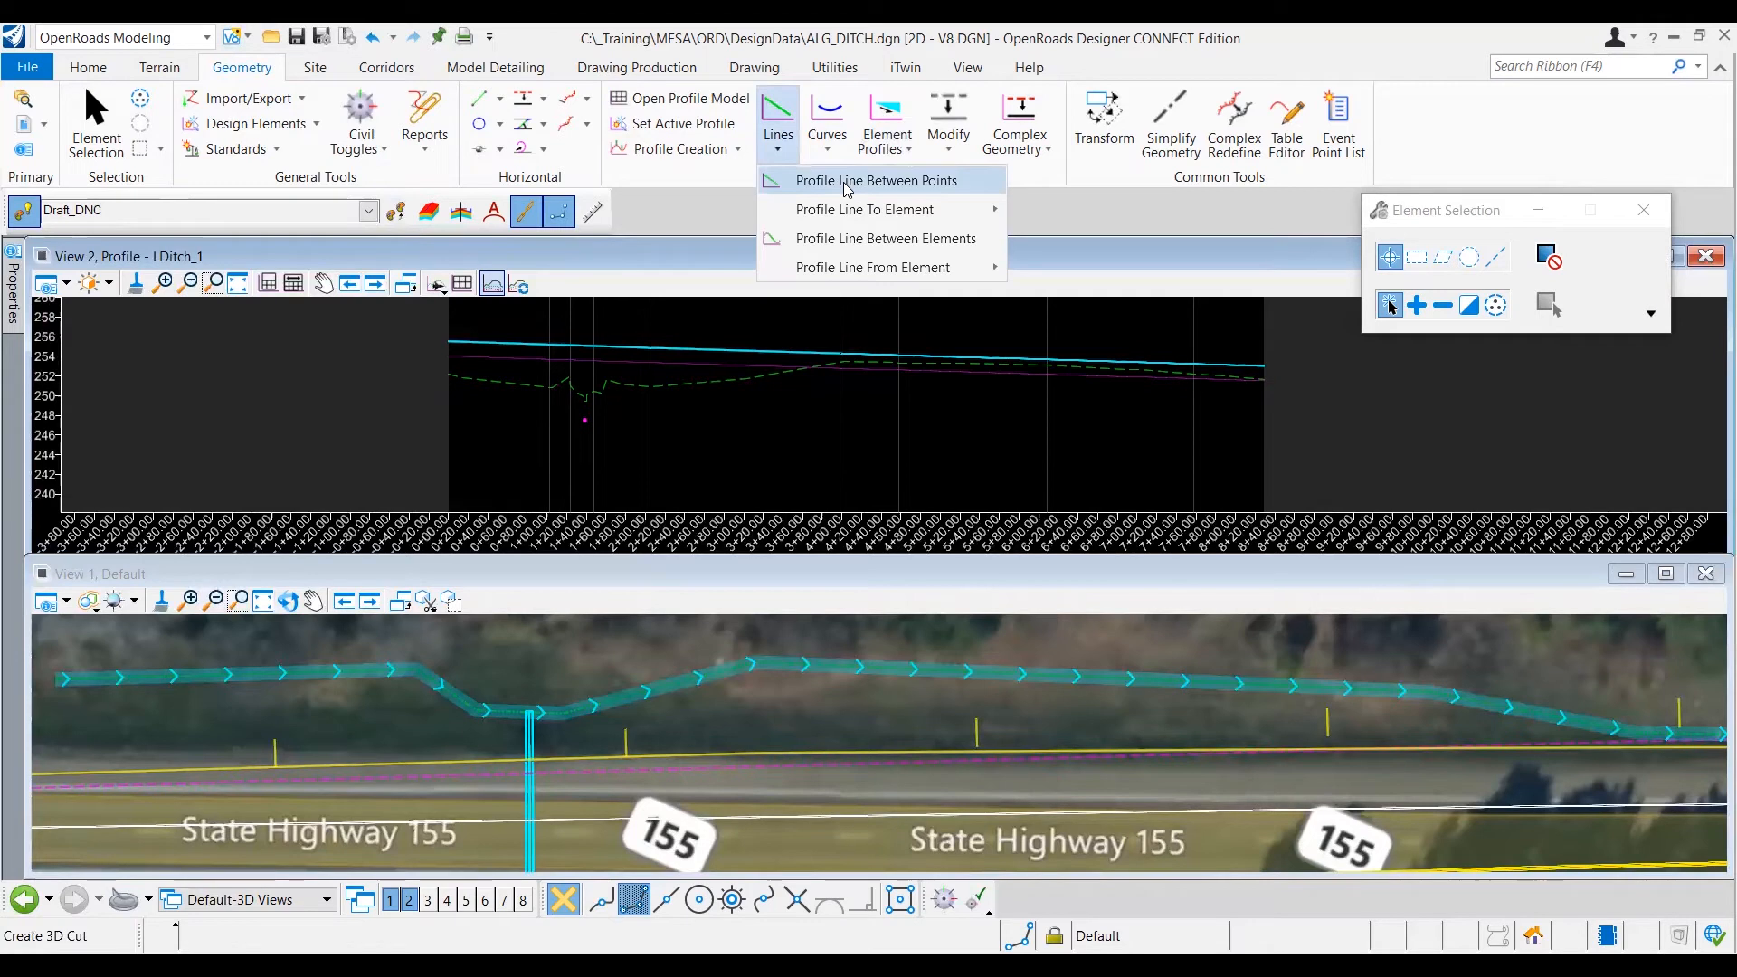
click(876, 181)
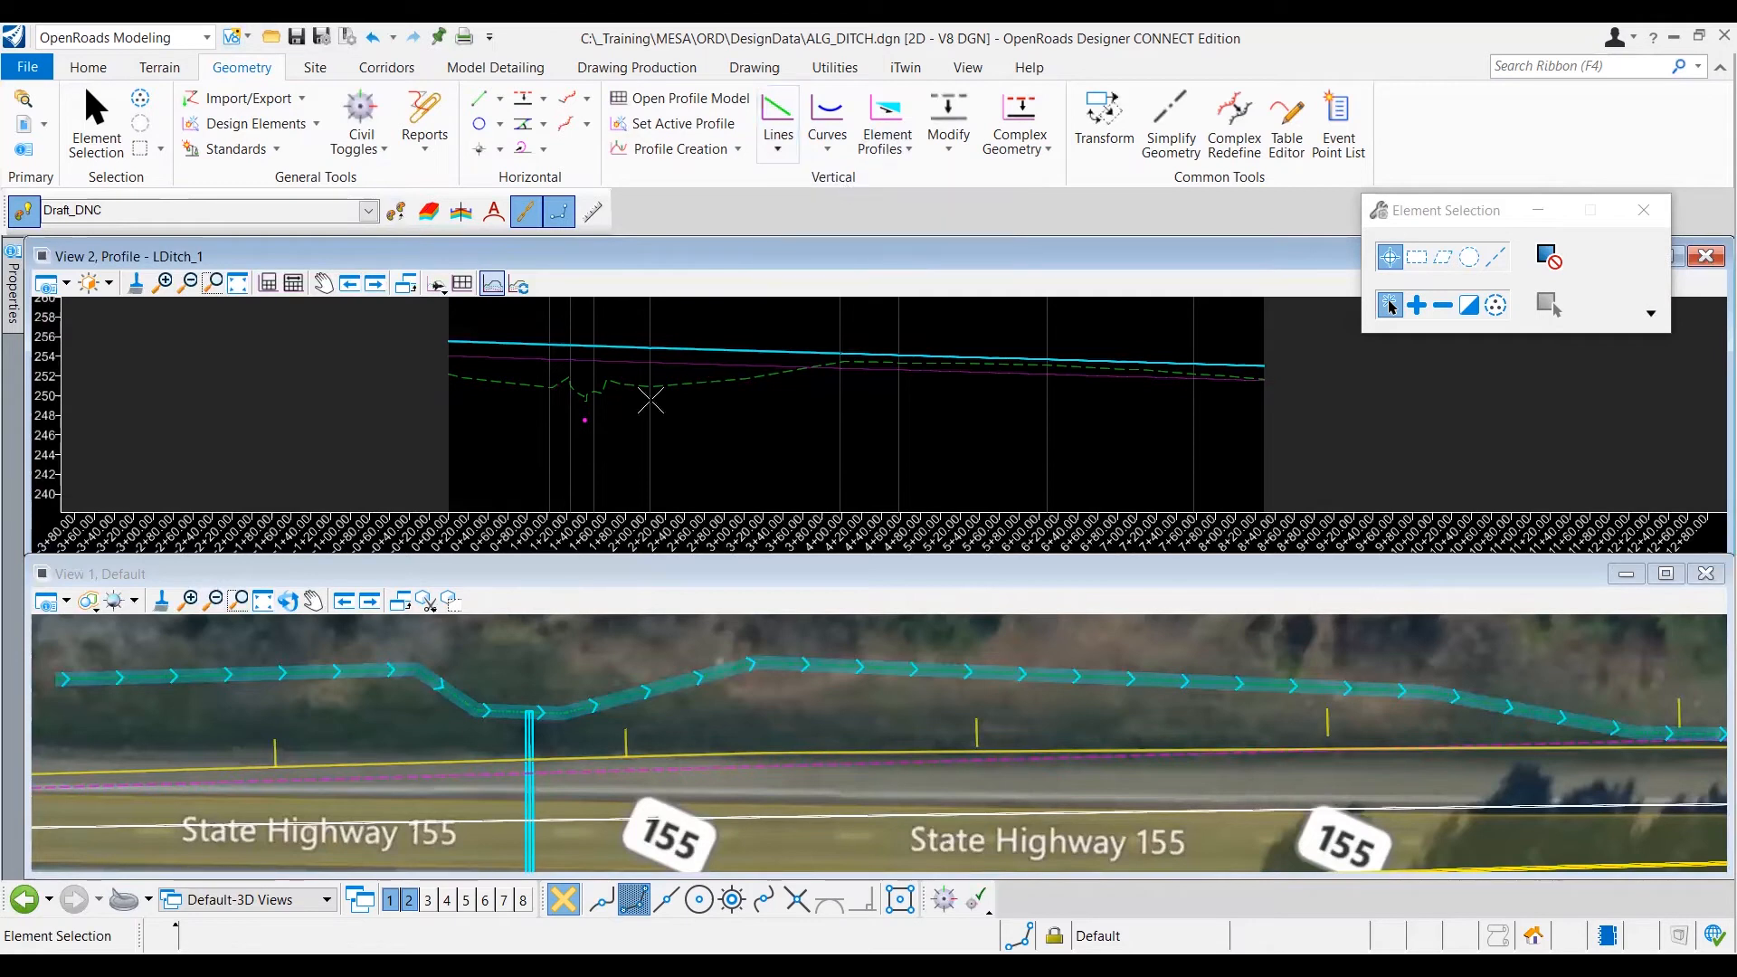
mouse_move(779, 416)
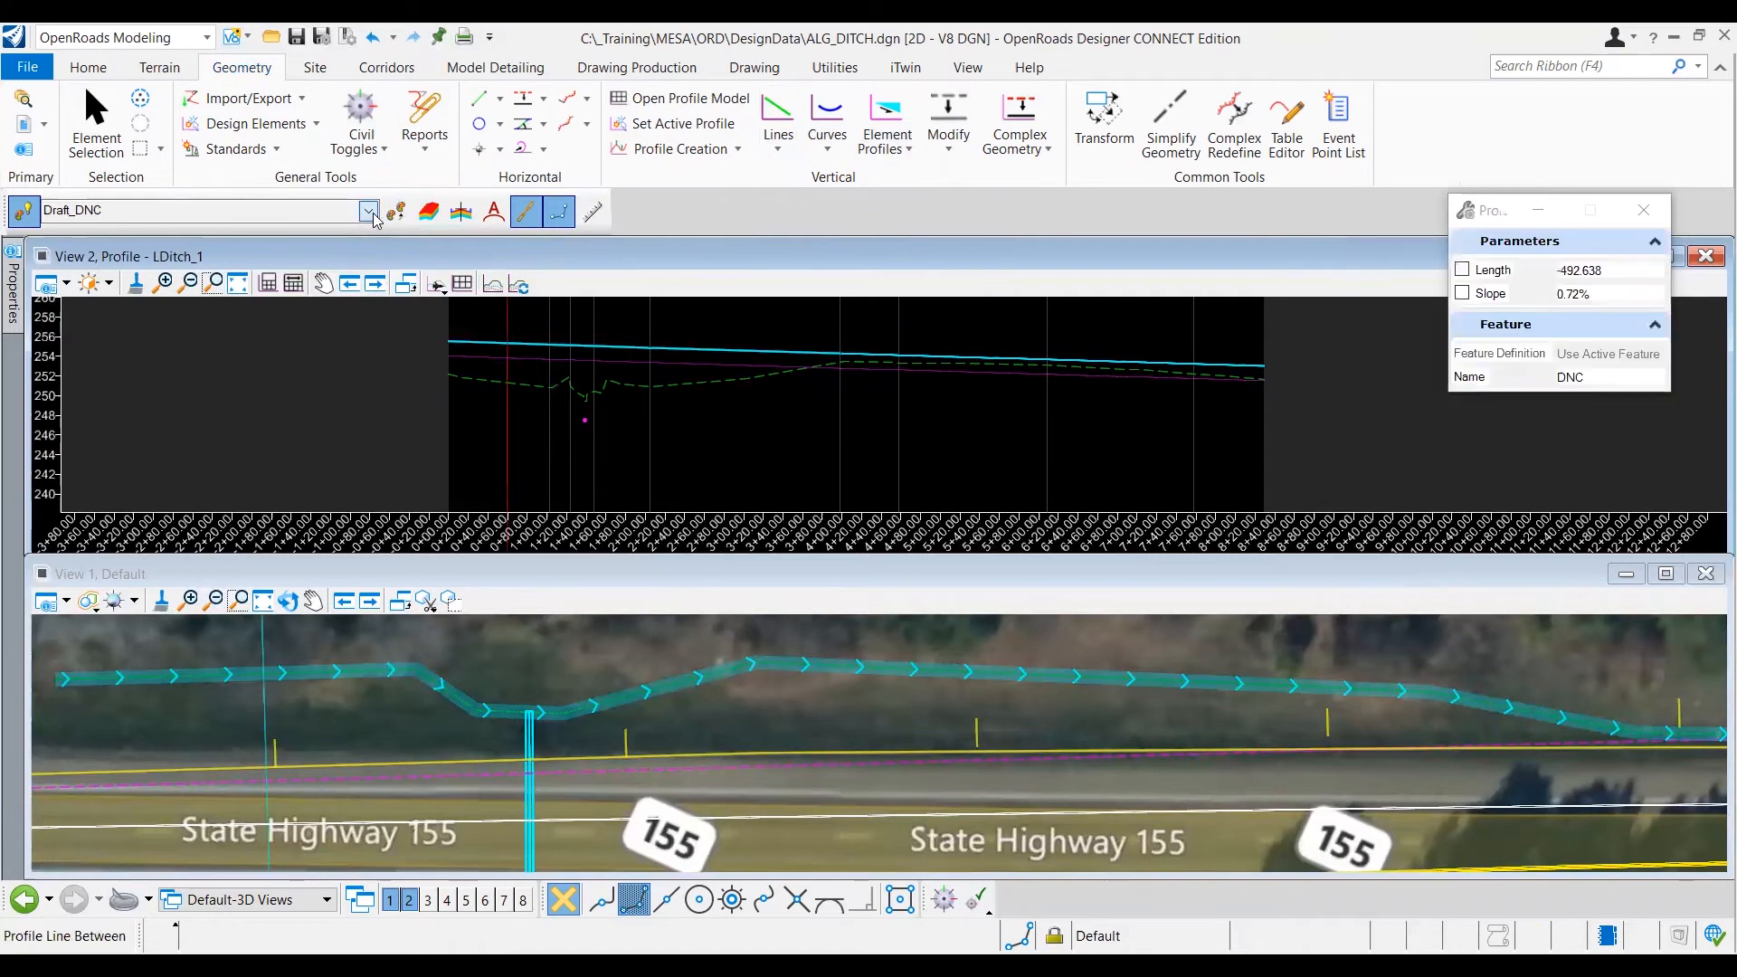
click(367, 210)
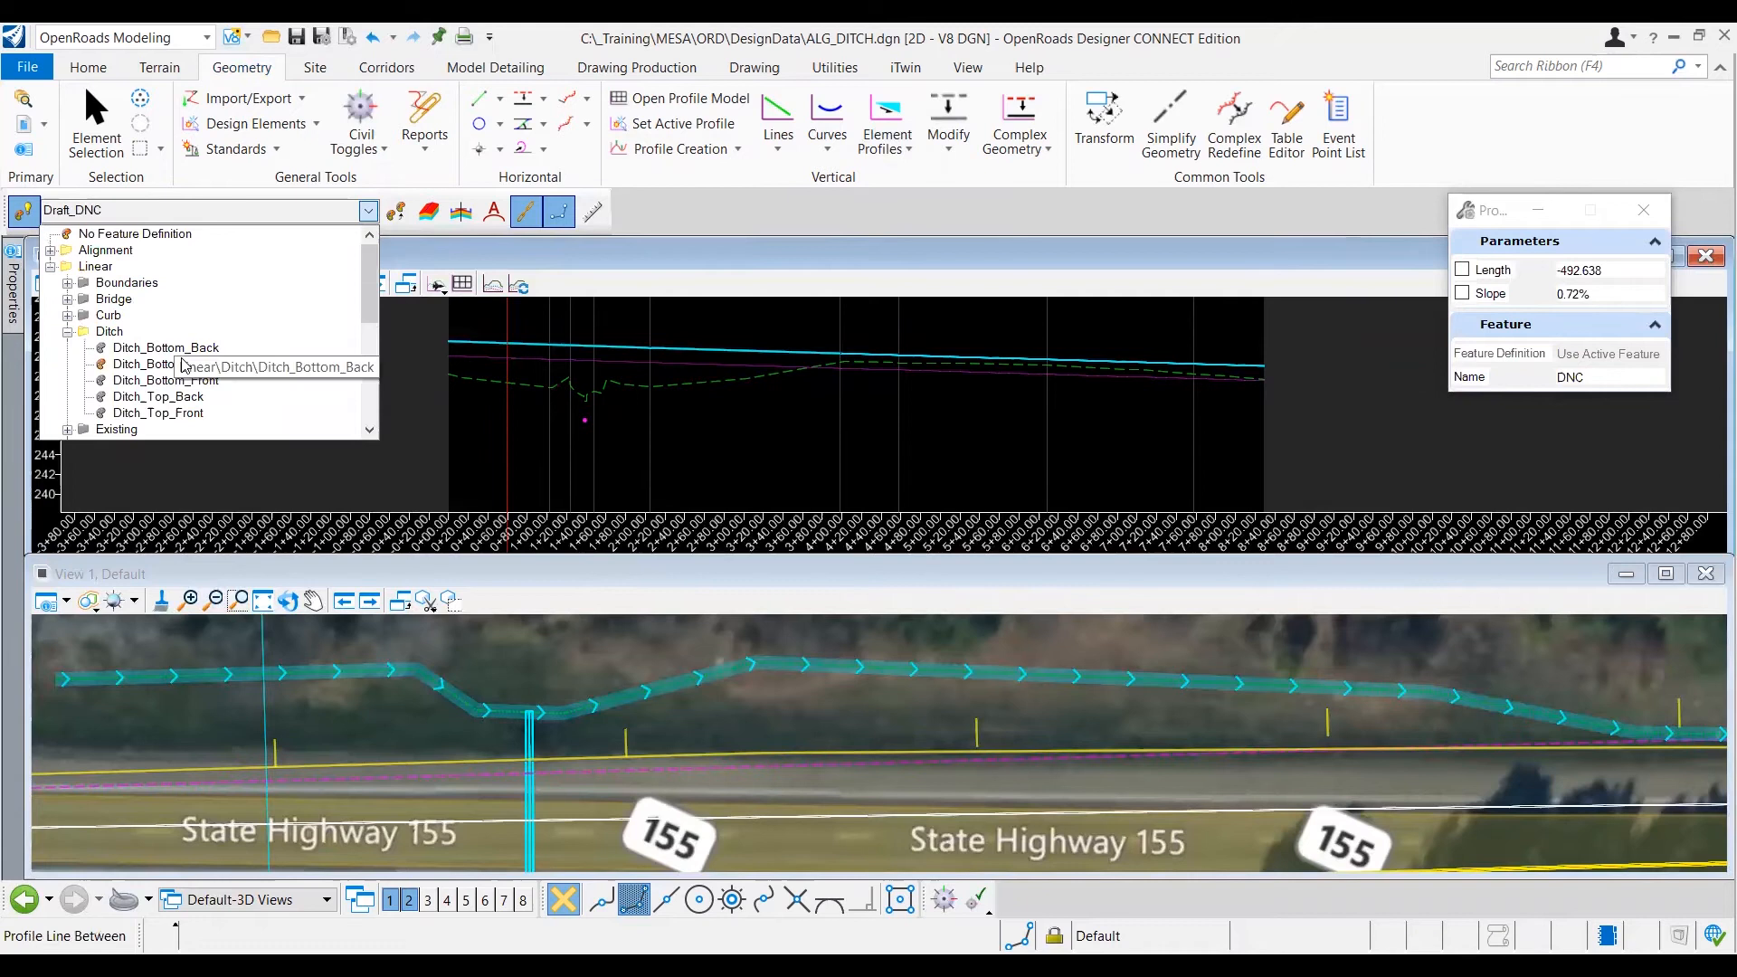
mouse_move(172, 364)
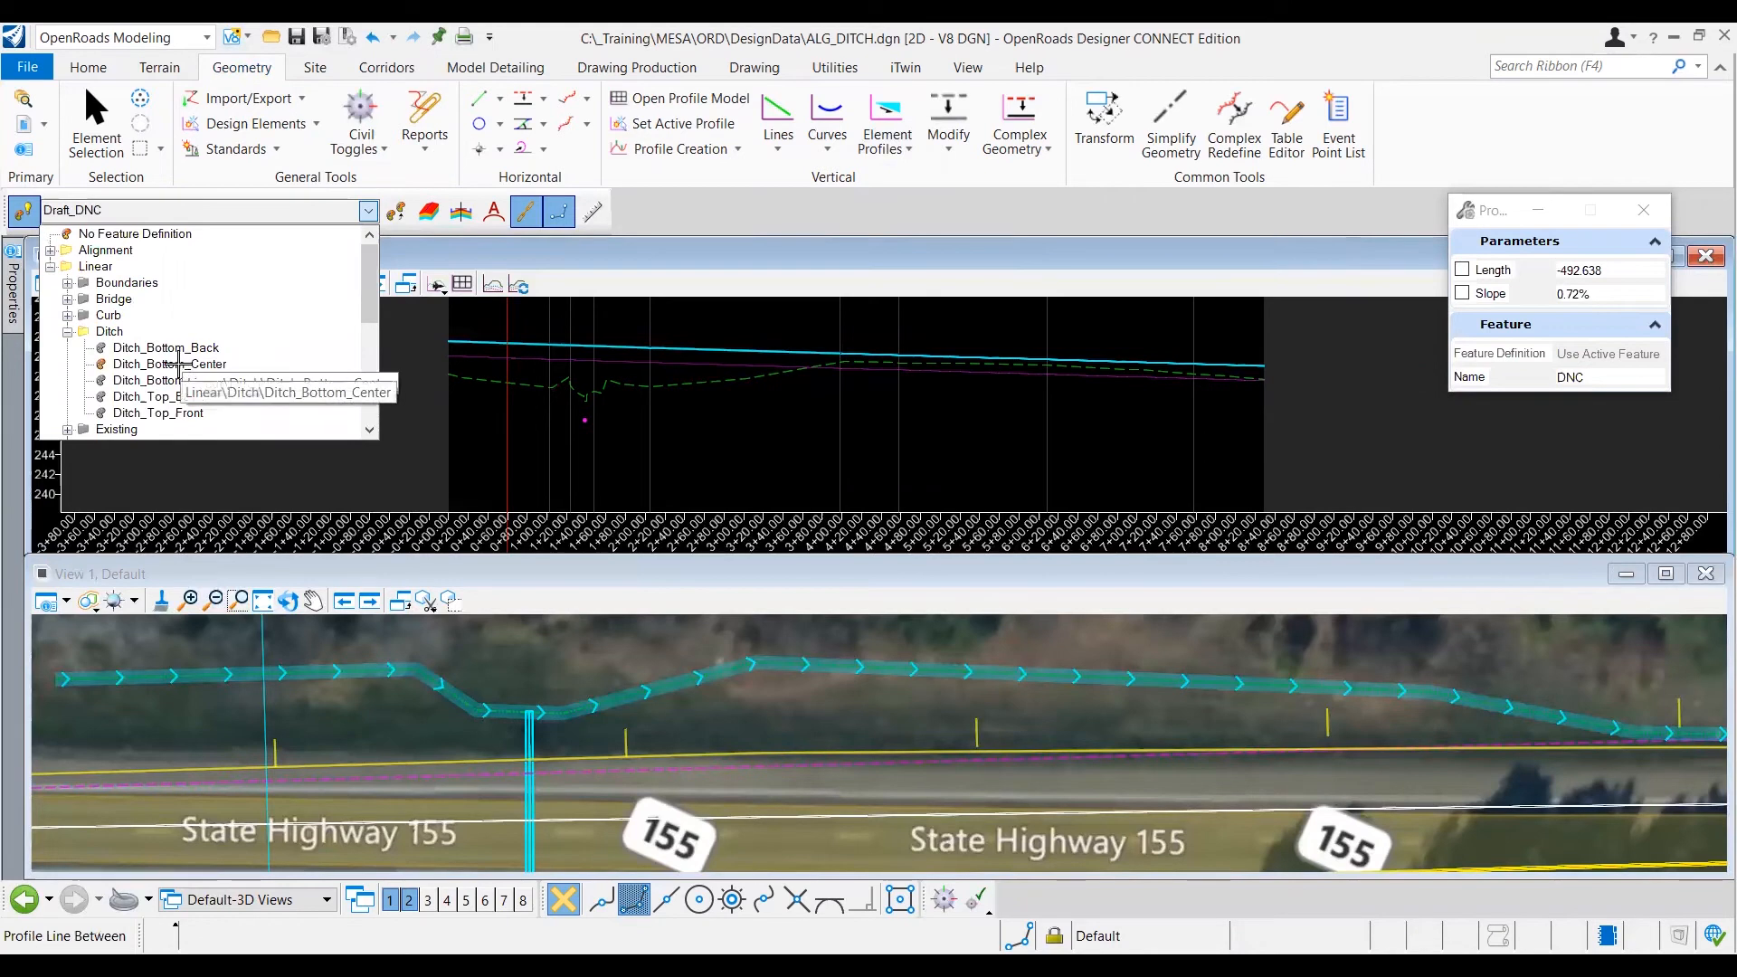
Step: Assign Ditch_Bottom_Center as the feature and start the line on the ground profile
click(172, 363)
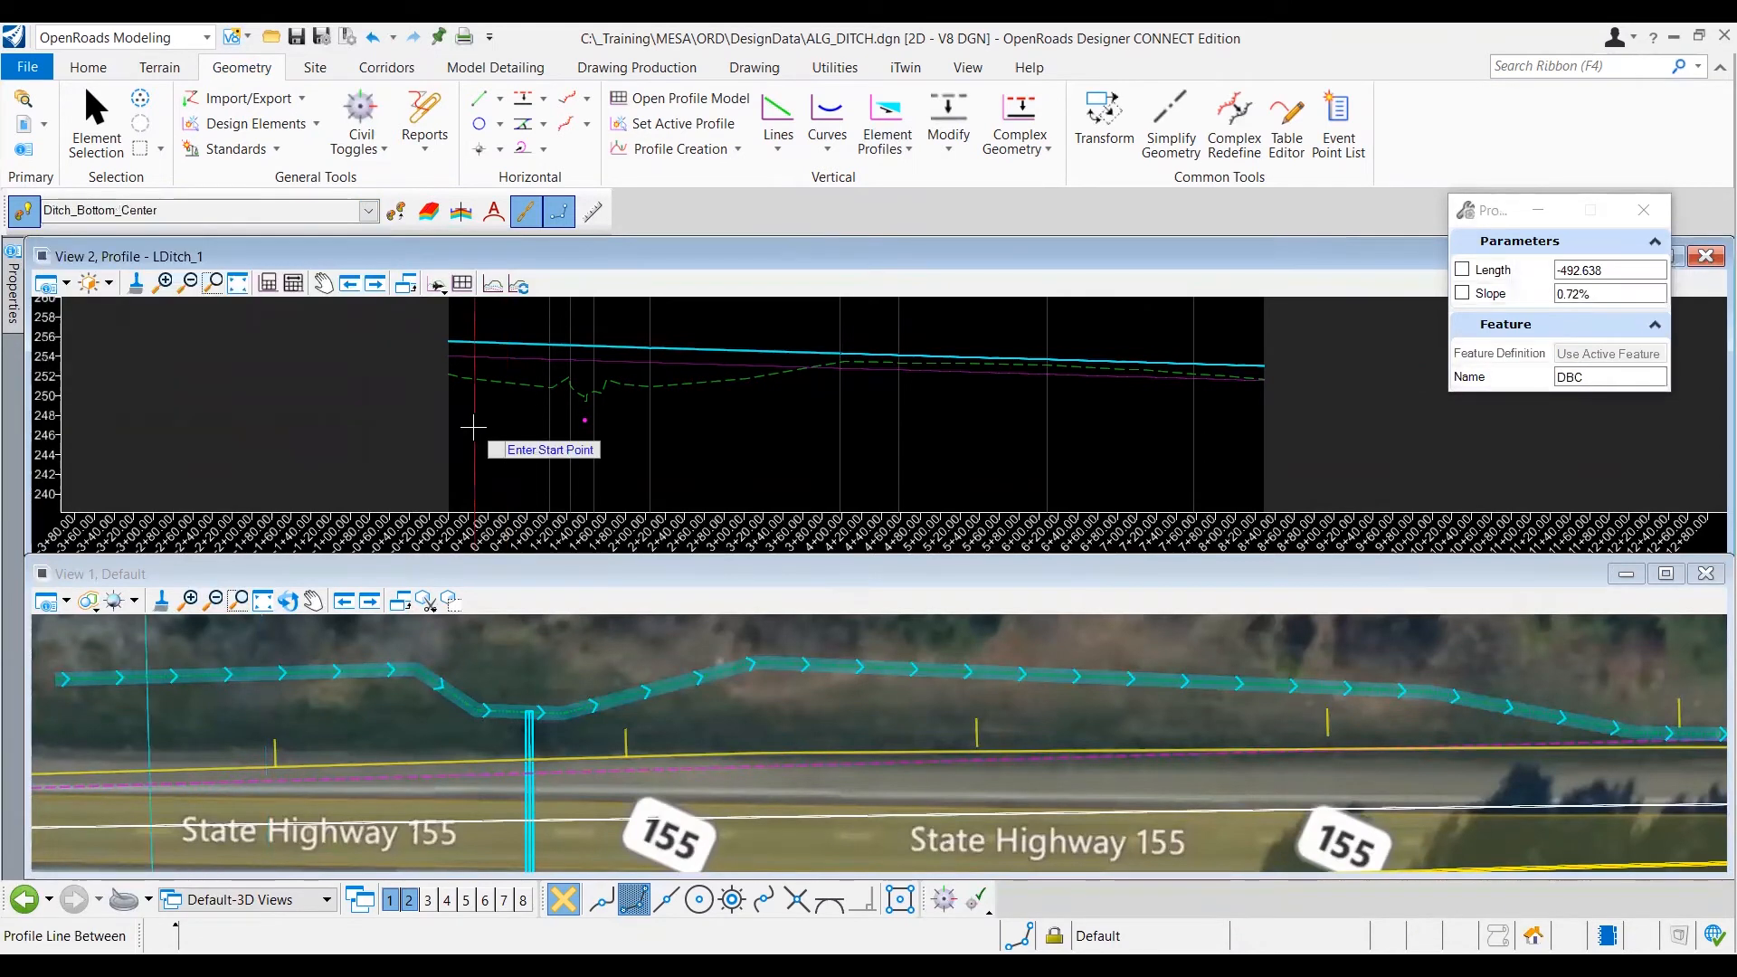
mouse_move(458, 391)
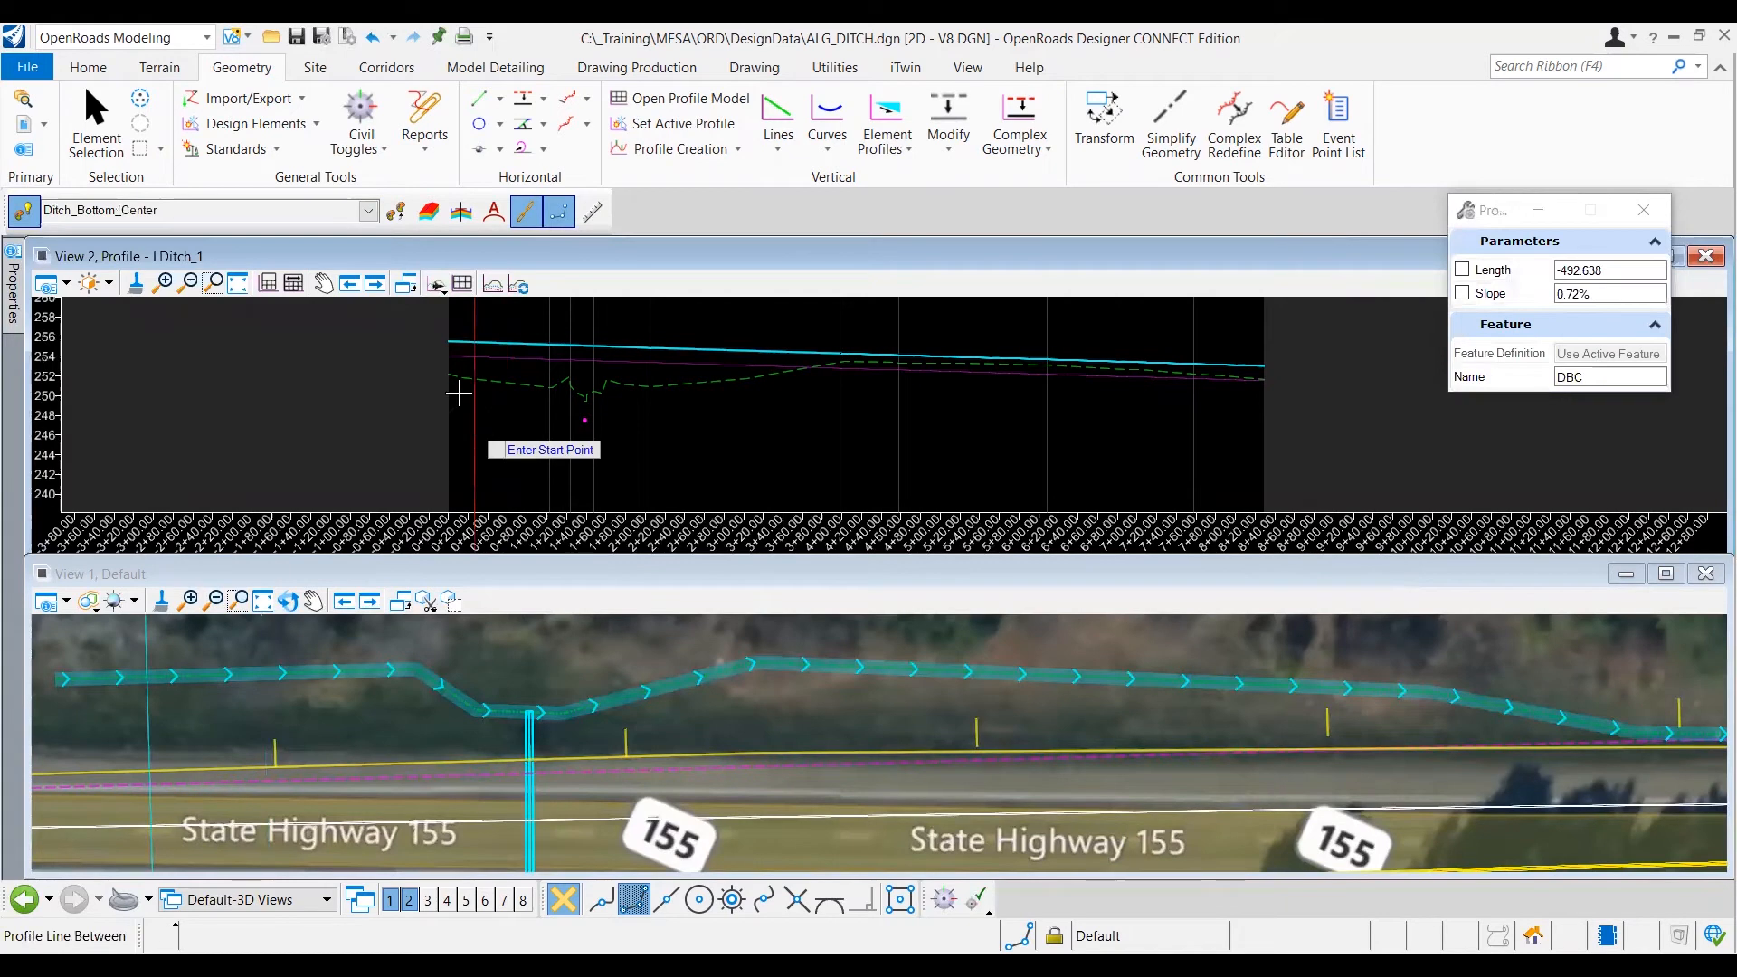
mouse_move(456, 404)
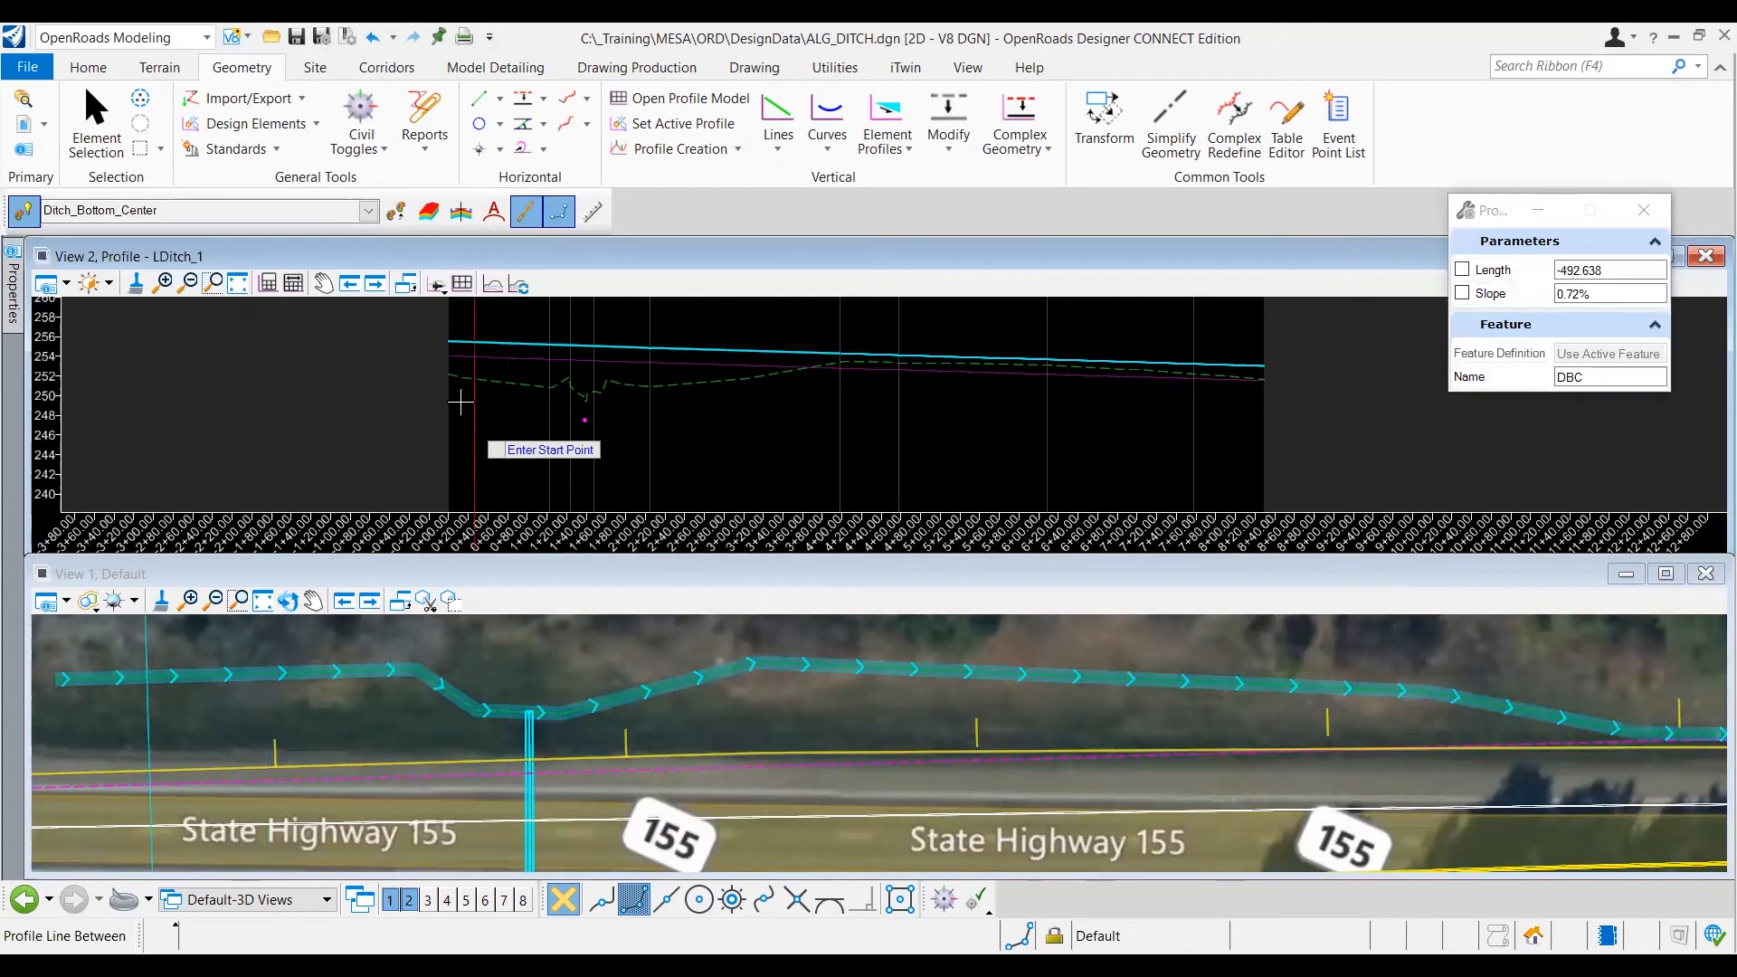
mouse_move(416, 373)
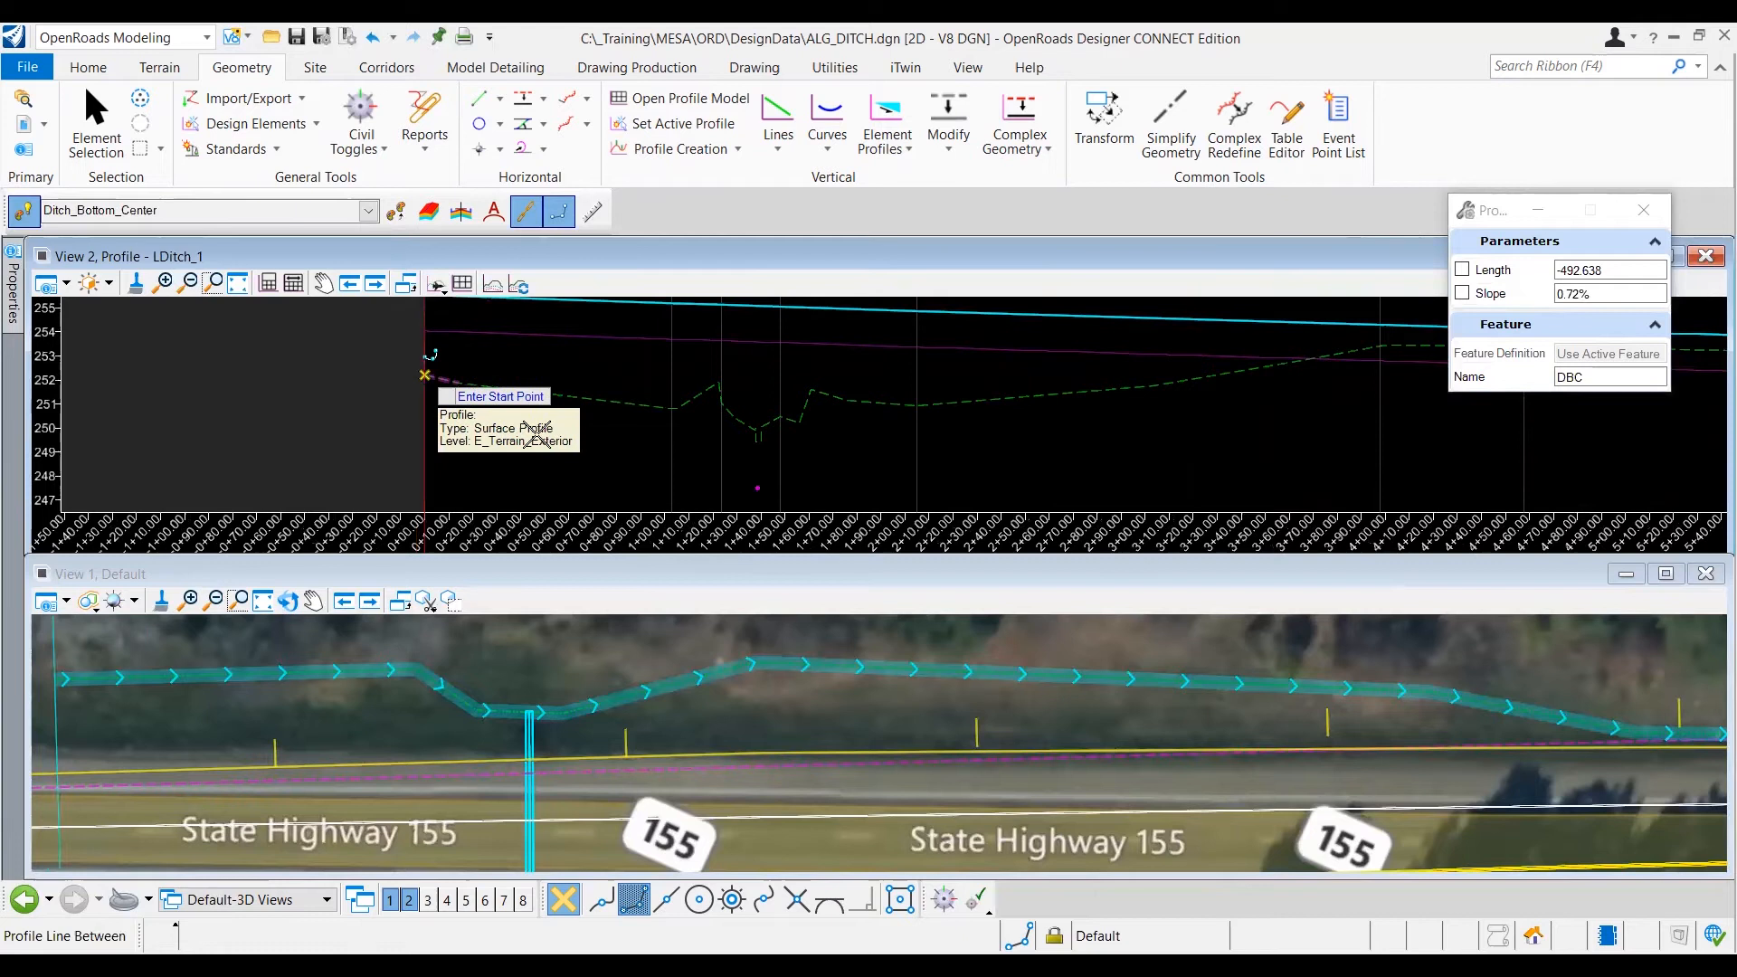
mouse_move(590, 459)
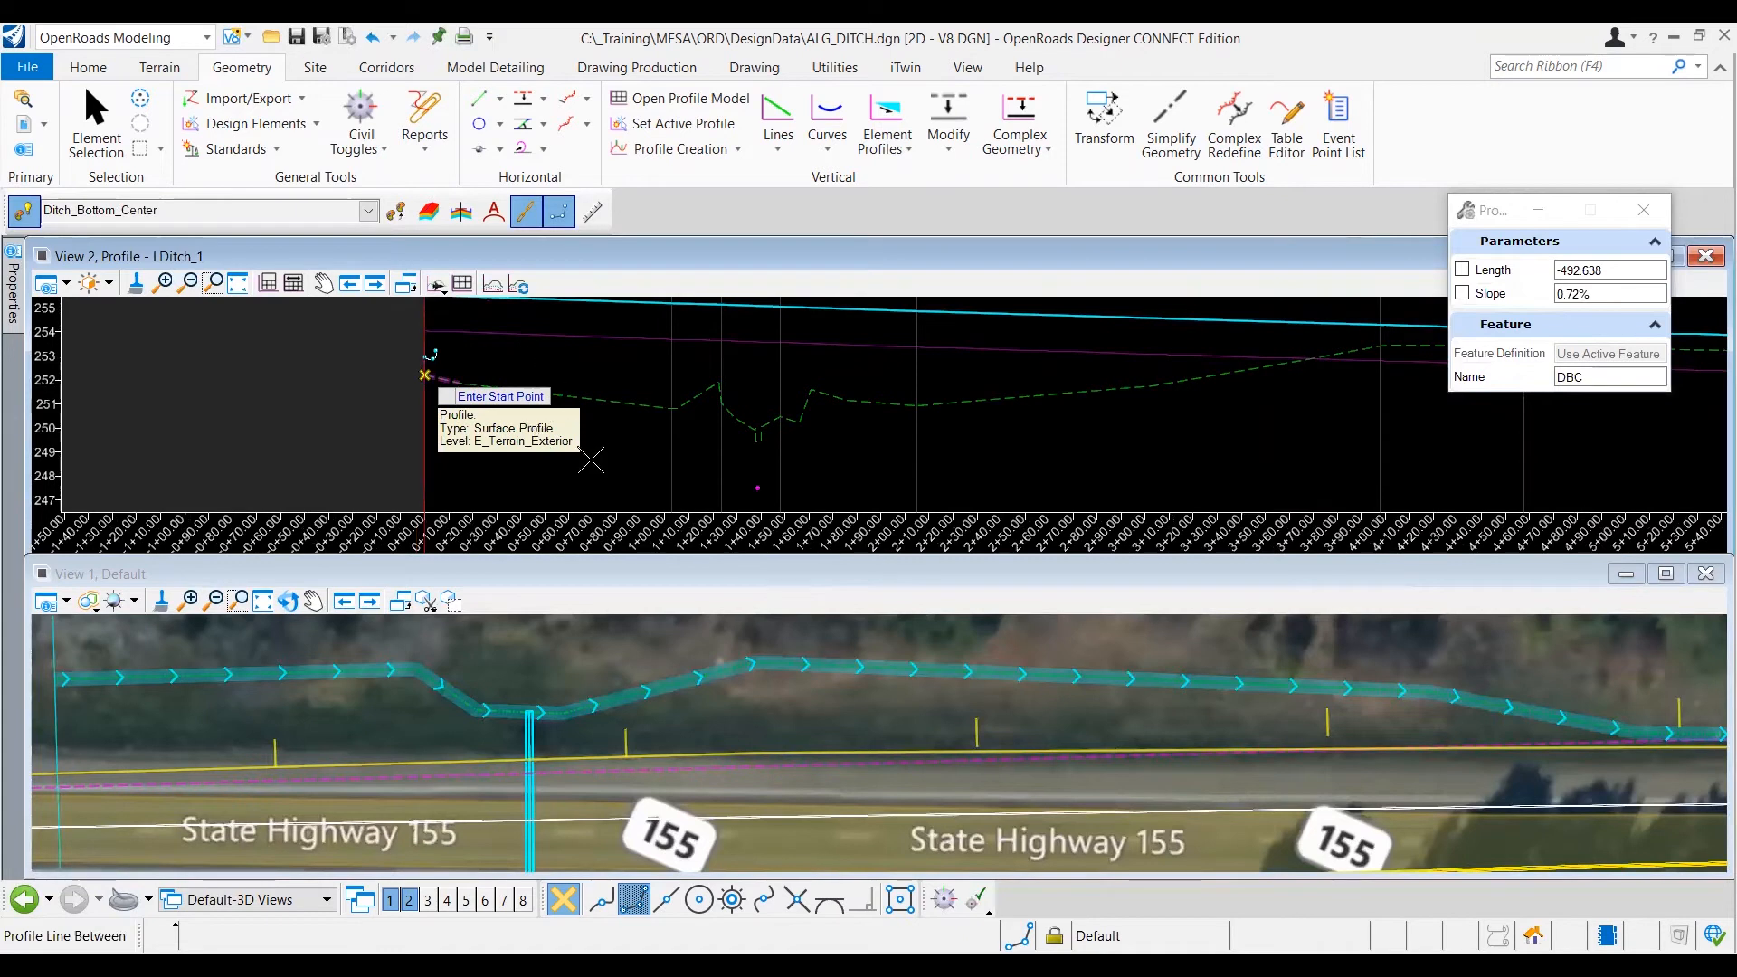
click(465, 371)
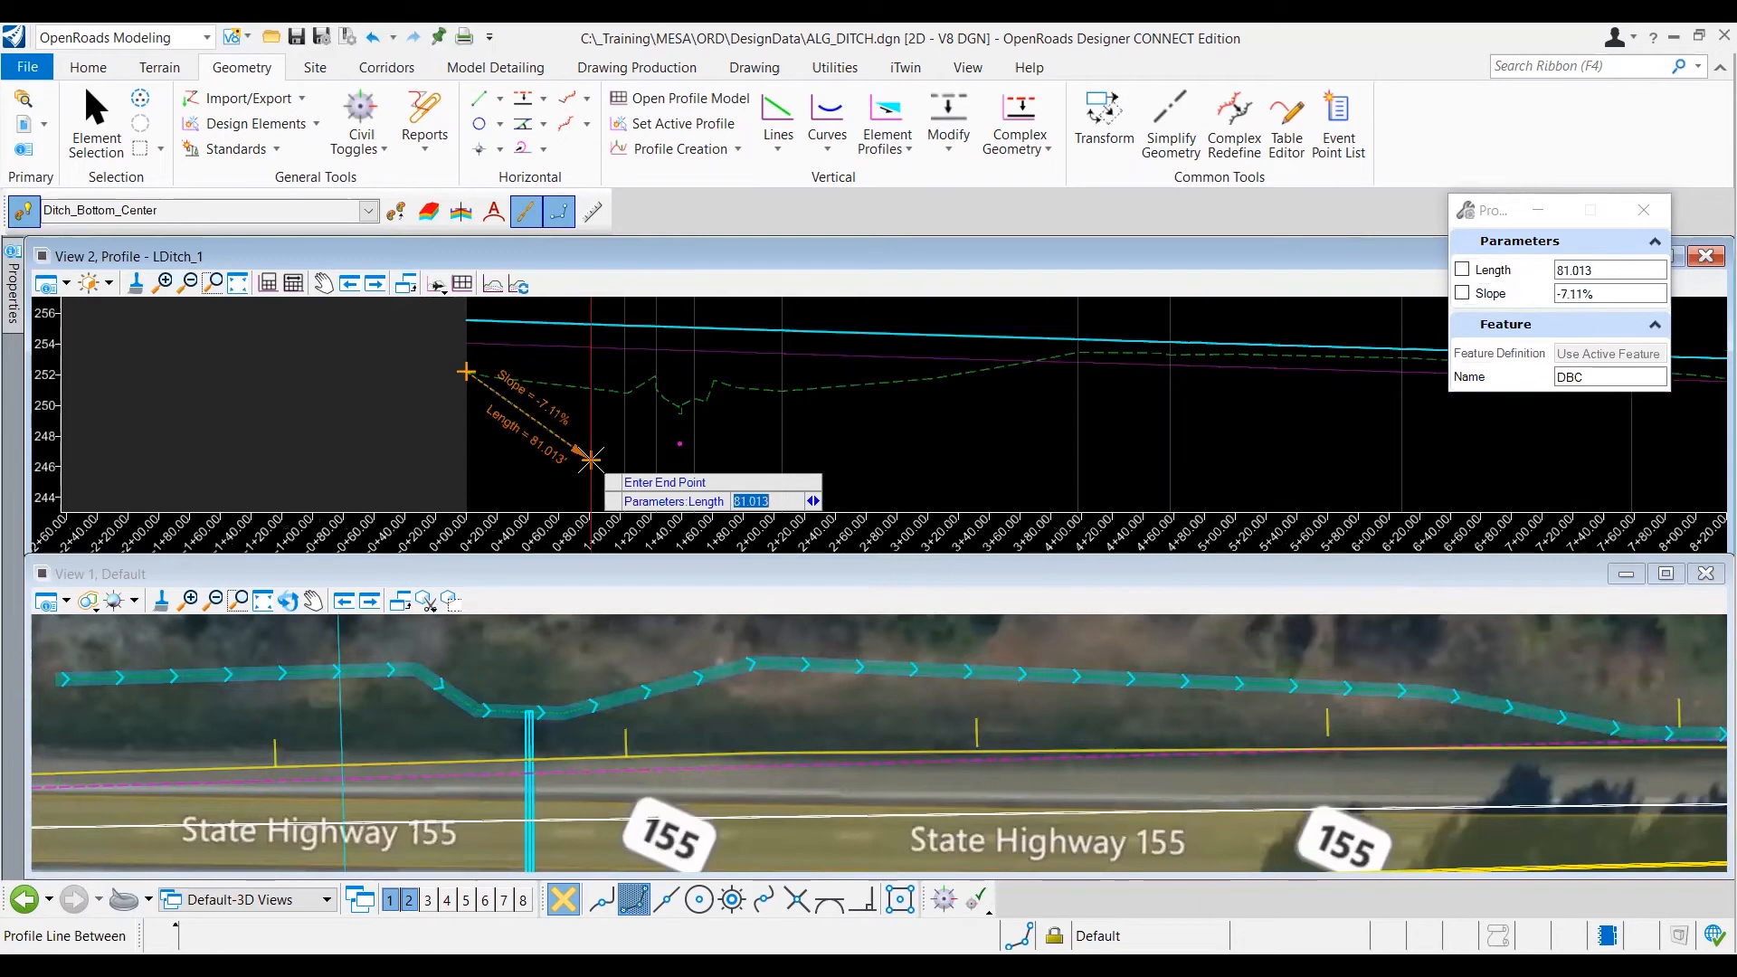
mouse_move(631, 448)
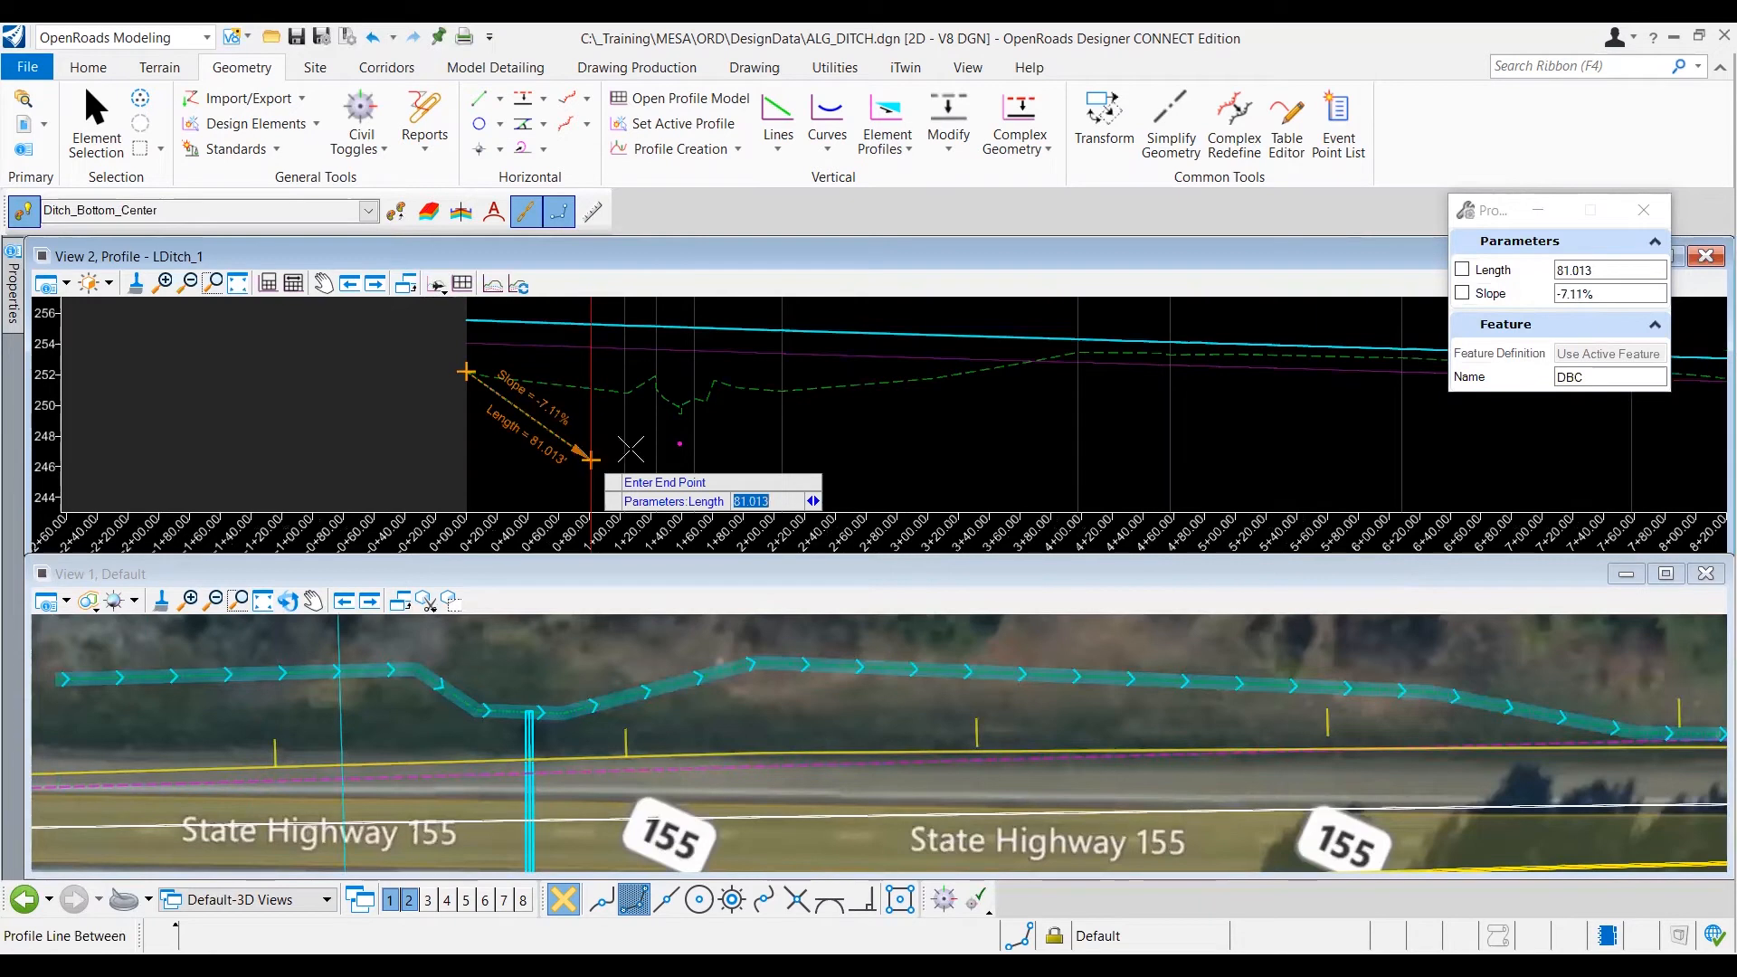
mouse_move(704, 435)
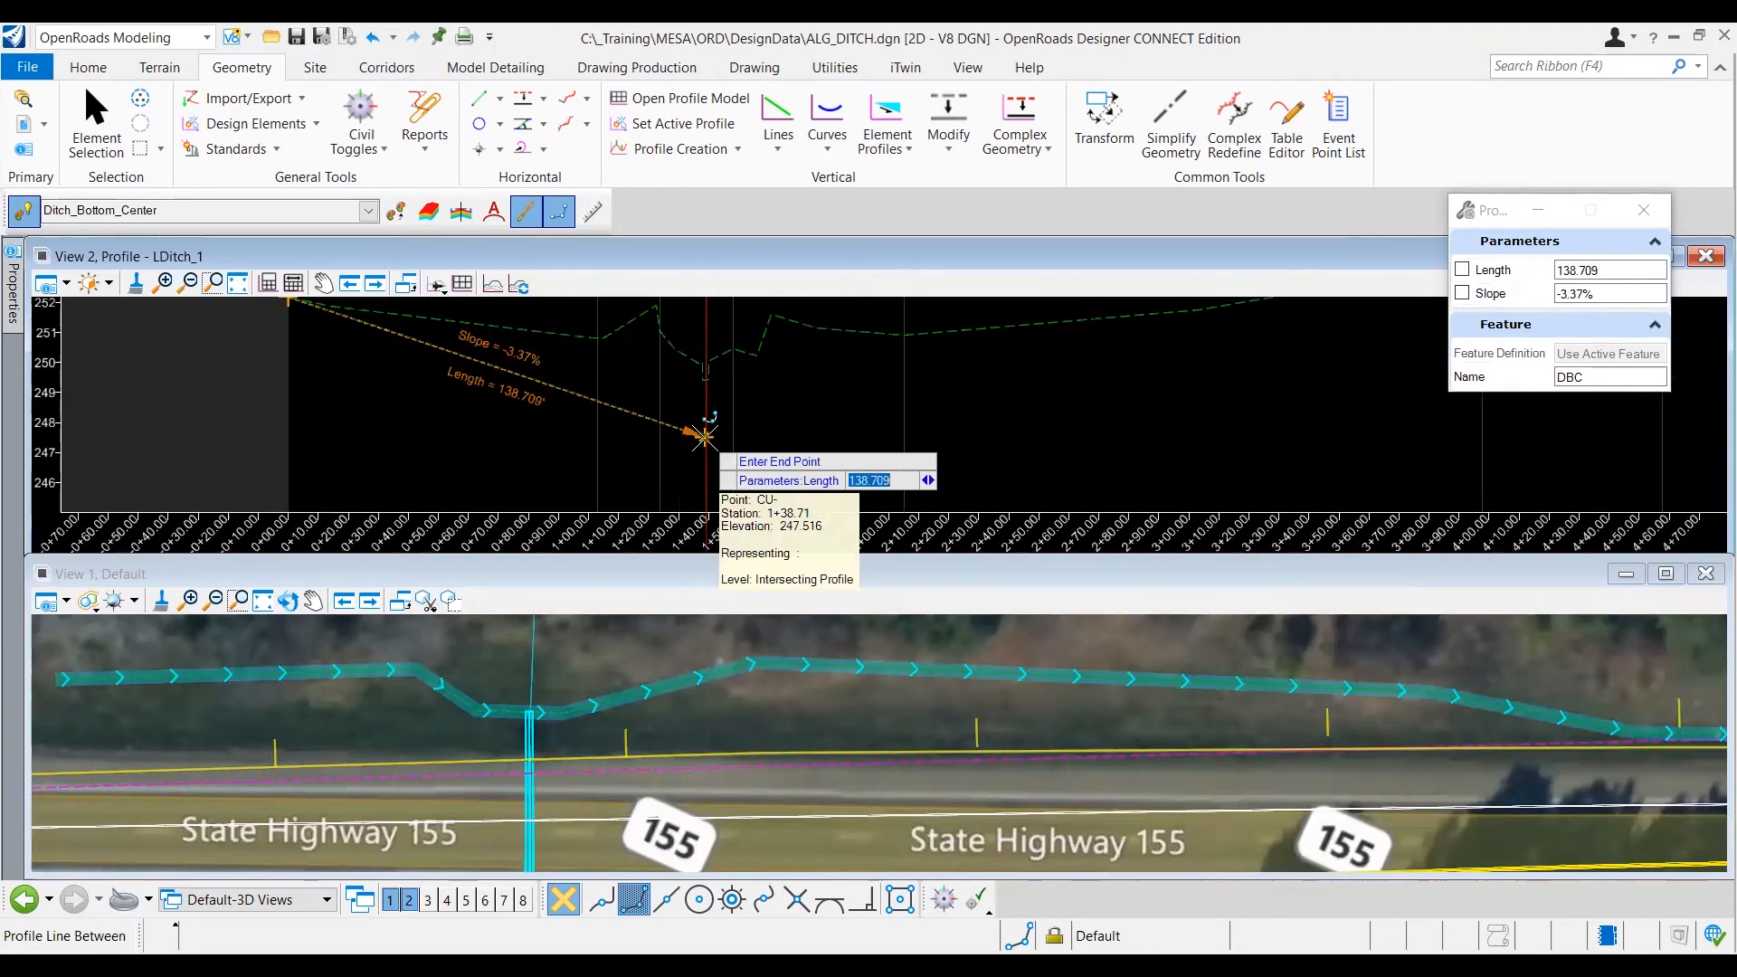
mouse_move(806, 413)
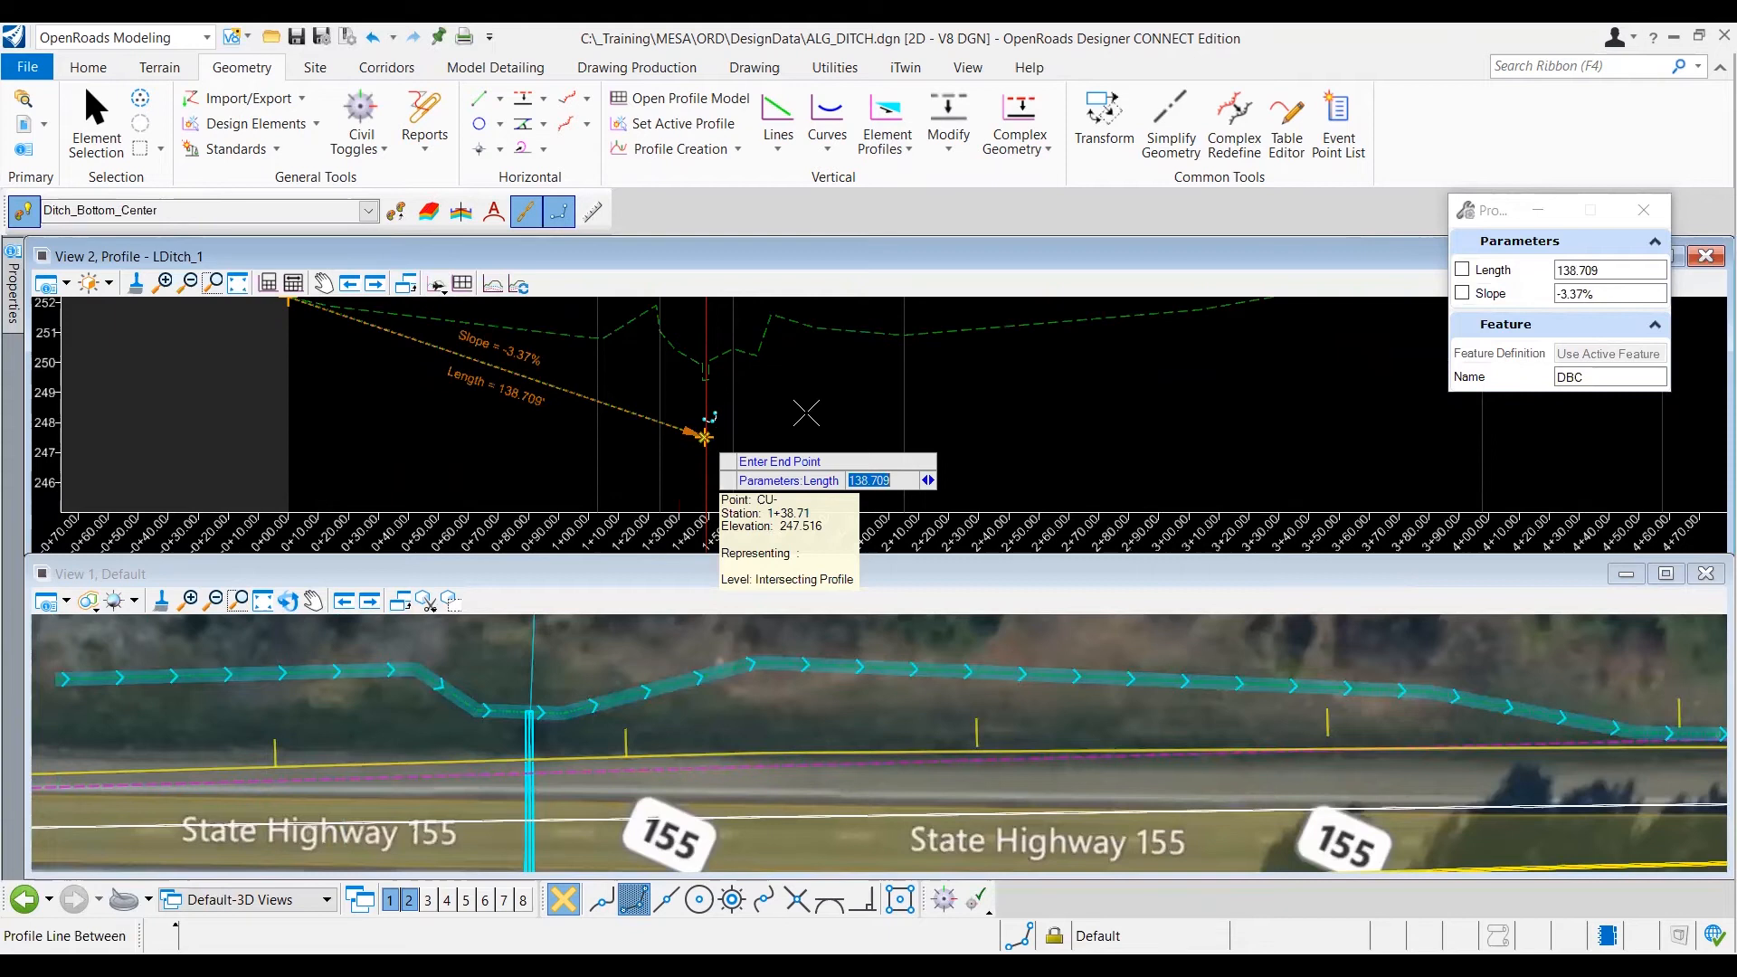
mouse_move(809, 416)
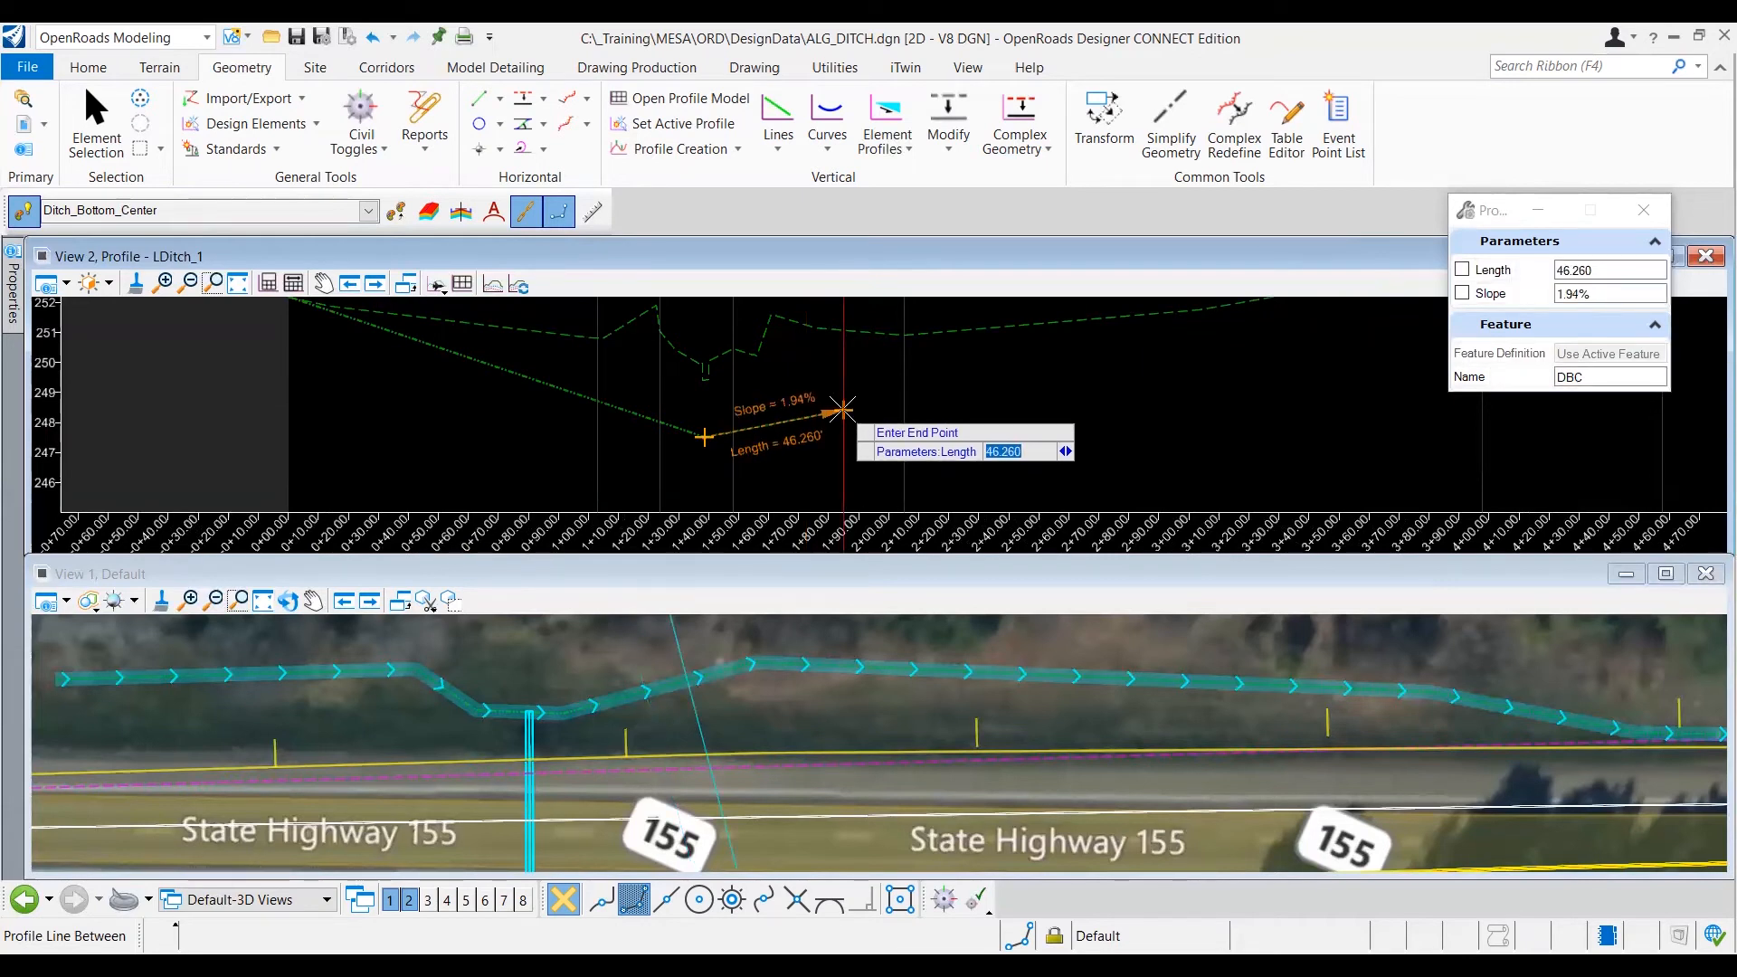
mouse_move(539, 424)
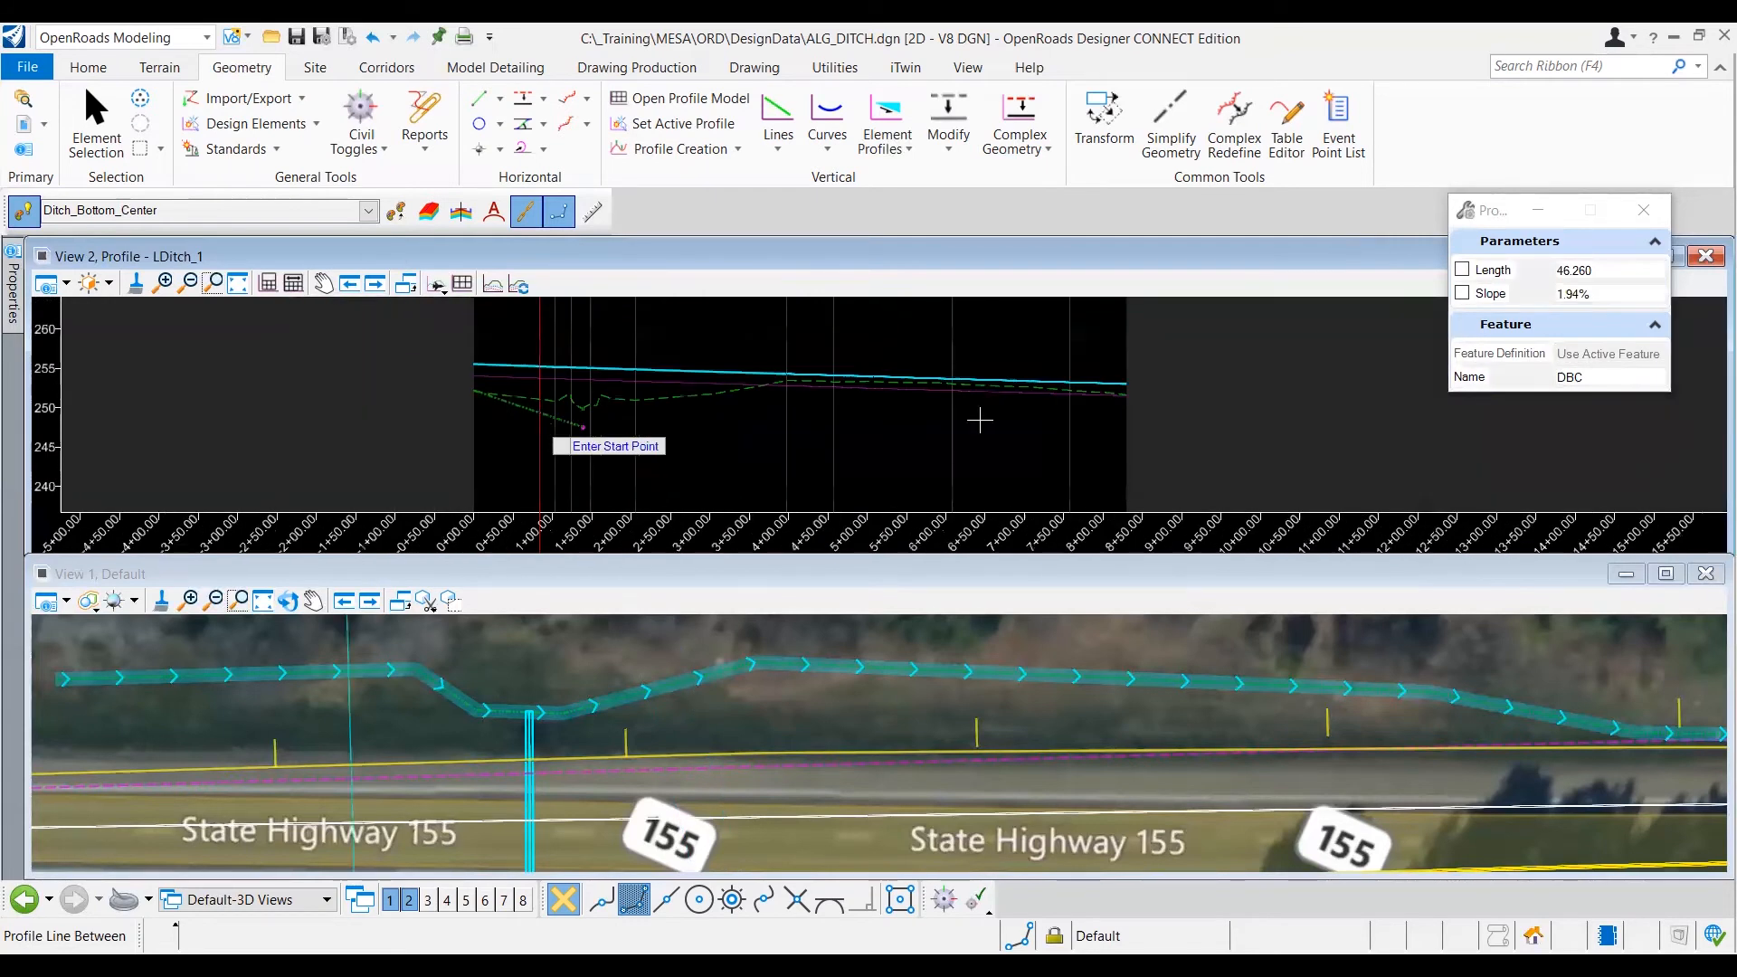
mouse_move(1148, 396)
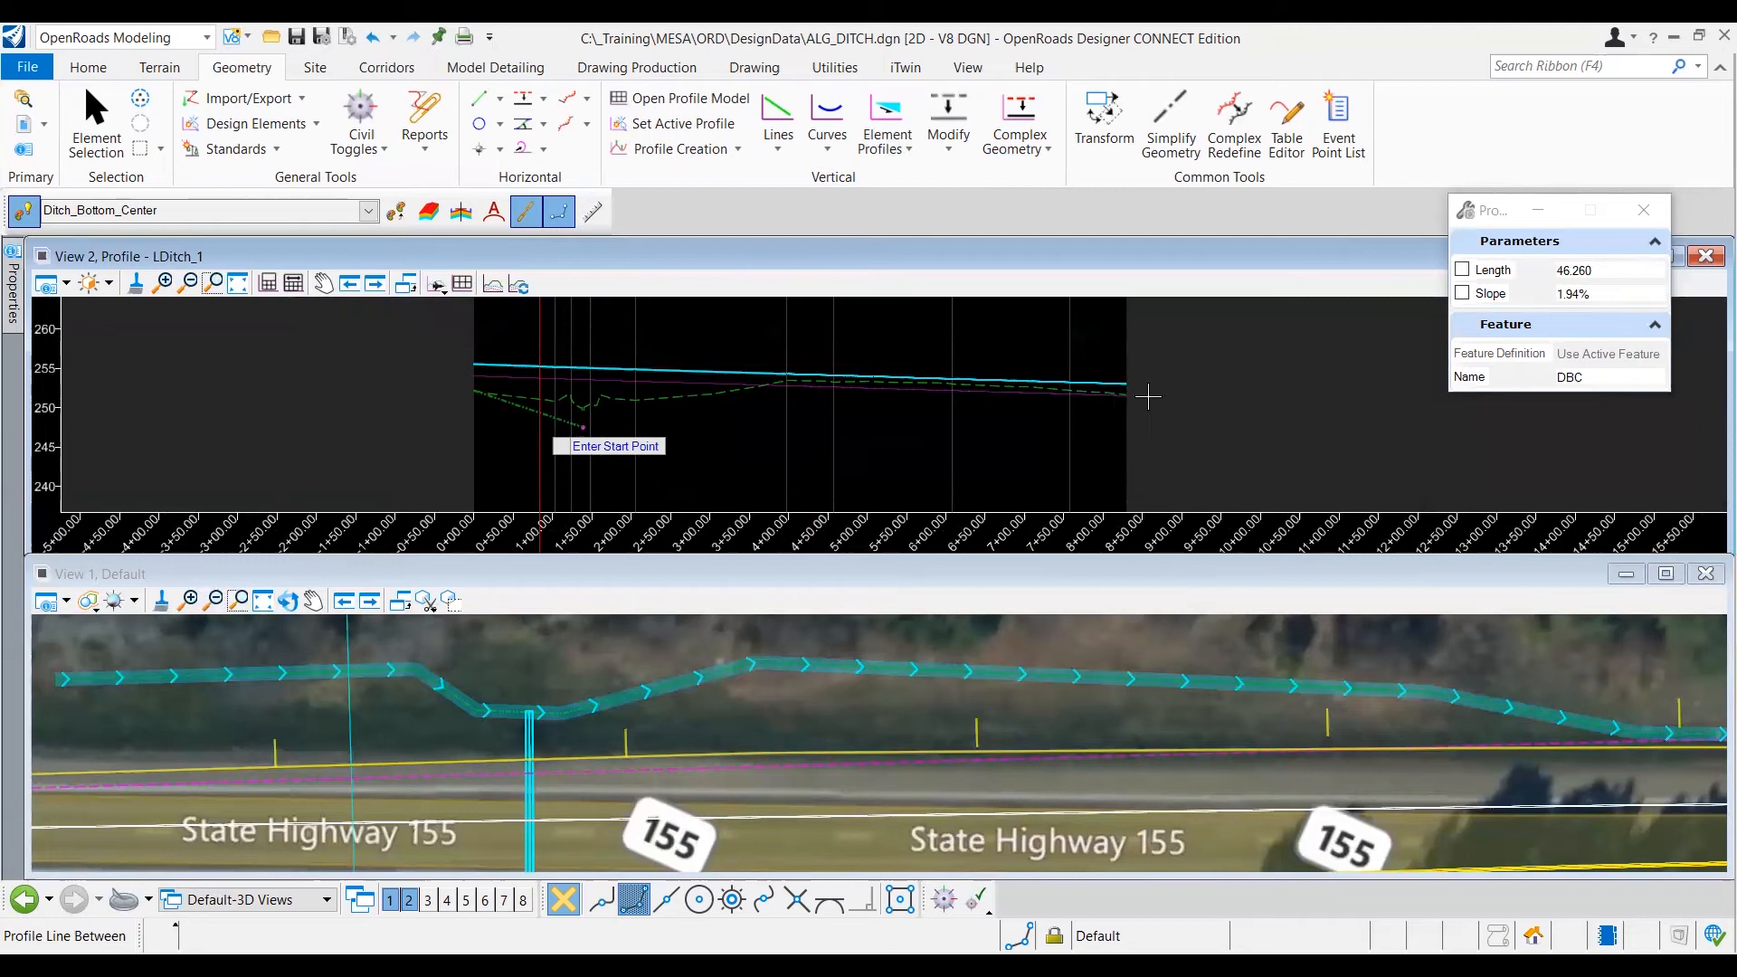
mouse_move(1153, 382)
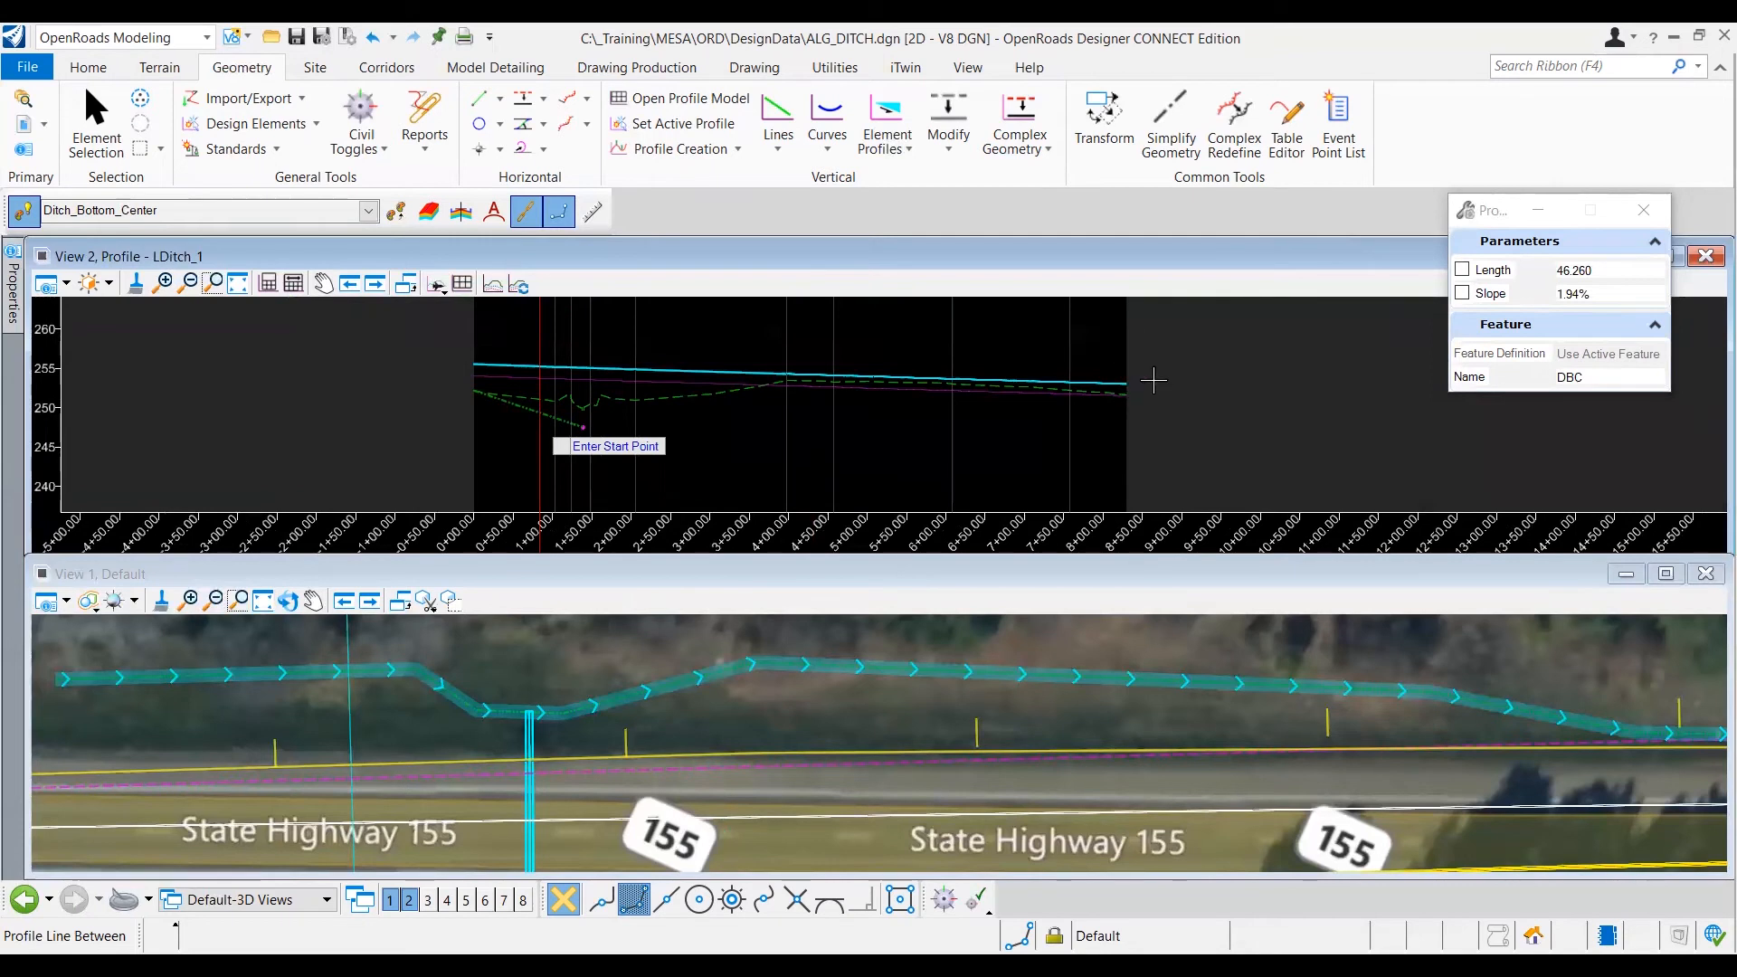
mouse_move(1105, 391)
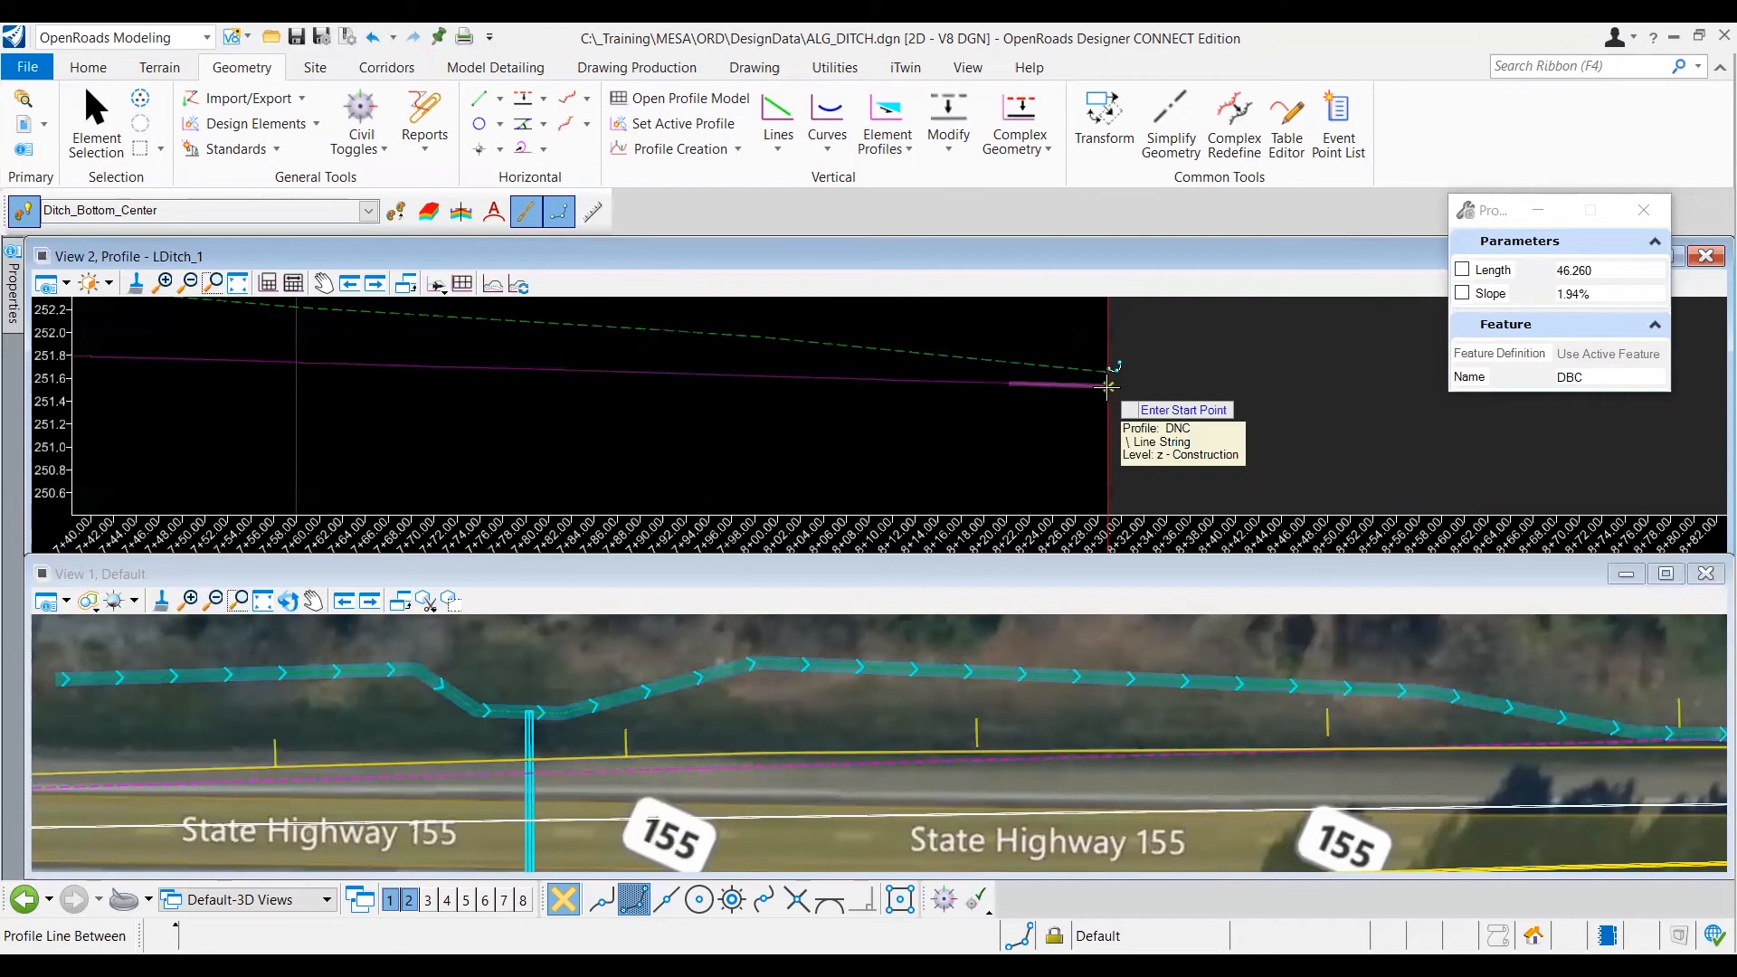
mouse_move(1260, 364)
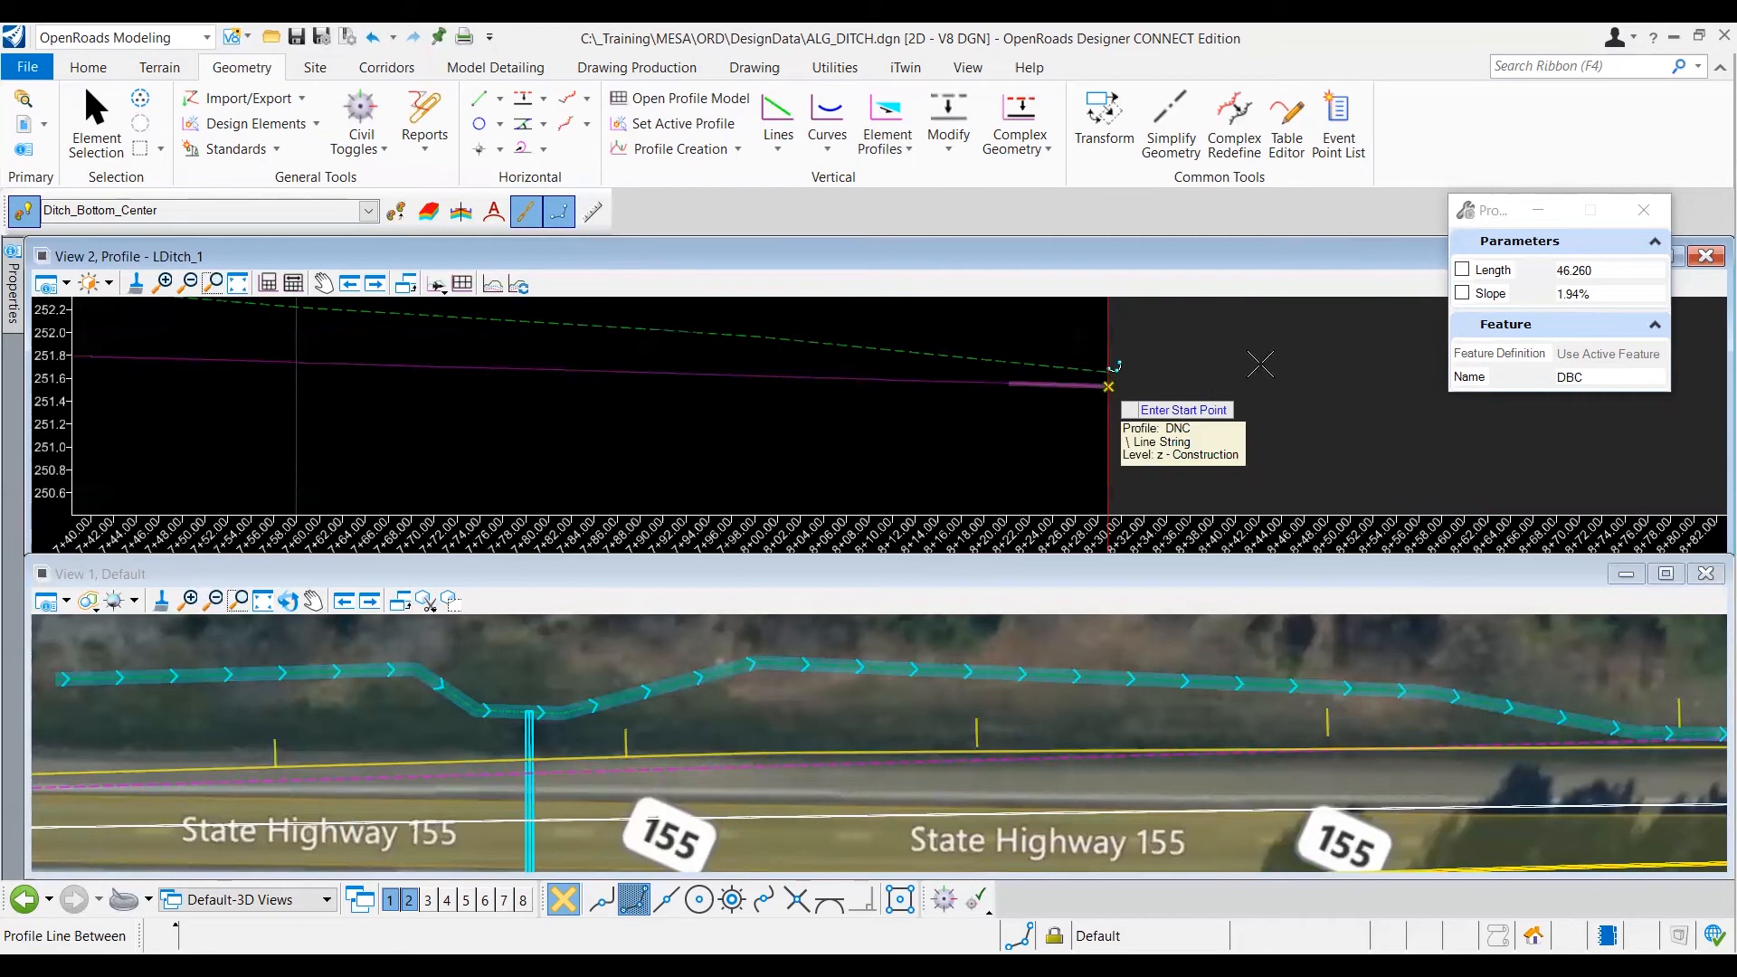
mouse_move(981, 409)
text(0.5)
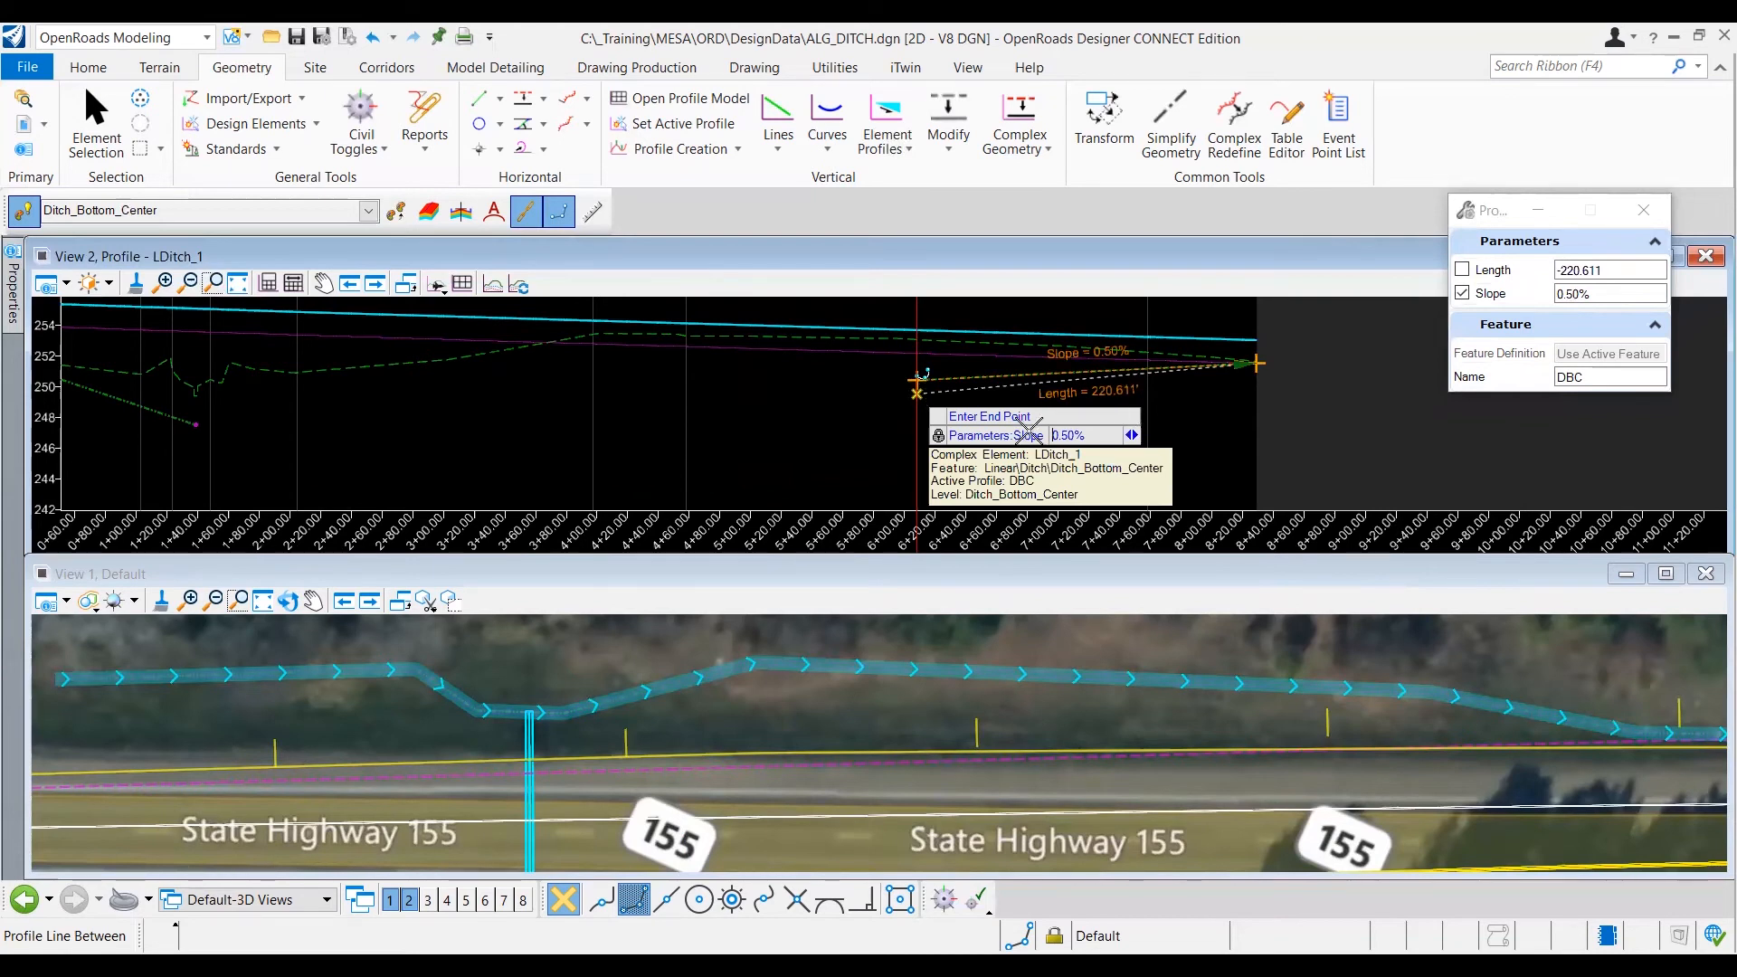
mouse_move(735, 425)
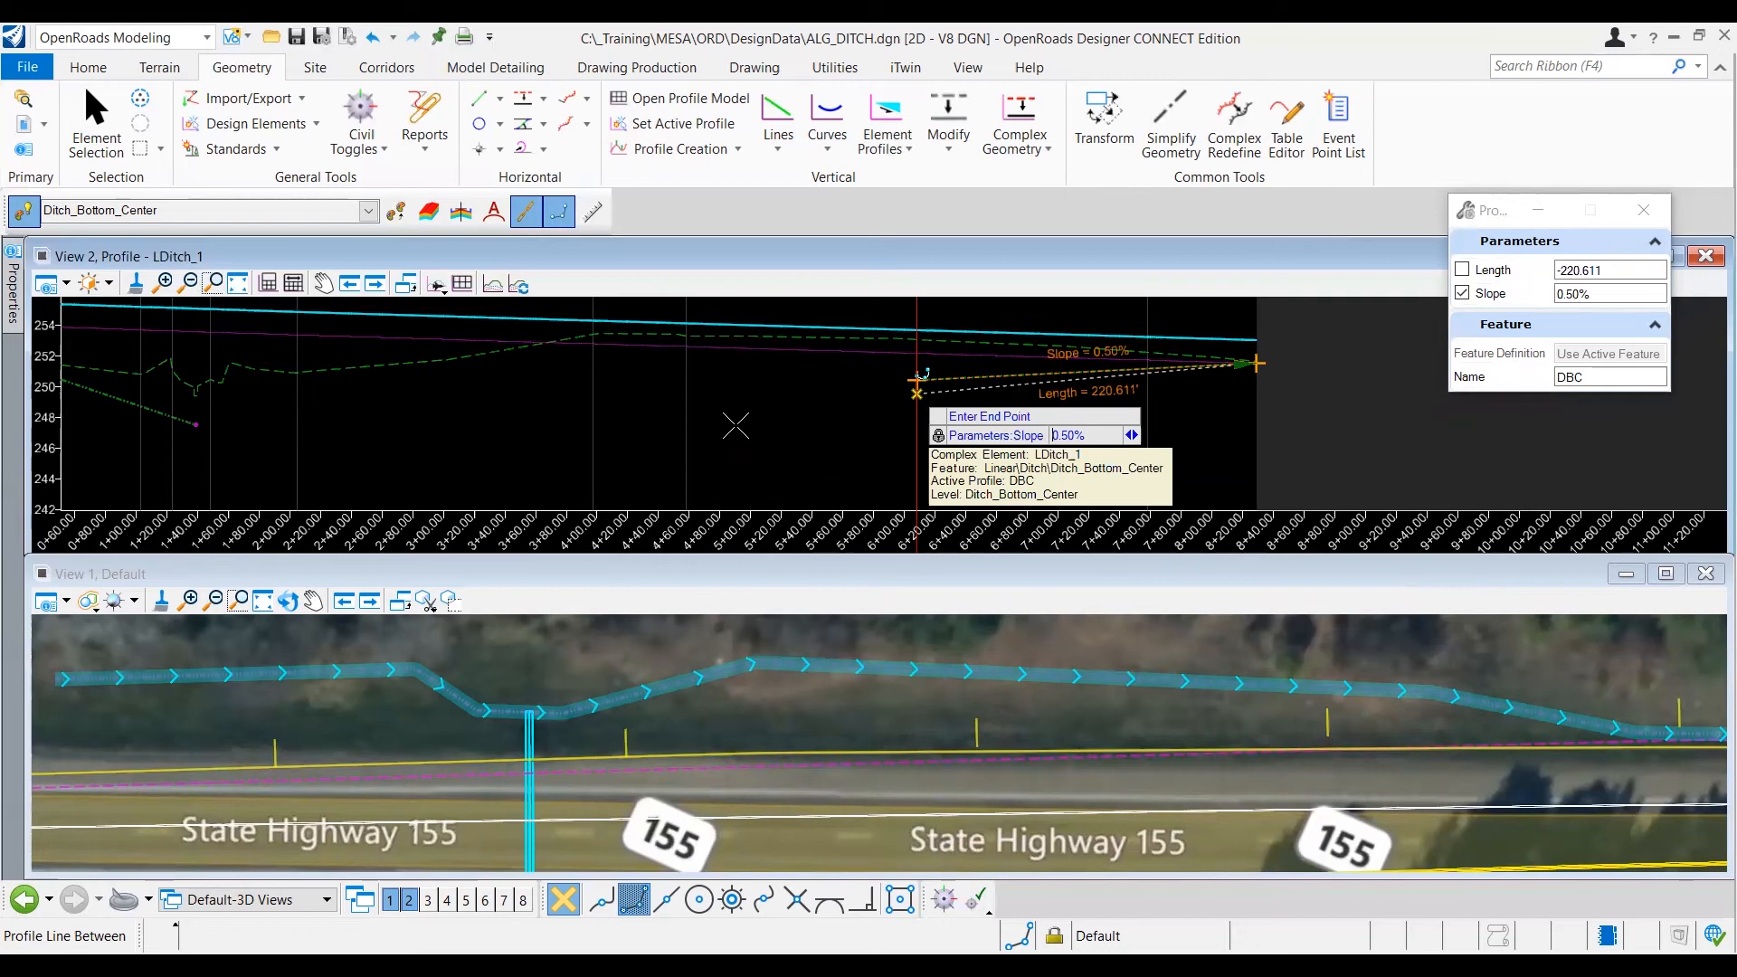
mouse_move(950, 413)
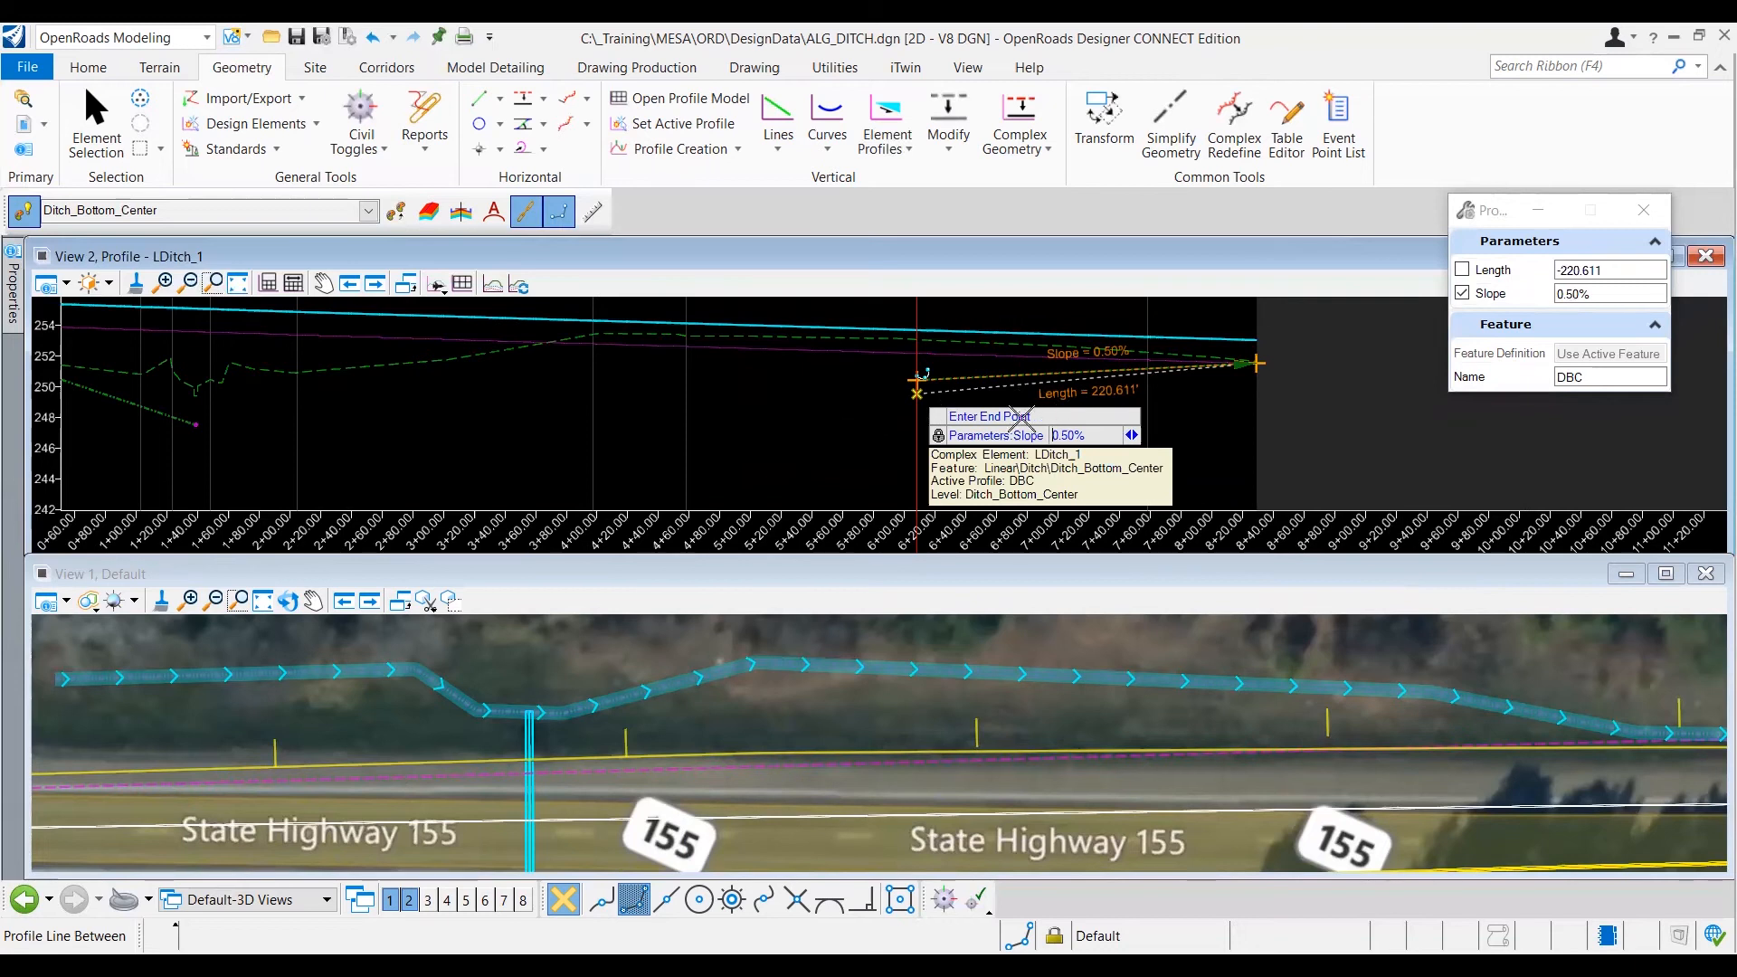
mouse_move(402, 445)
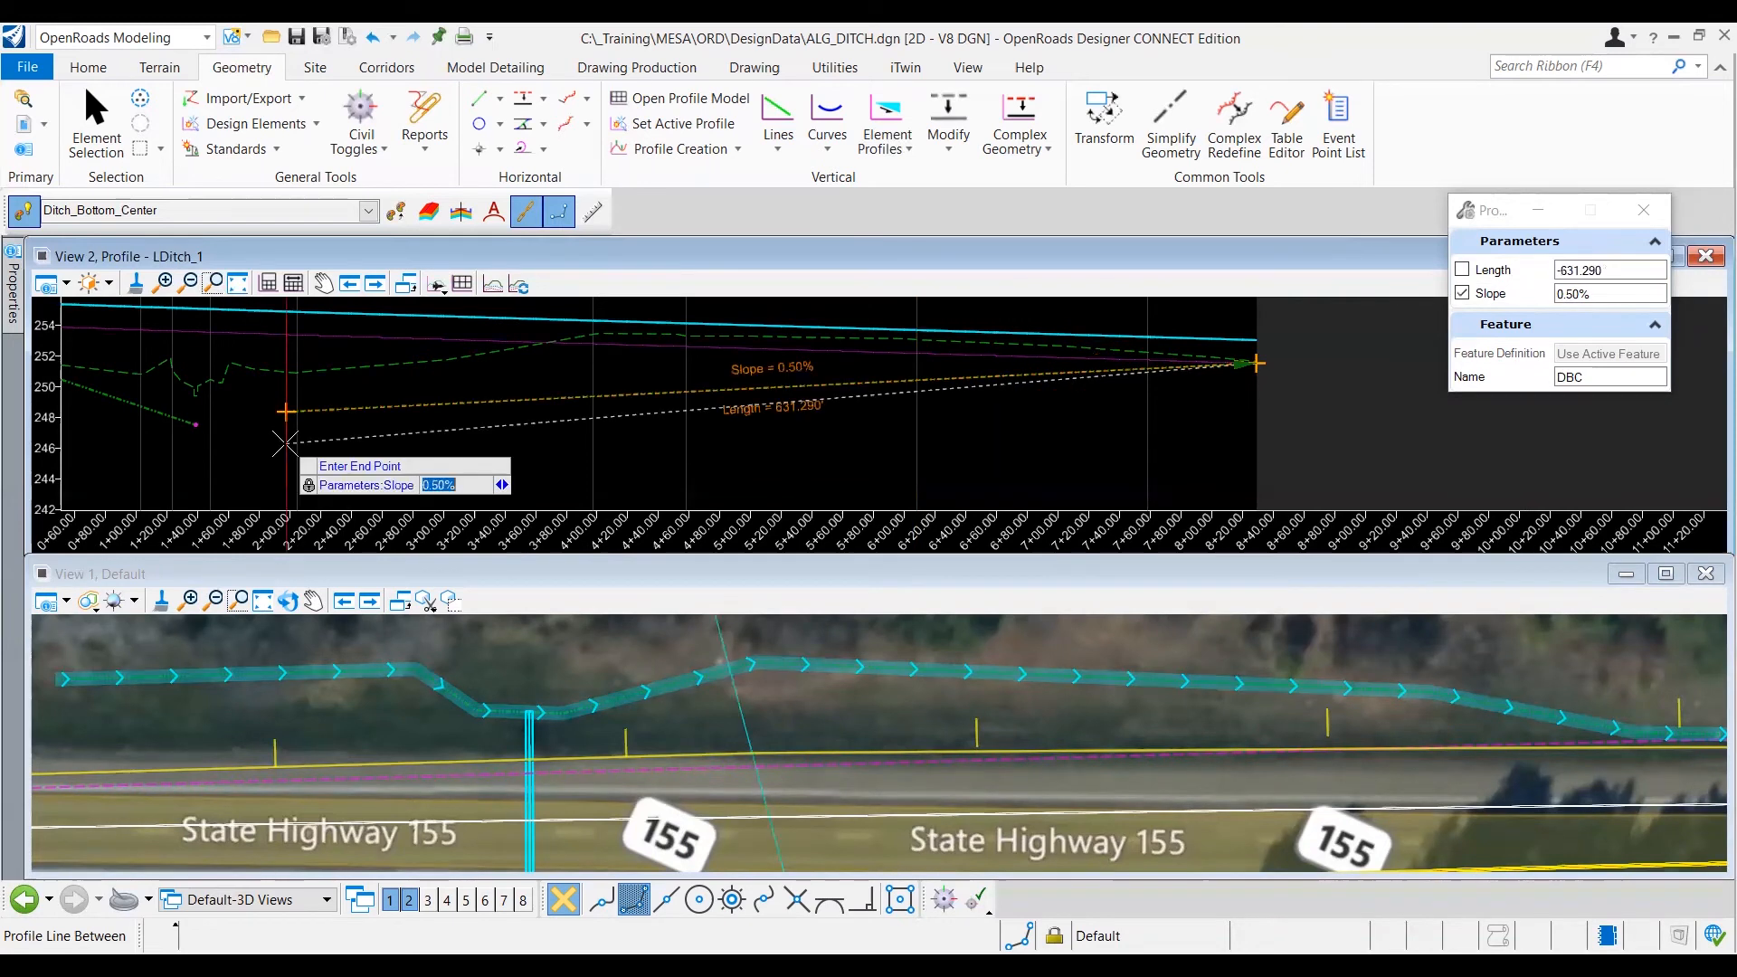
mouse_move(538, 430)
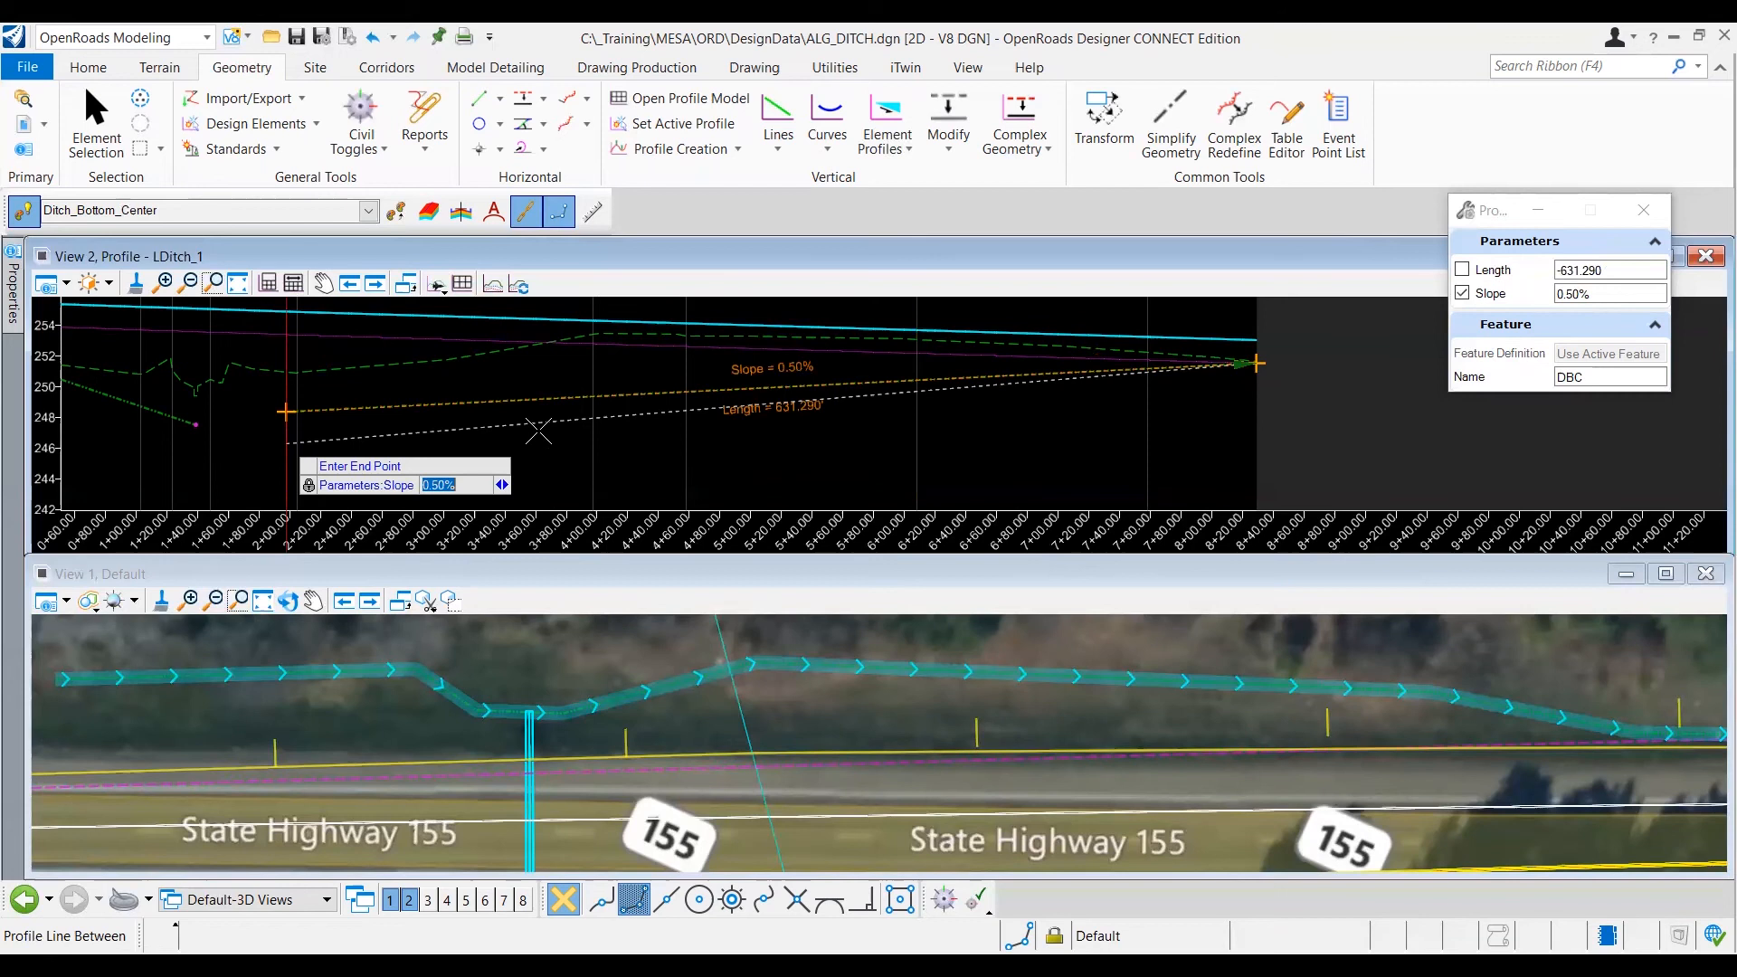
mouse_move(254, 445)
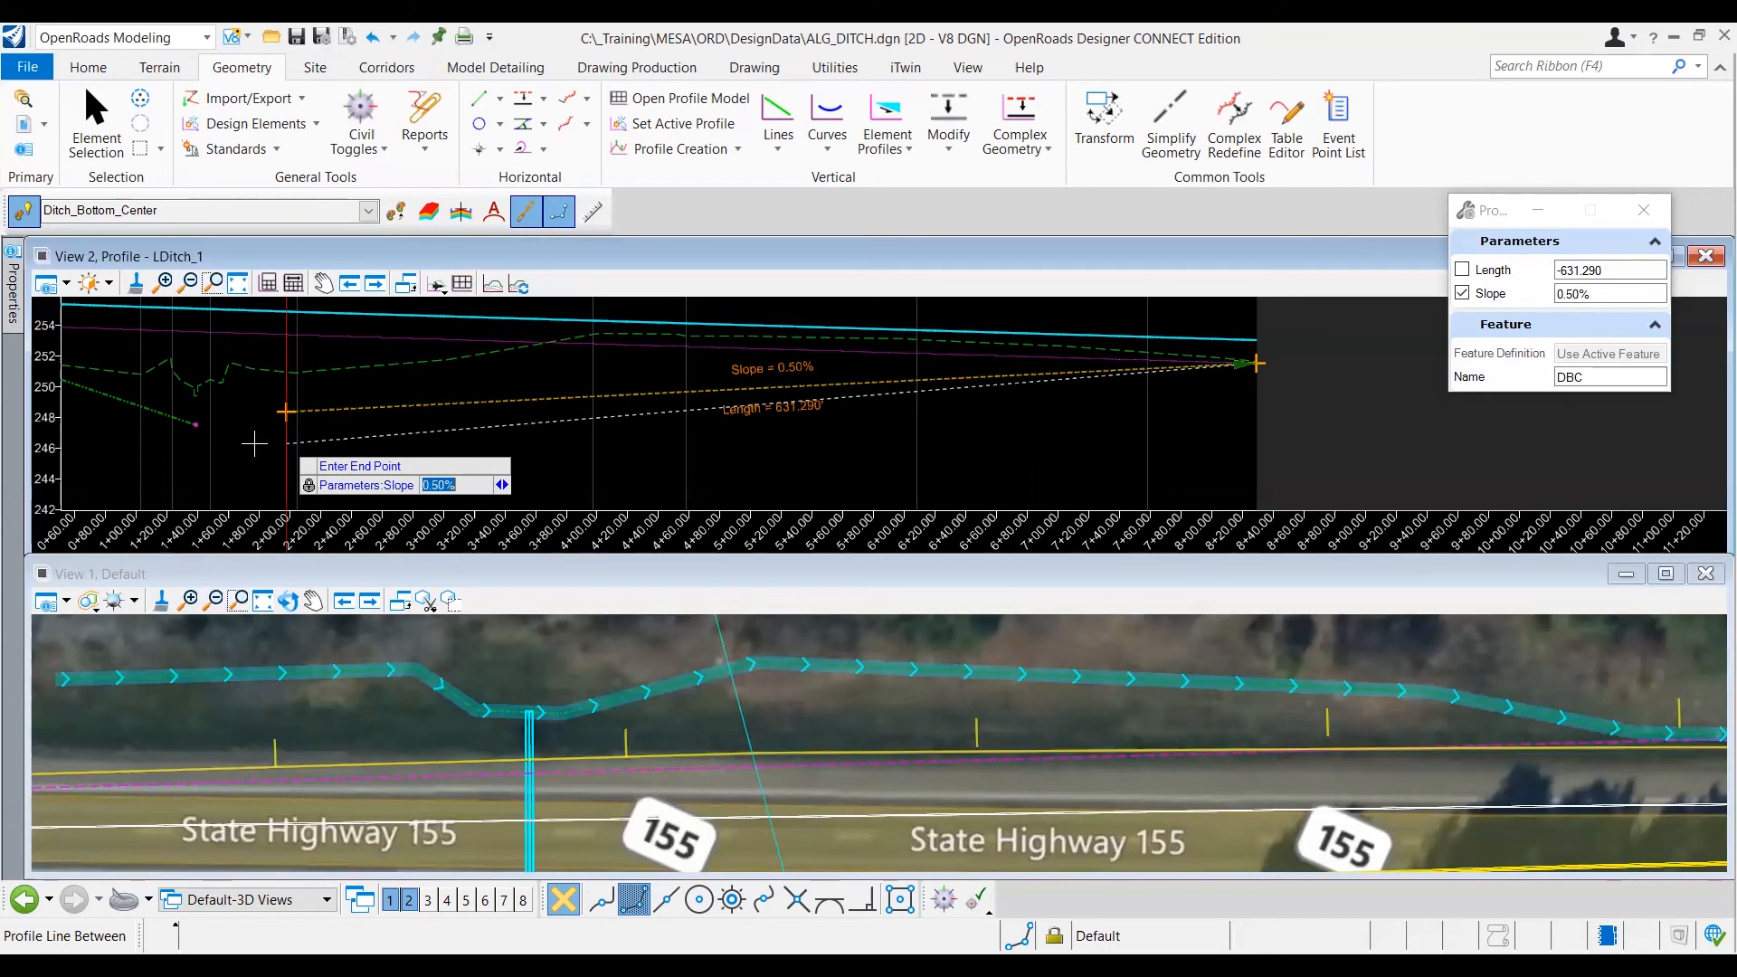
mouse_move(205, 423)
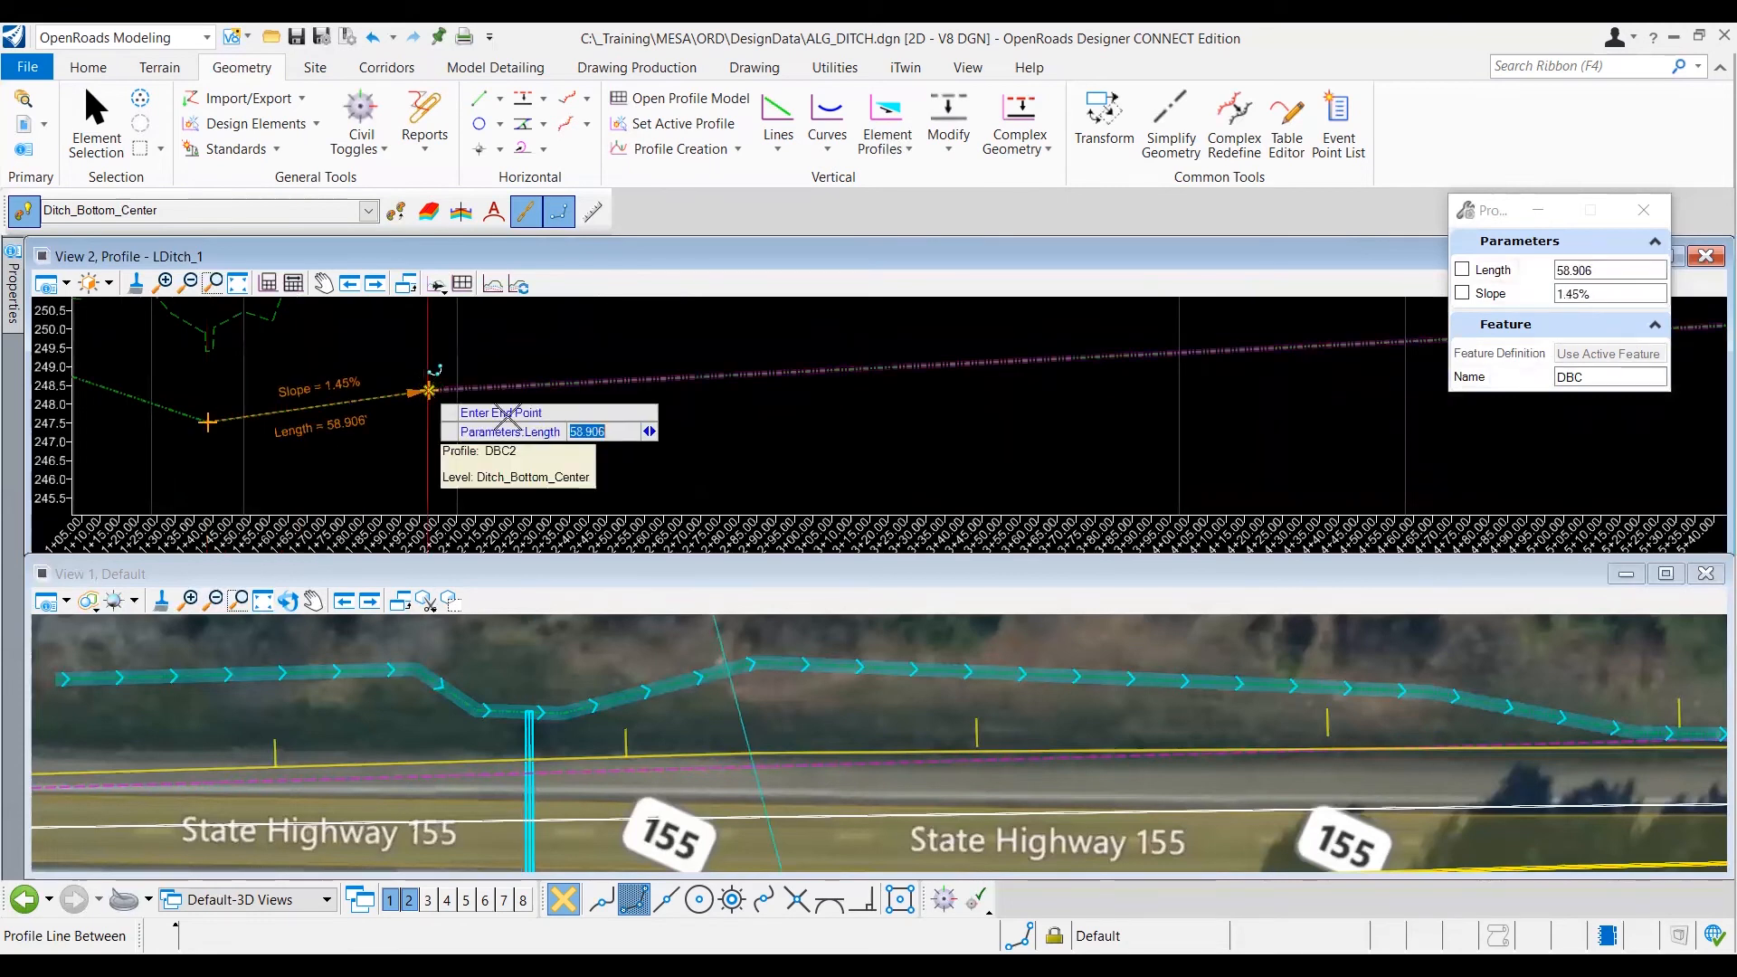
mouse_move(543, 444)
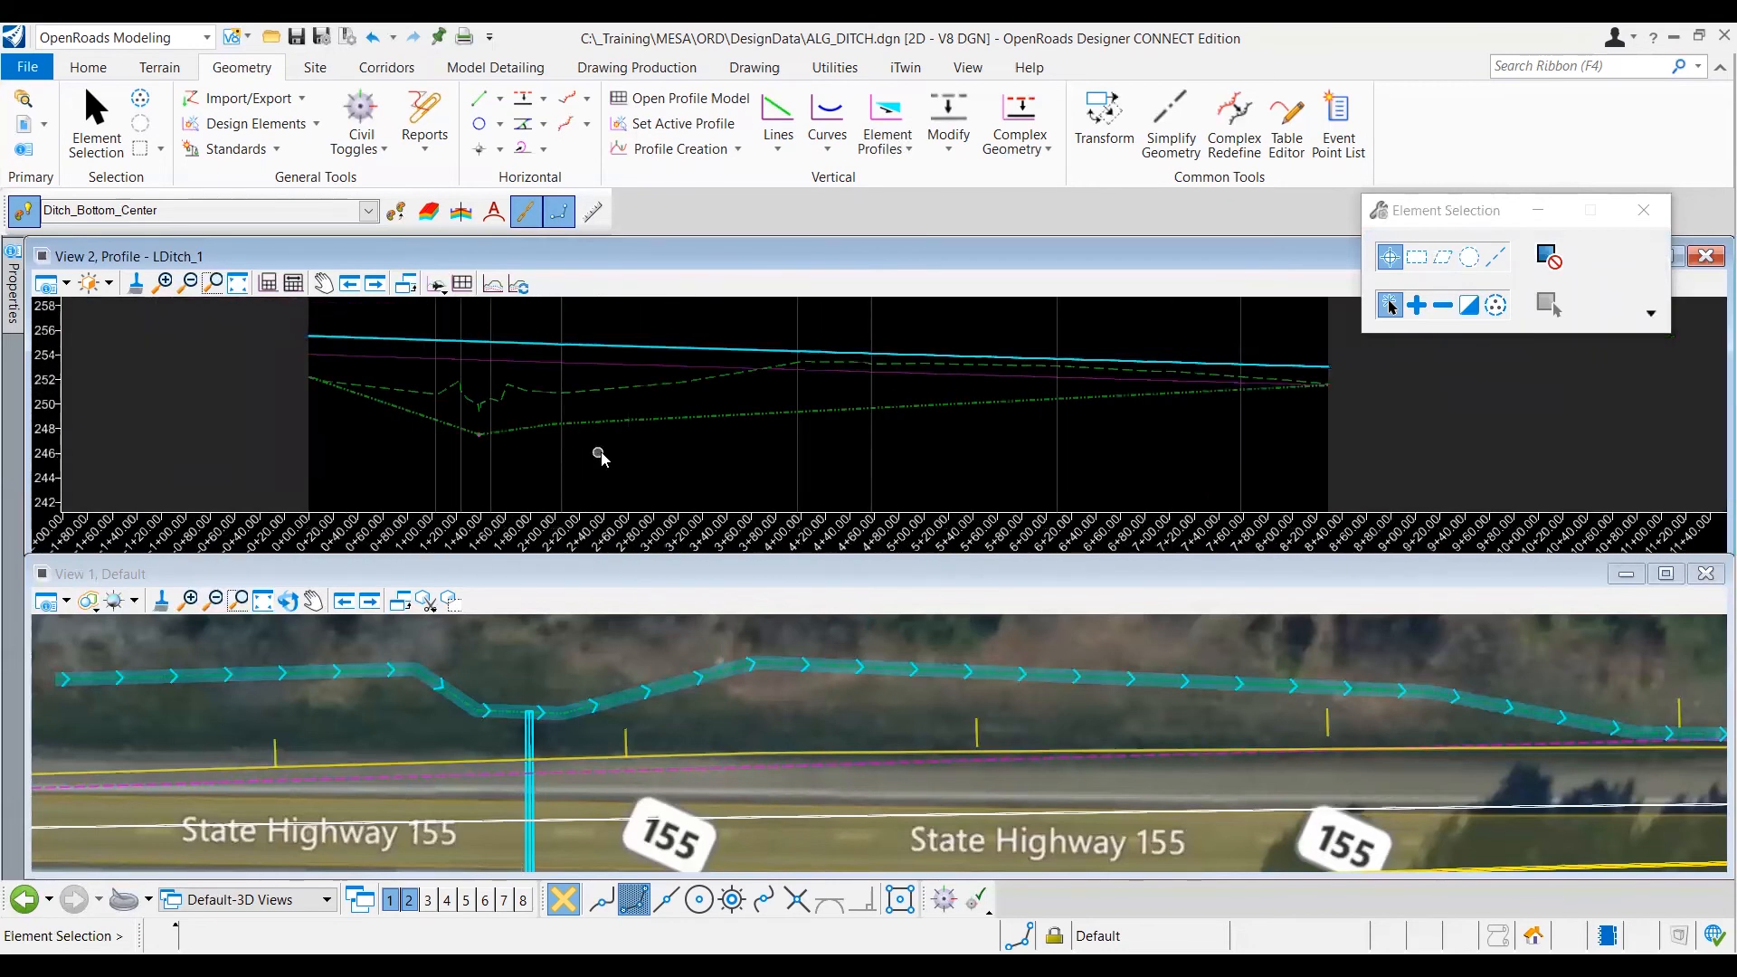
mouse_move(704, 461)
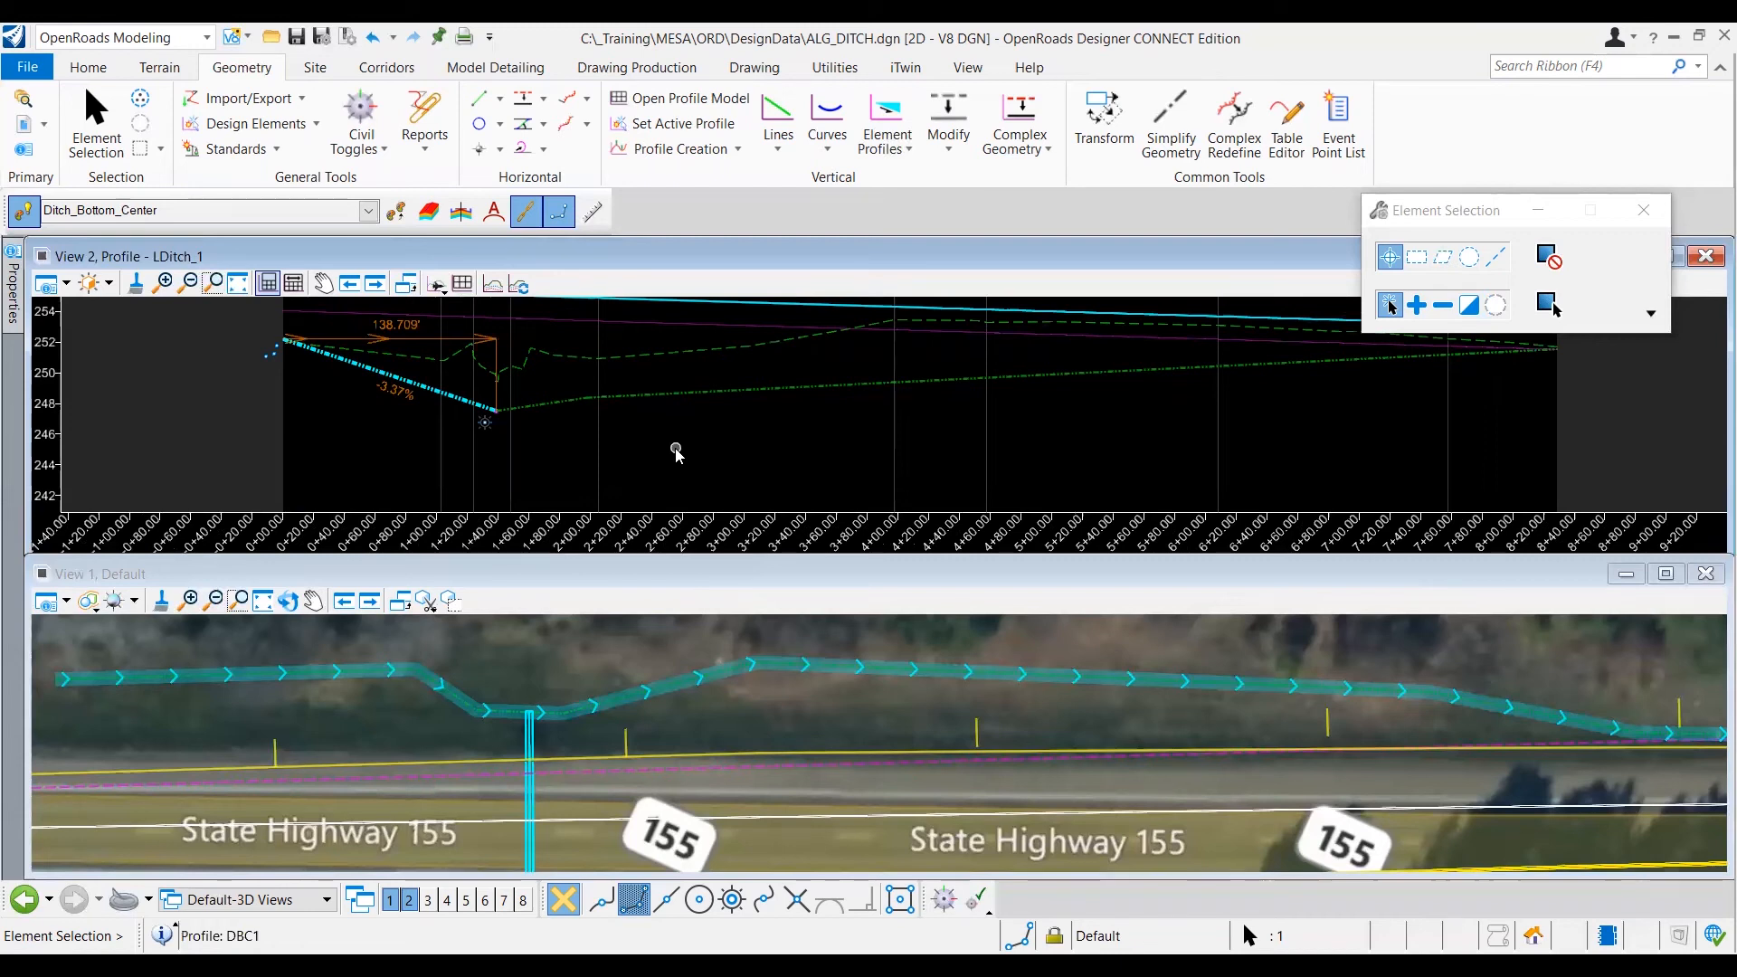
mouse_move(241, 67)
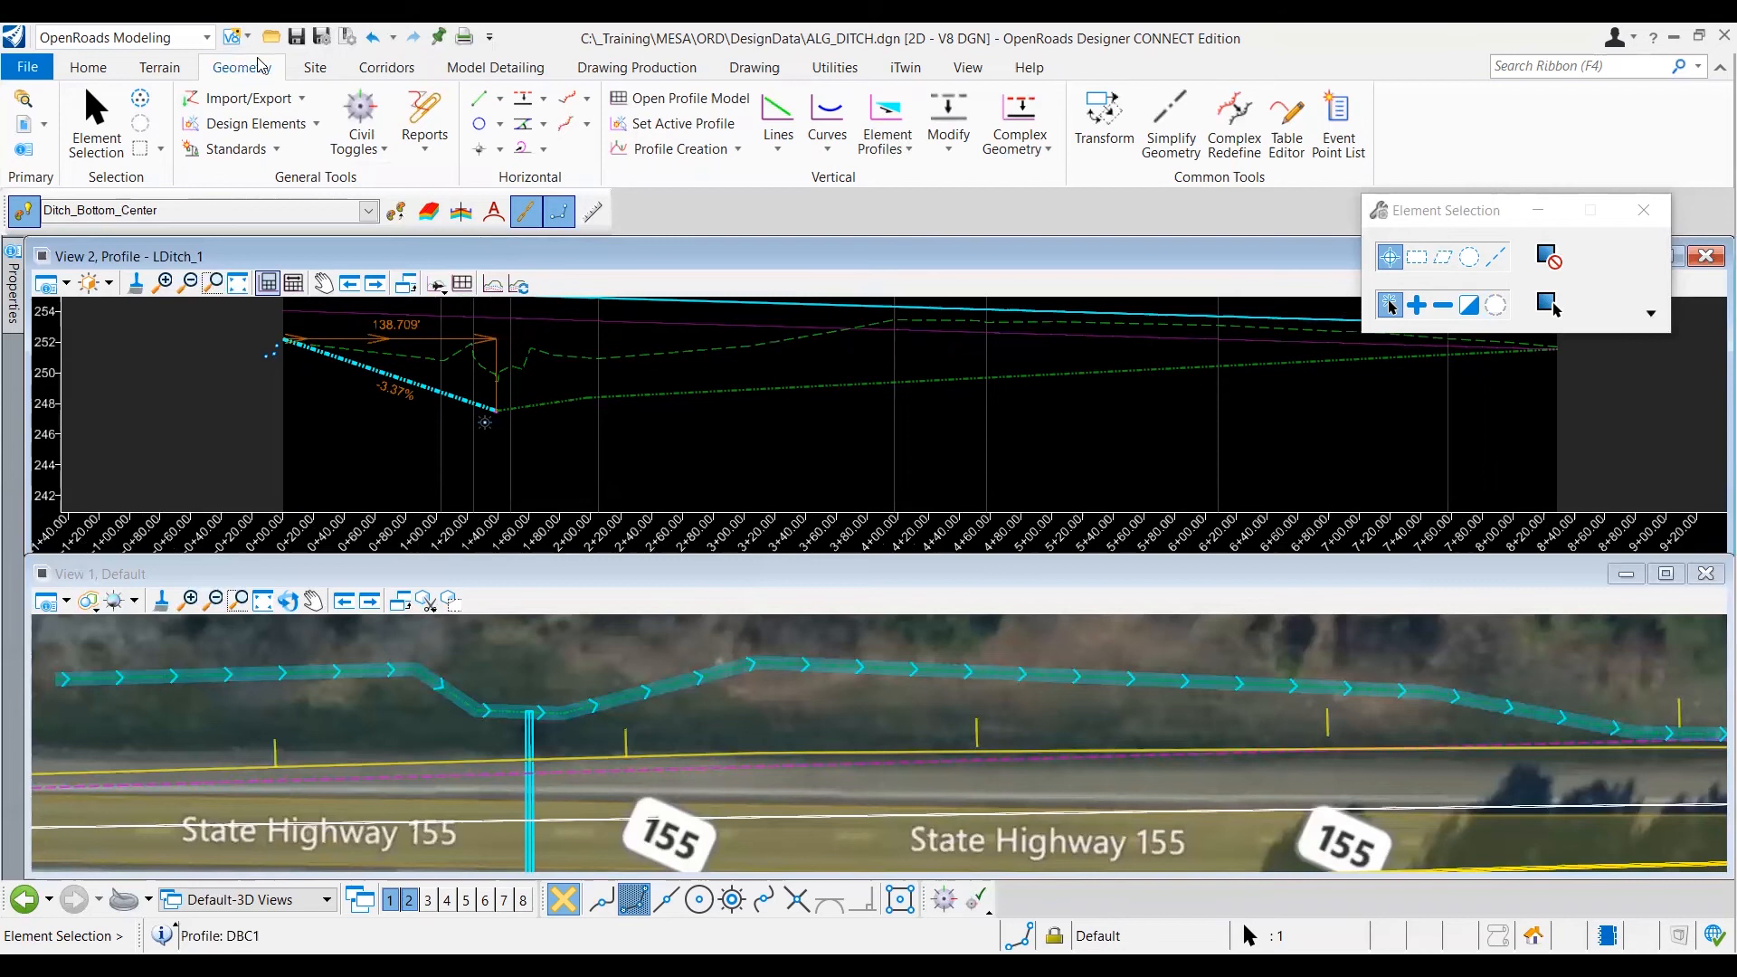
mouse_move(865, 197)
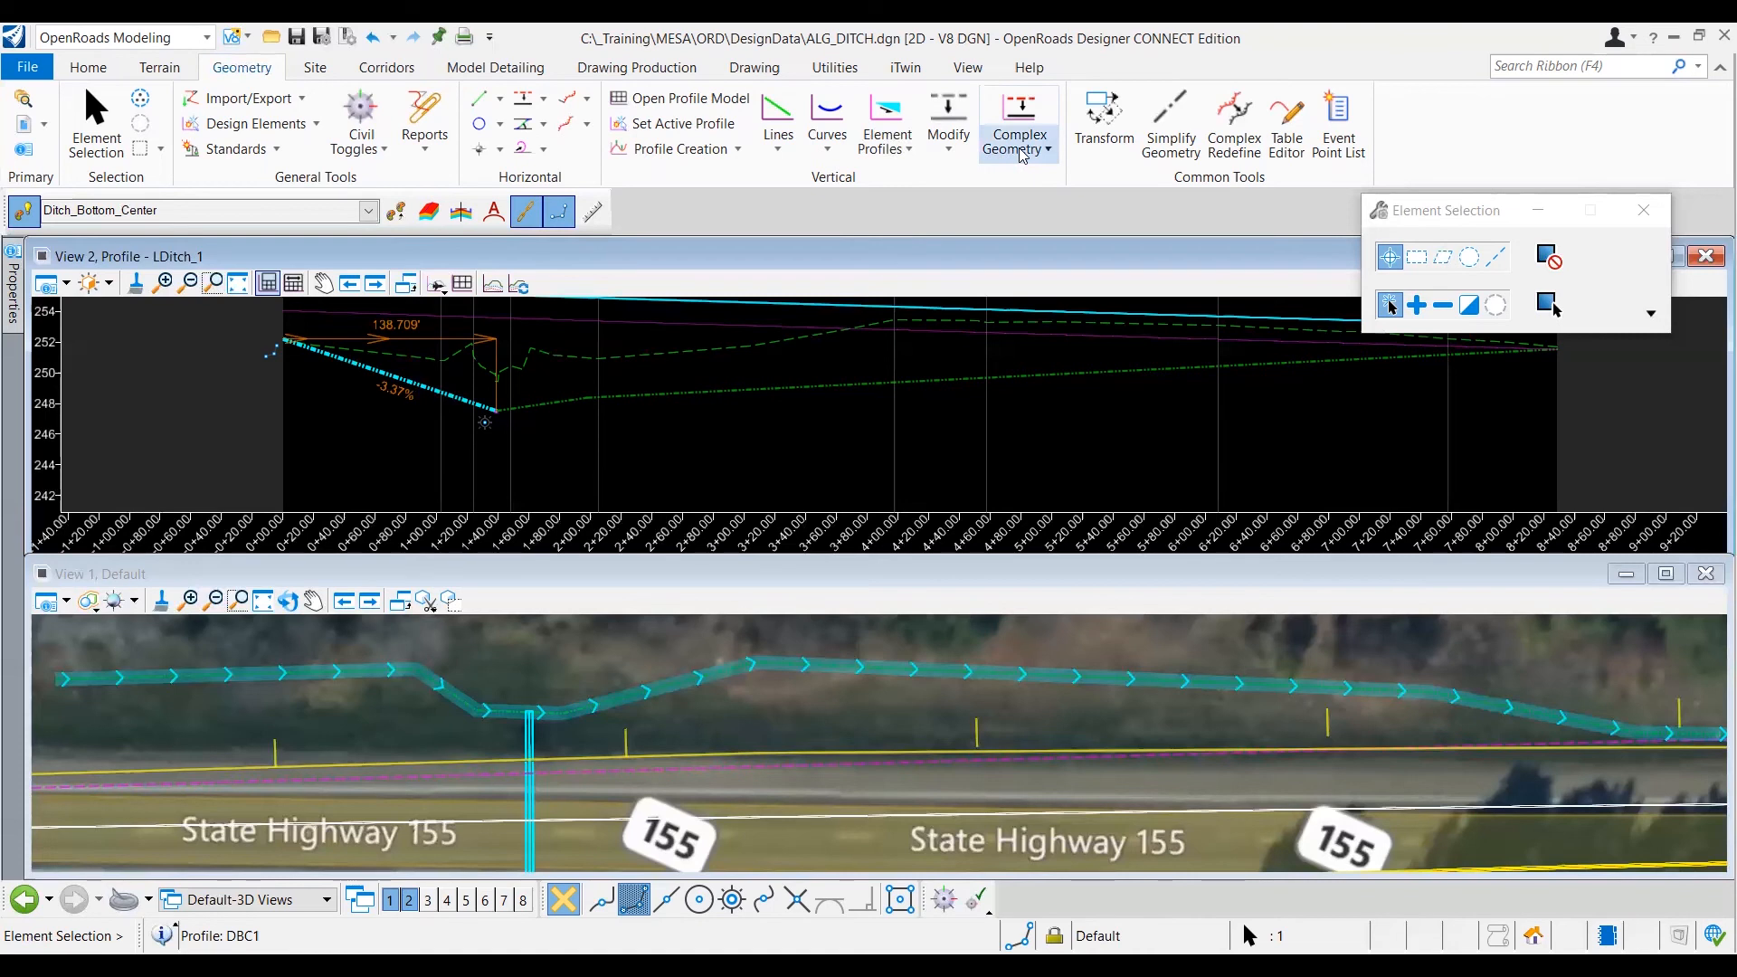
Step: Start Profile Complex By Elements from the Complex Geometry tools
click(1017, 121)
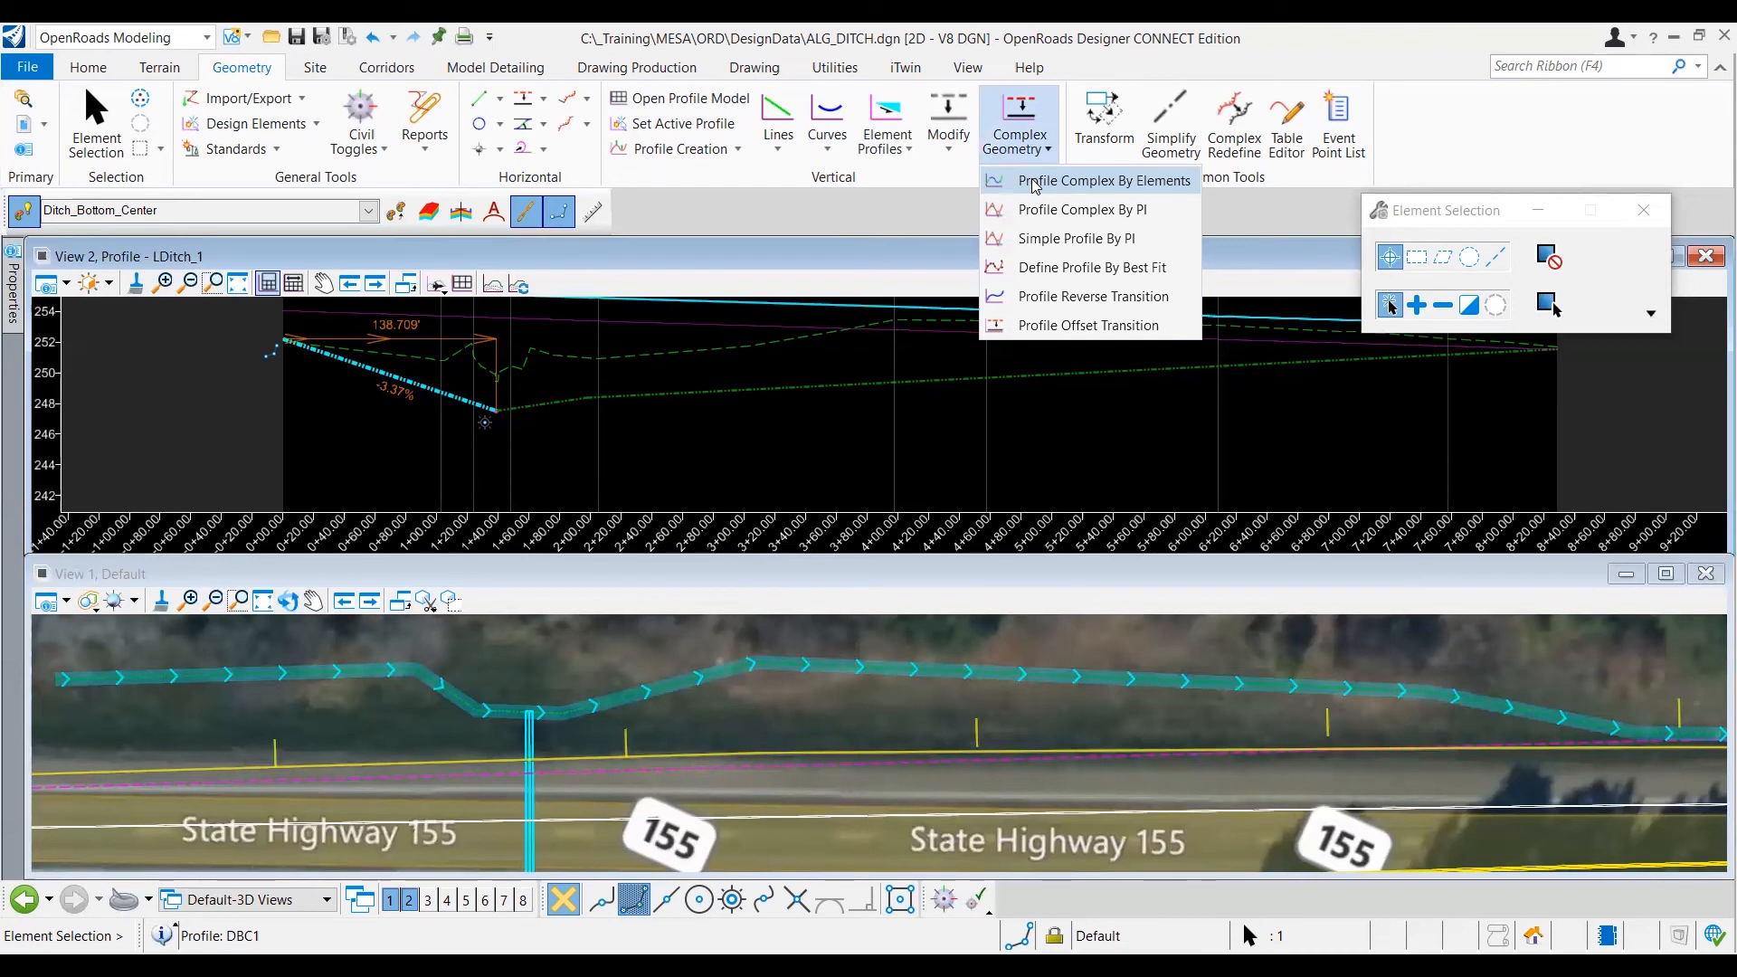
click(1104, 181)
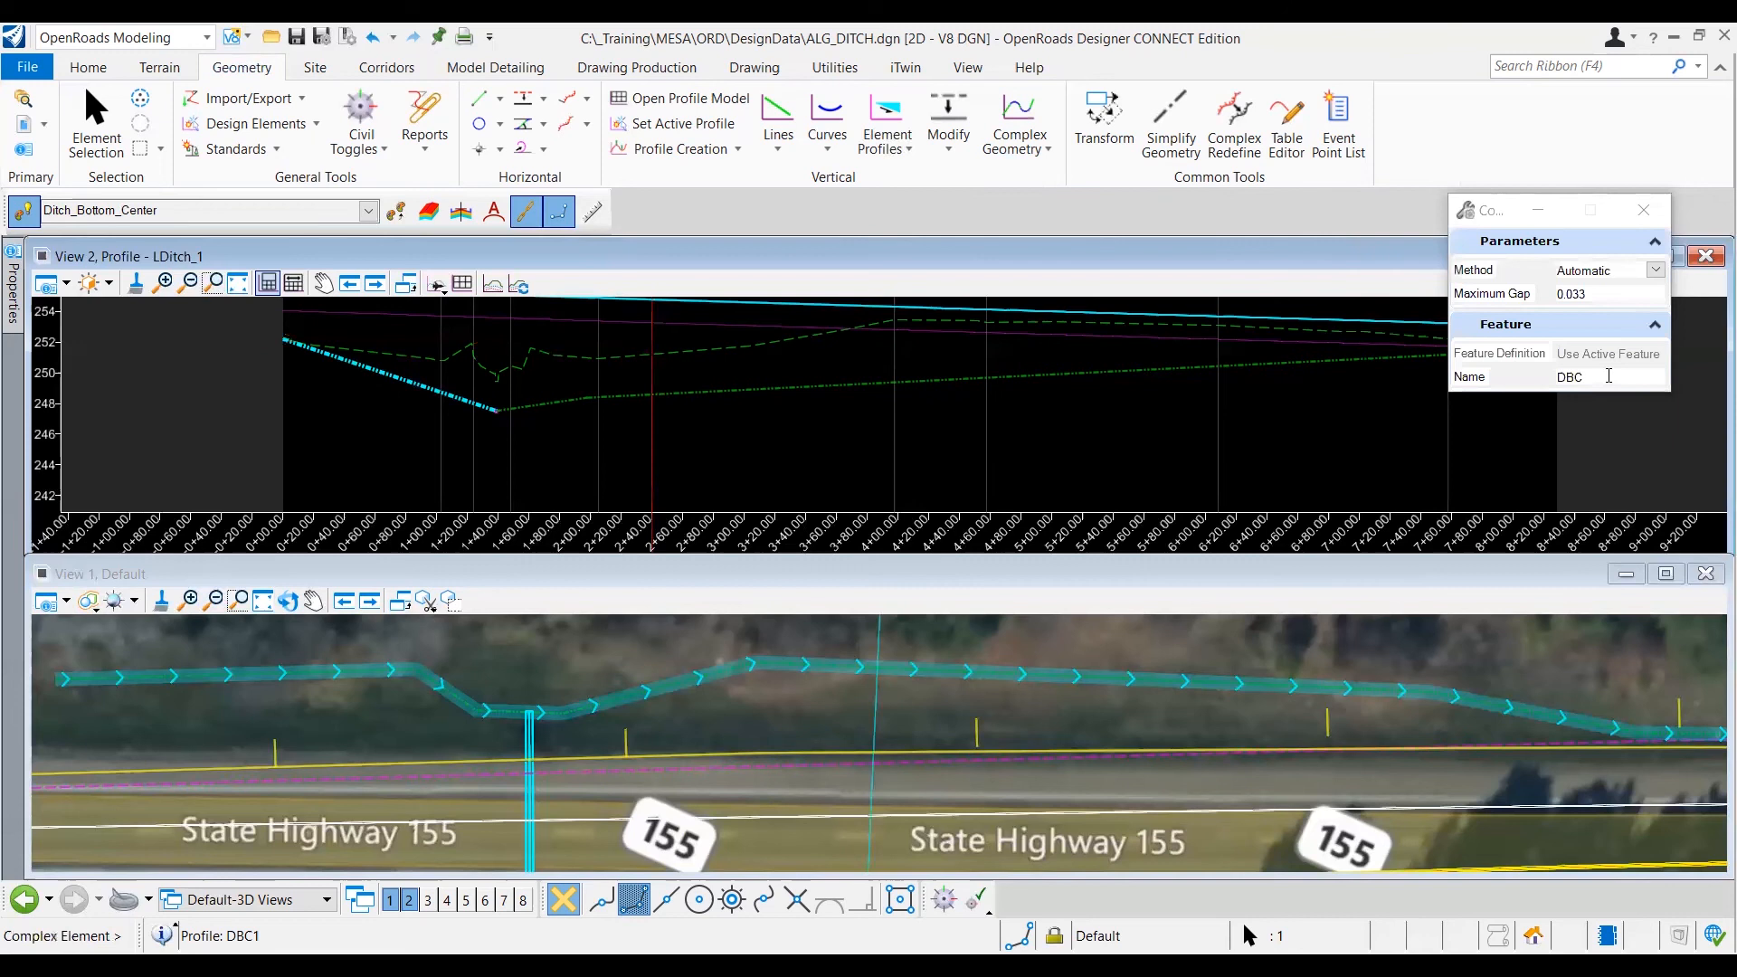
Step: Replace the default name DBC with LDitch_1_P and begin picking elements
triple_click(1570, 376)
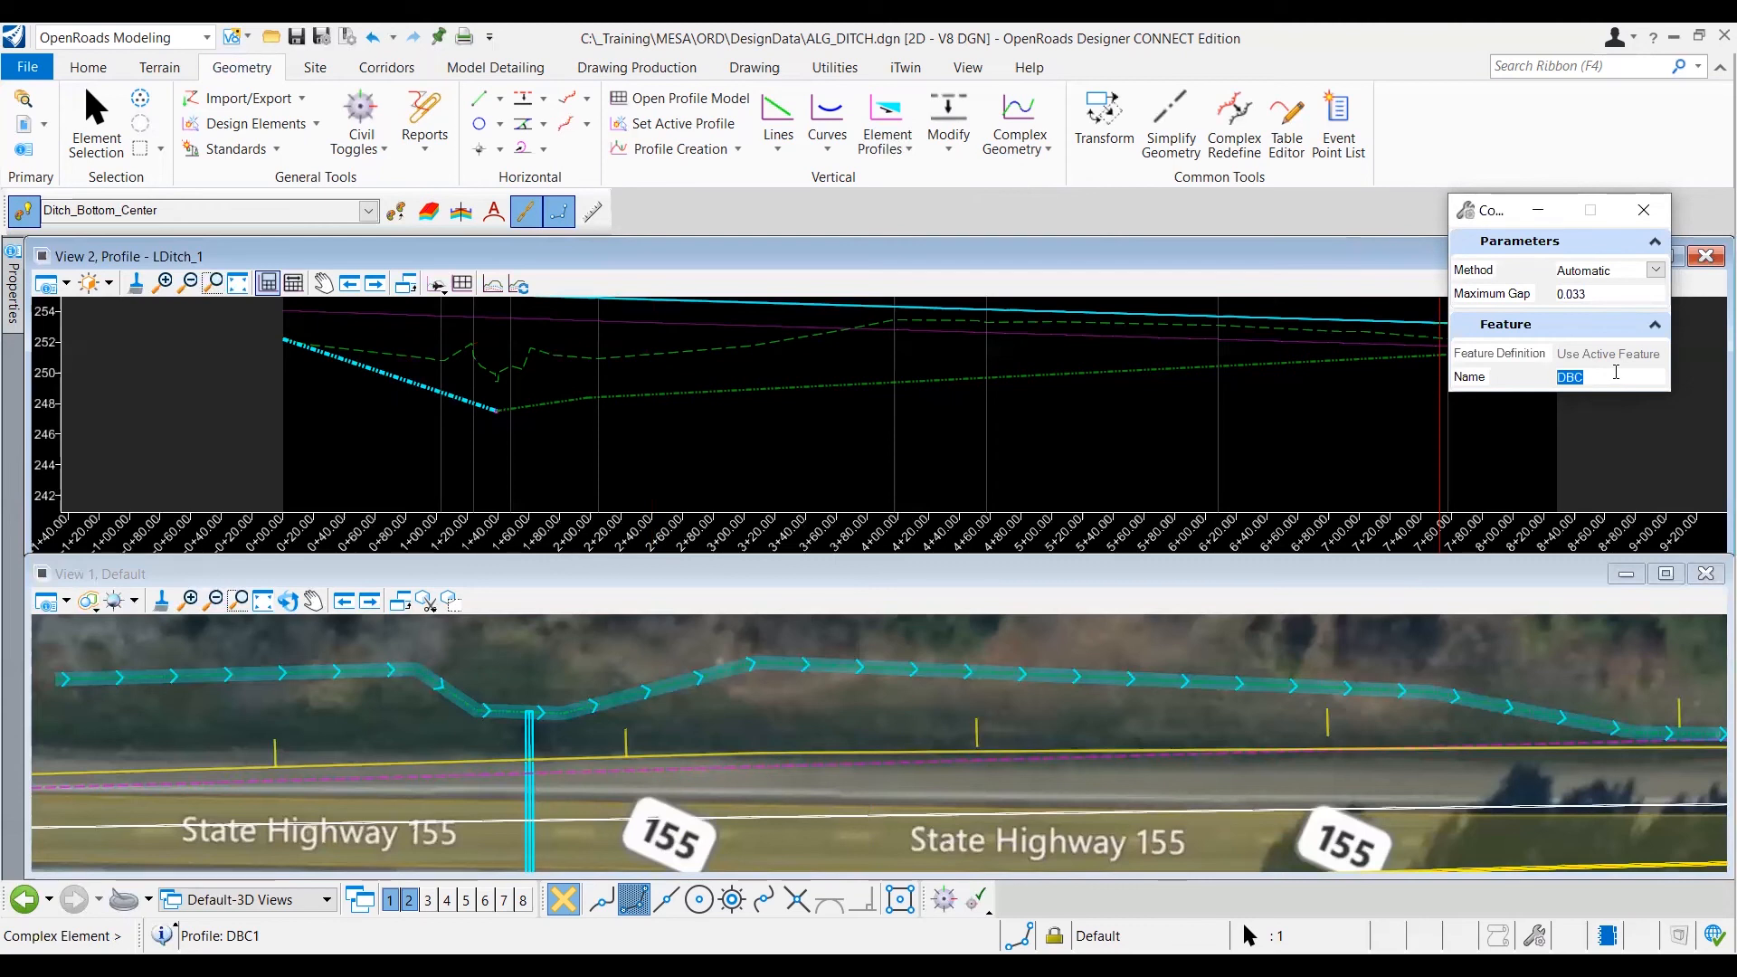
text(LDitch_1_)
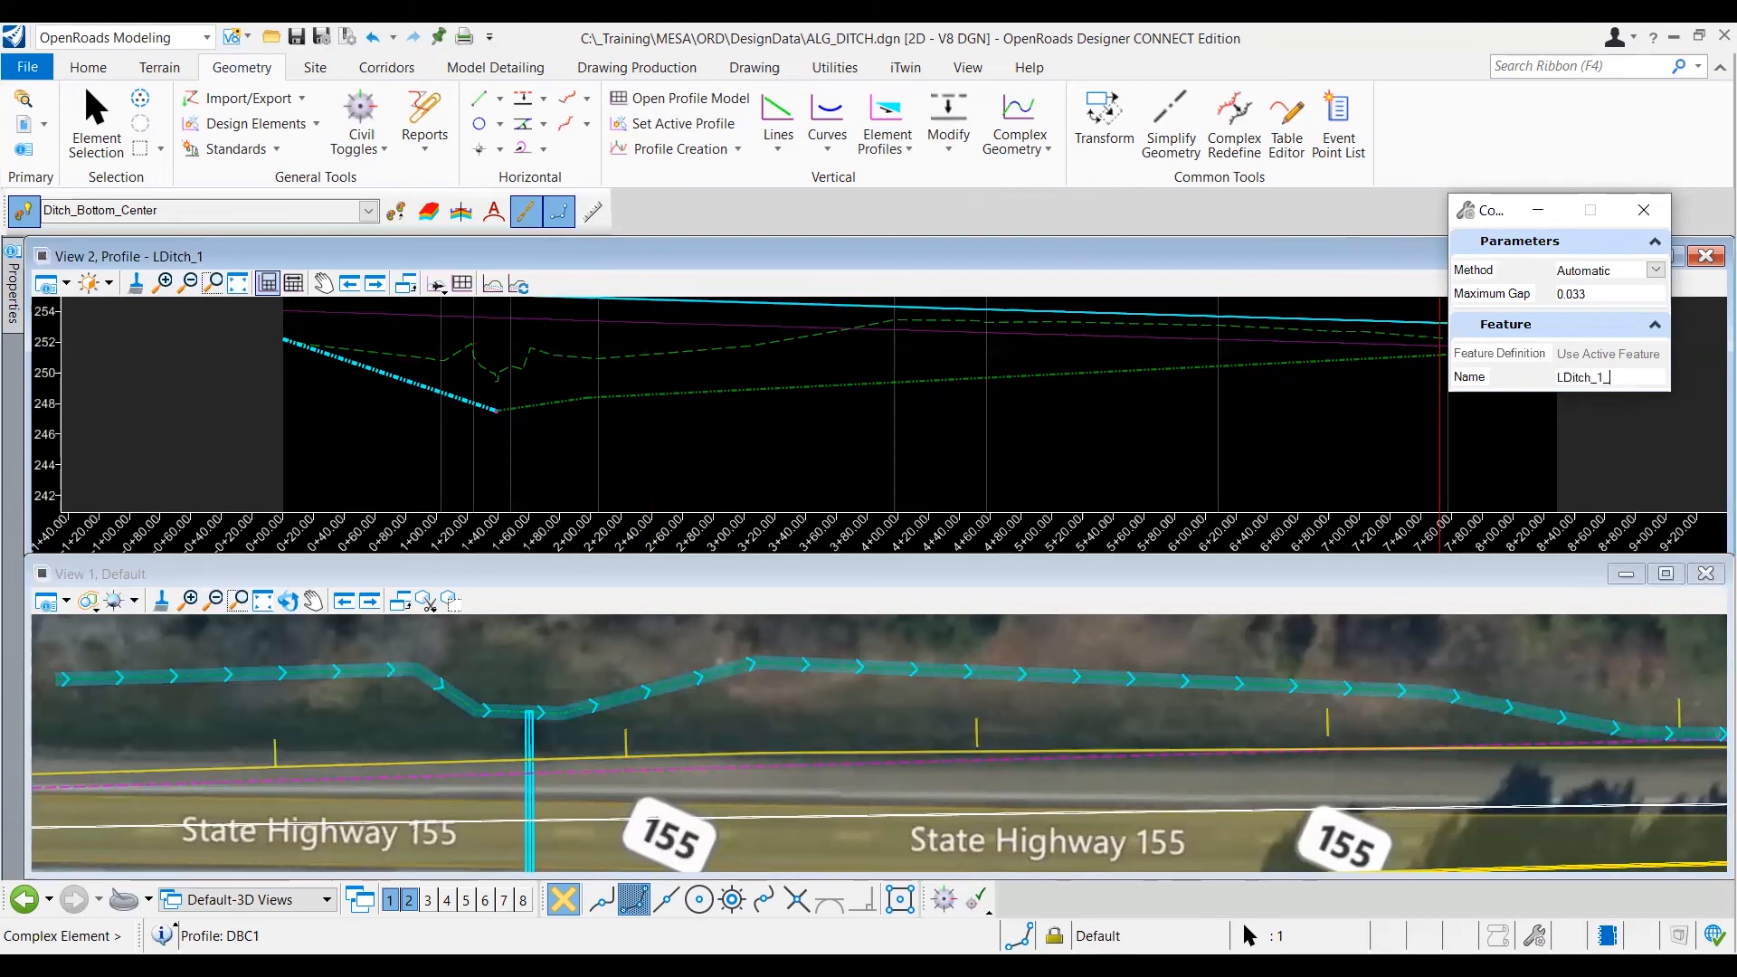
text(P)
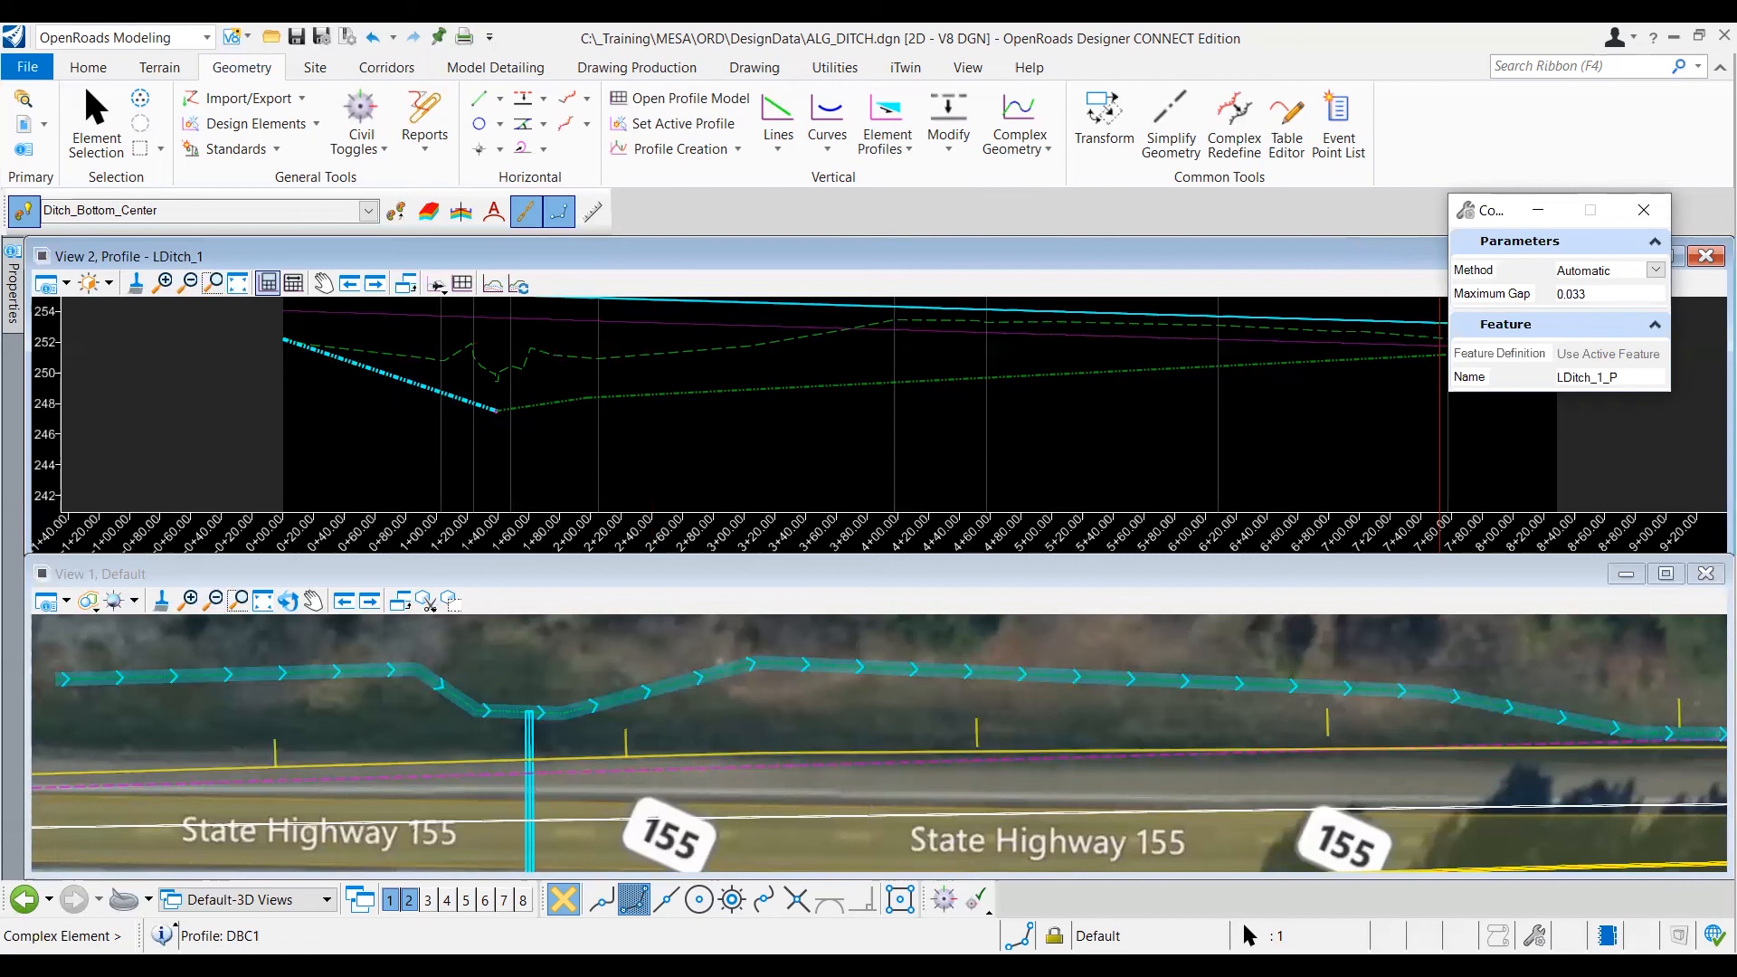
click(1587, 376)
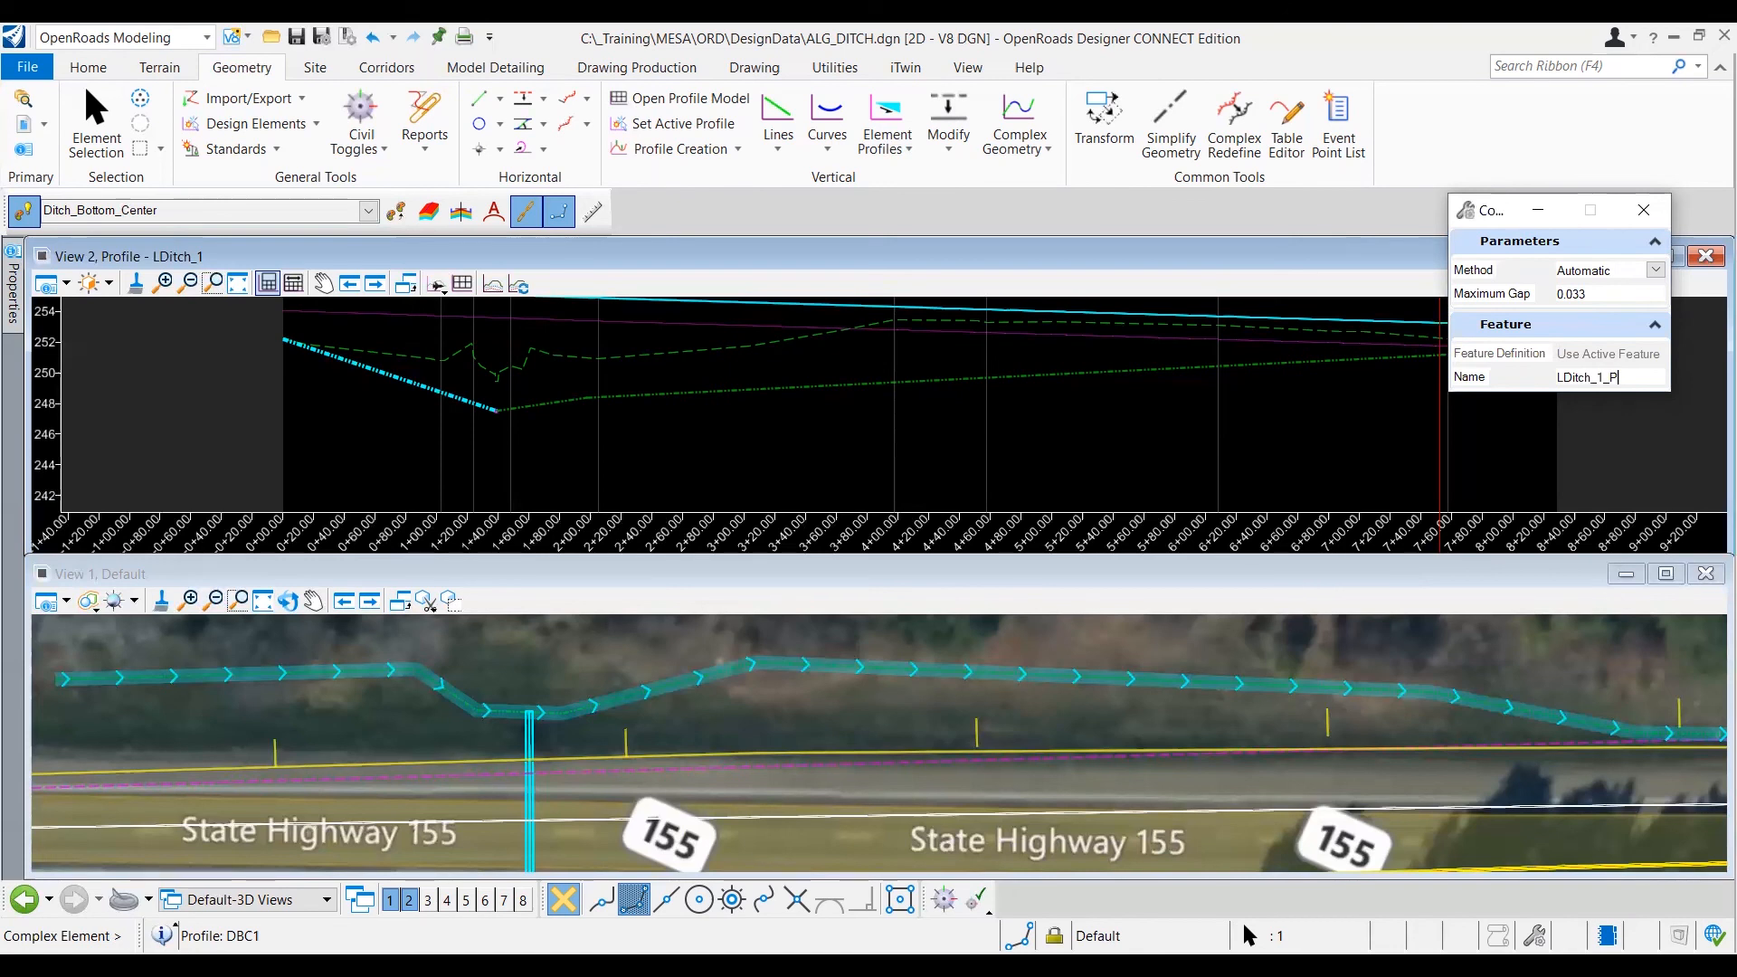
mouse_move(1164, 427)
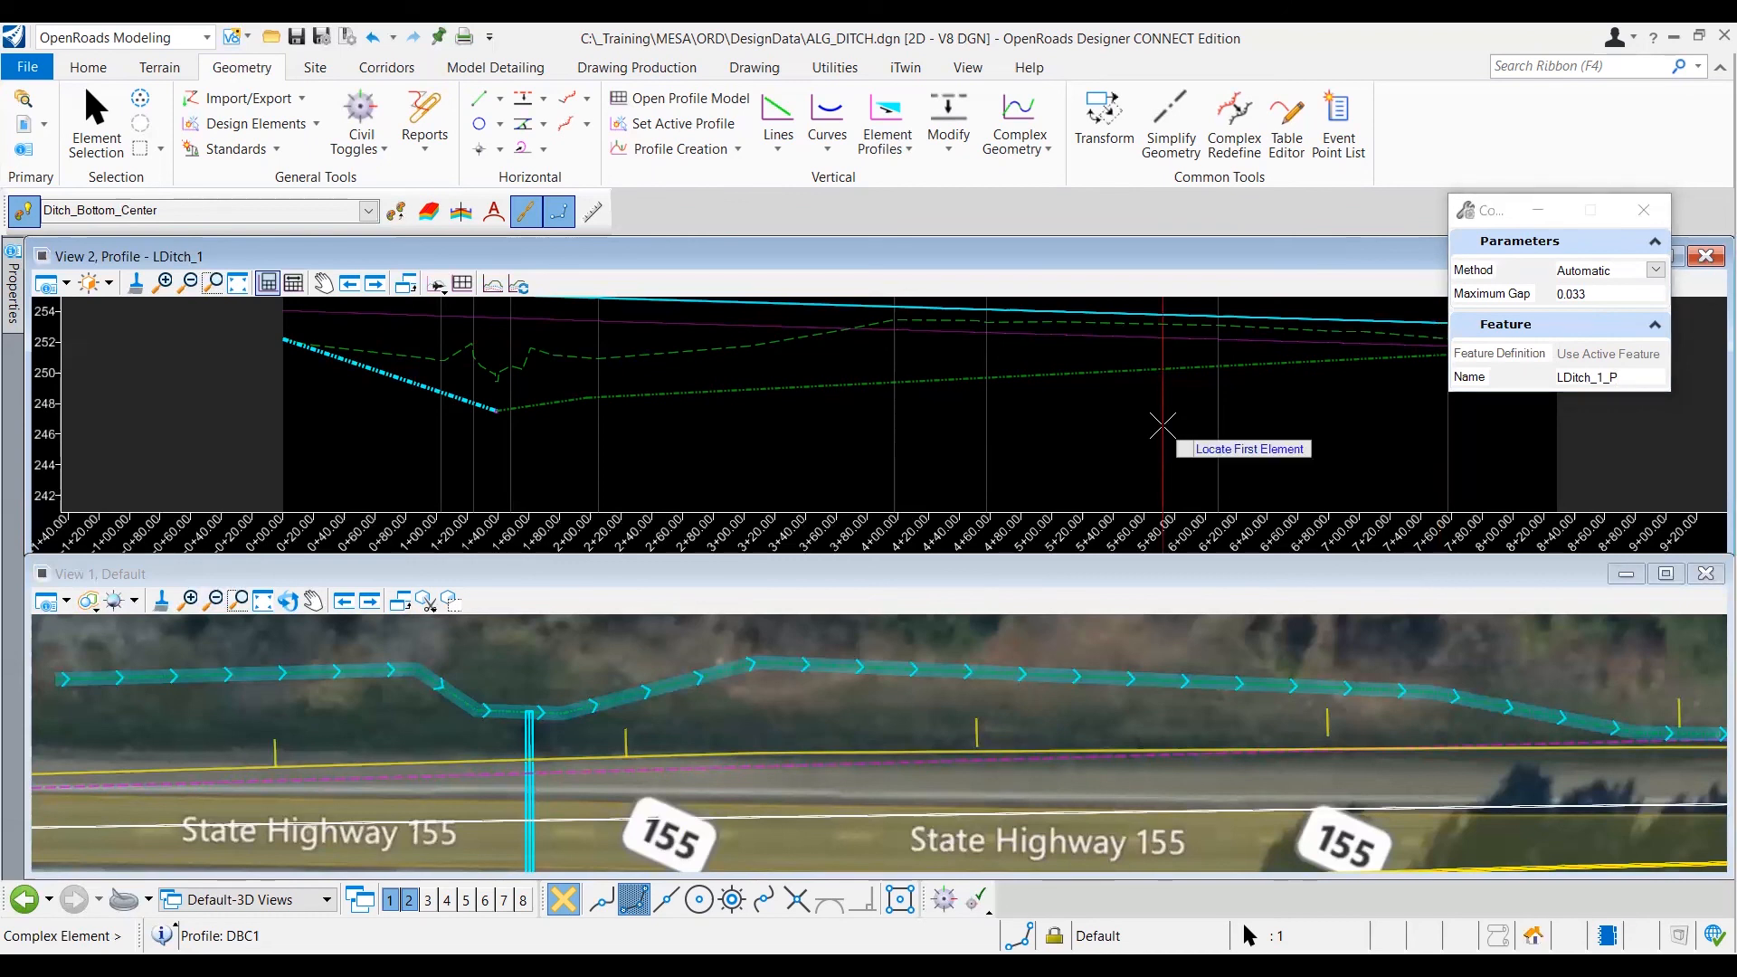
mouse_move(309, 353)
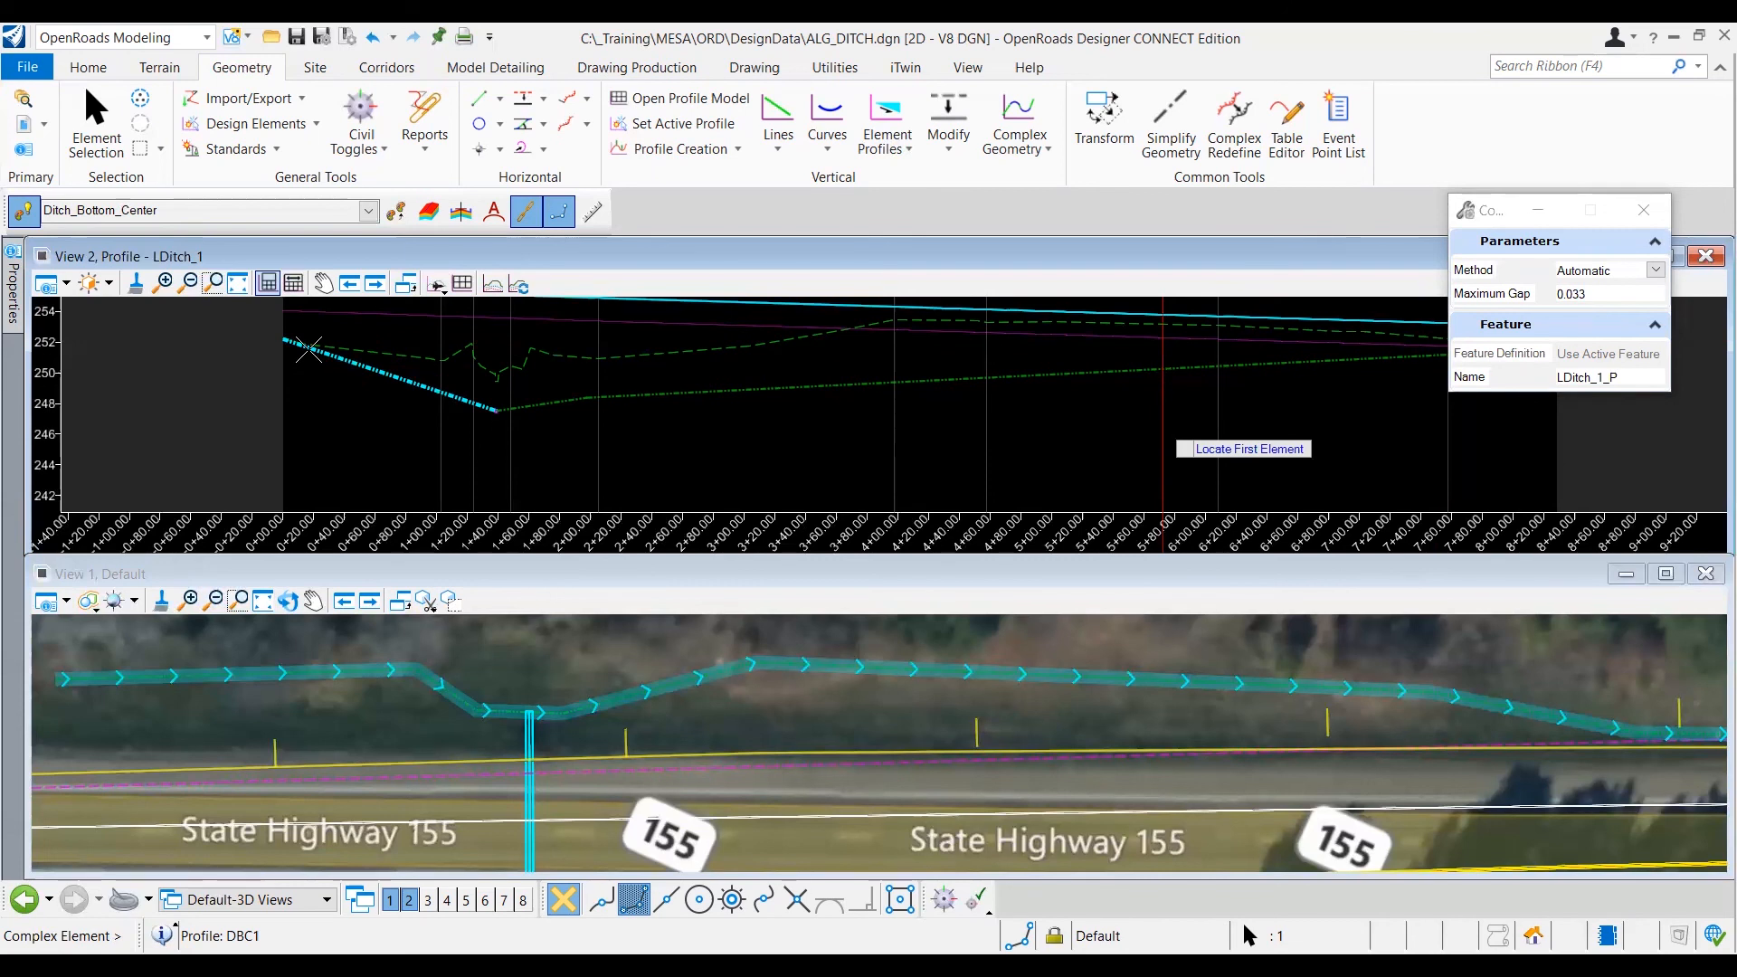
mouse_move(315, 349)
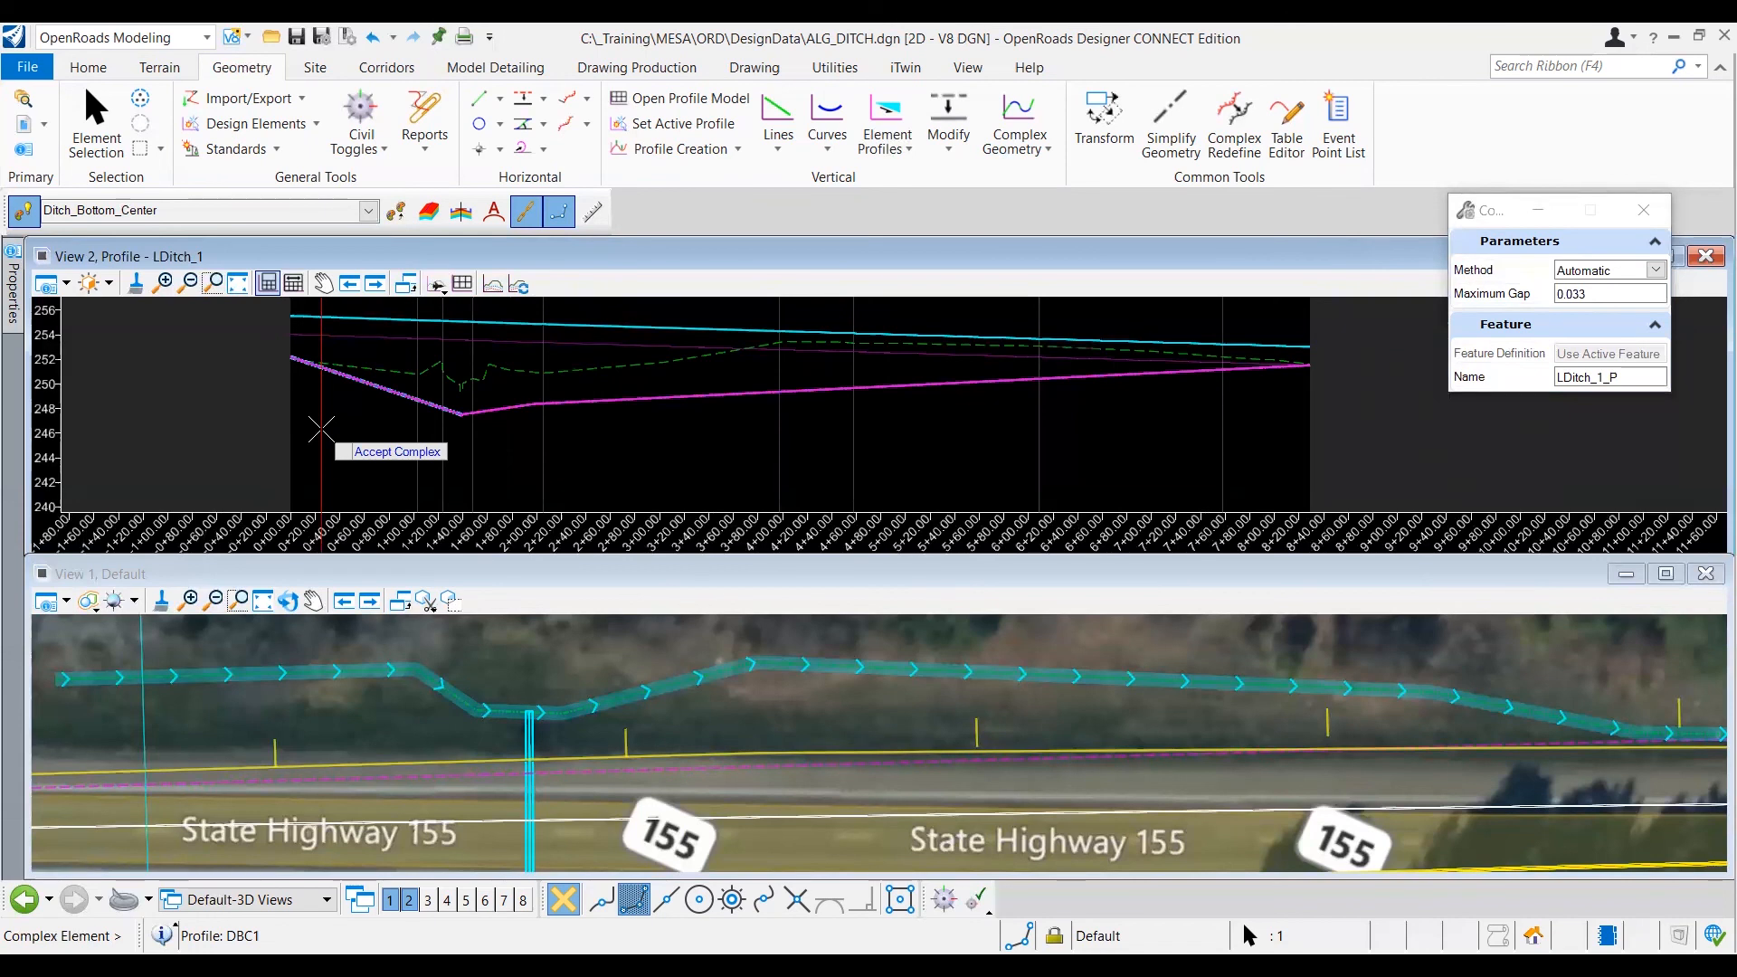
mouse_move(338, 423)
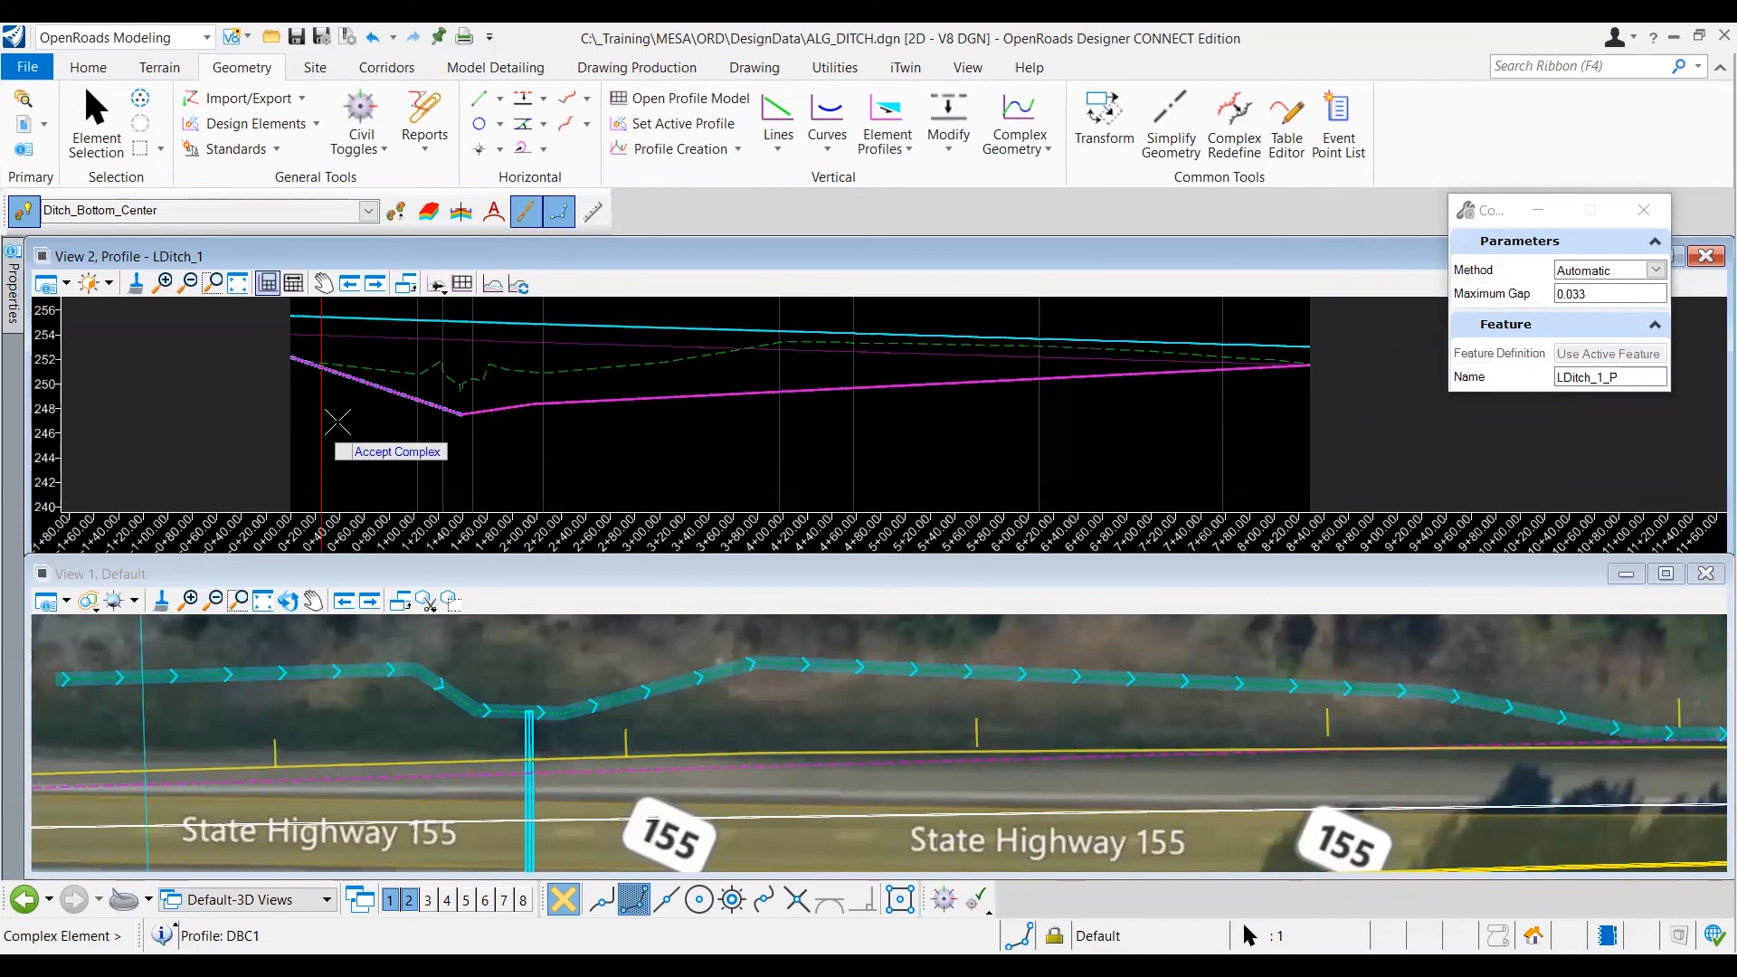